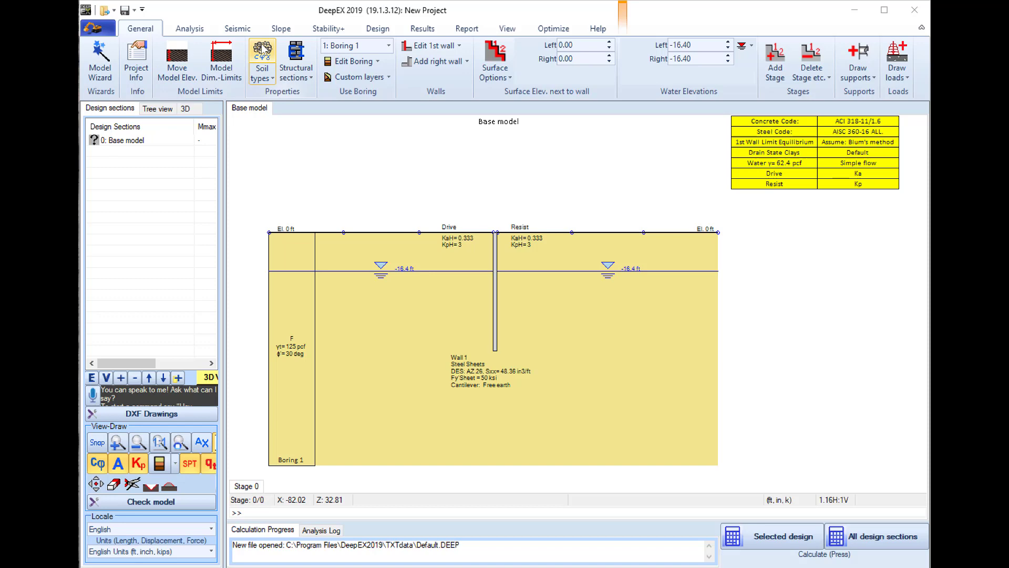
# Open the soil types library and add two new soil types.
pyautogui.click(261, 58)
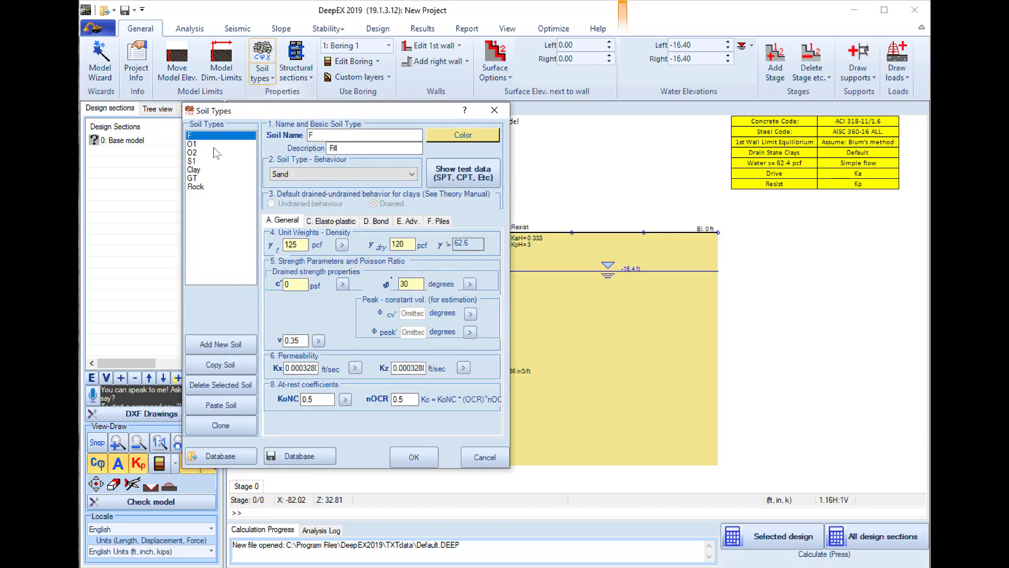
pyautogui.click(220, 344)
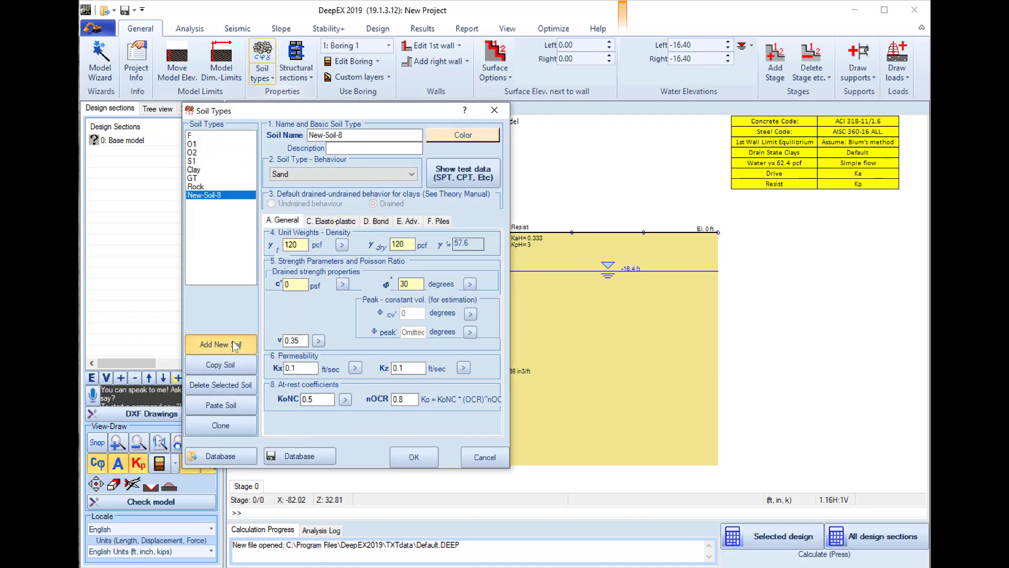
pyautogui.click(220, 345)
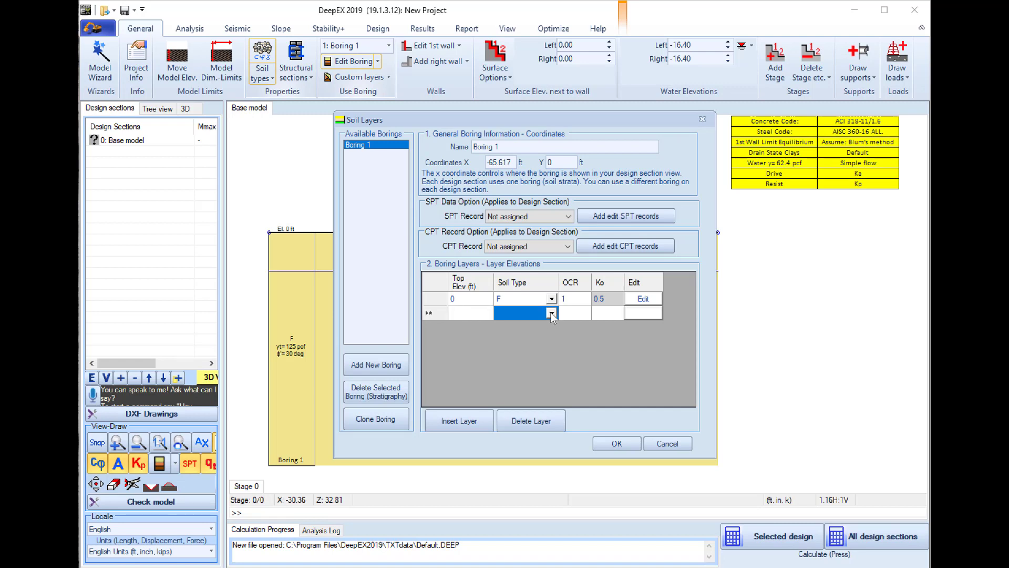
# Add Boring 1 layers S1 from -10 ft and GT from -35 ft, then confirm.
pyautogui.click(470, 313)
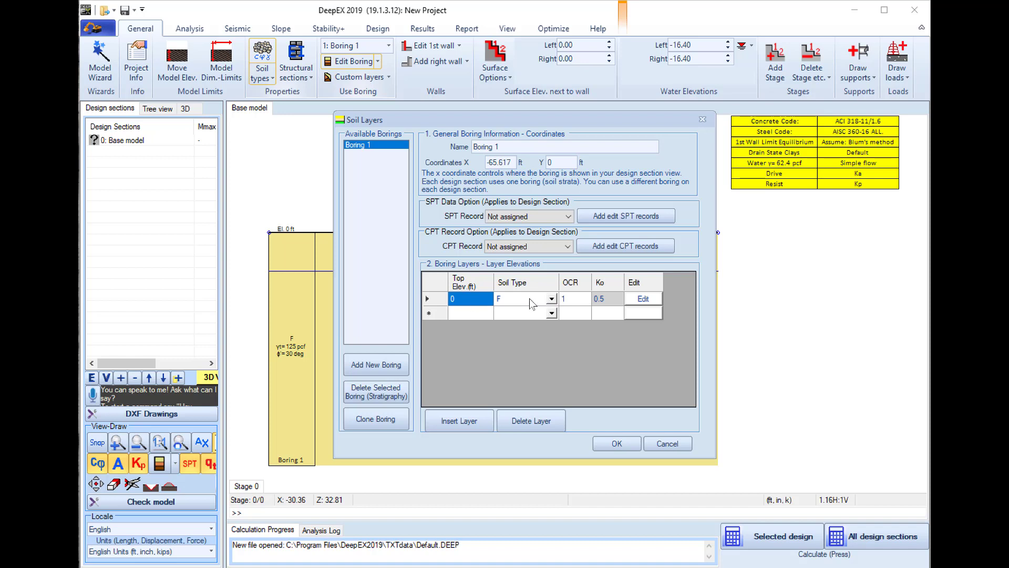
pyautogui.click(470, 312)
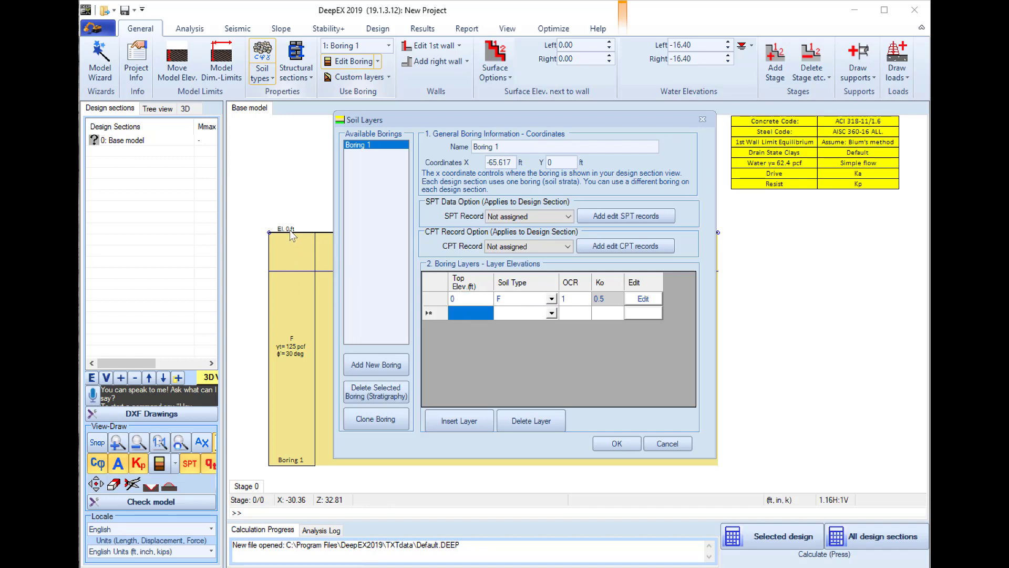
pyautogui.moveTo(421, 300)
pyautogui.write('-10')
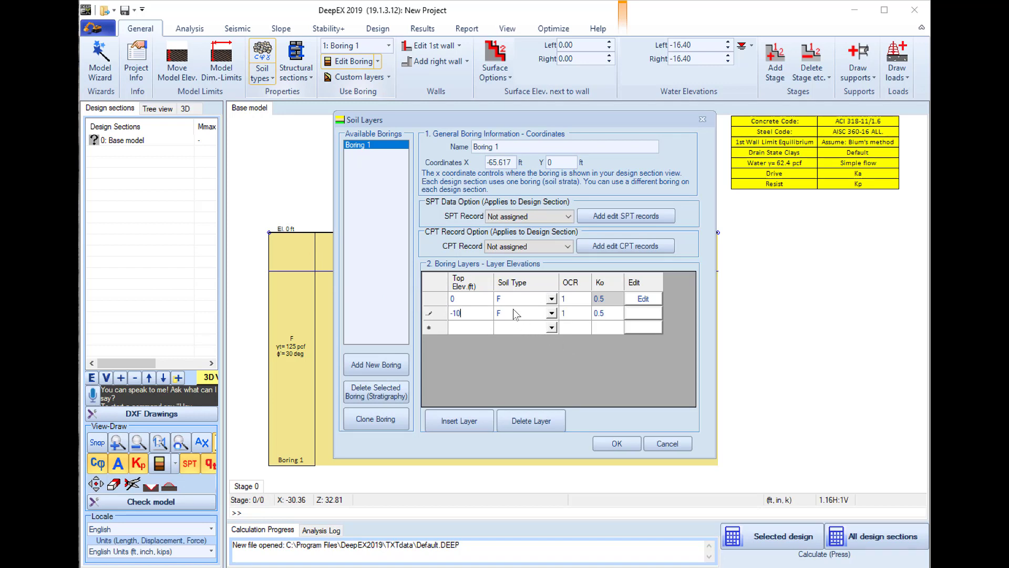
pyautogui.click(551, 313)
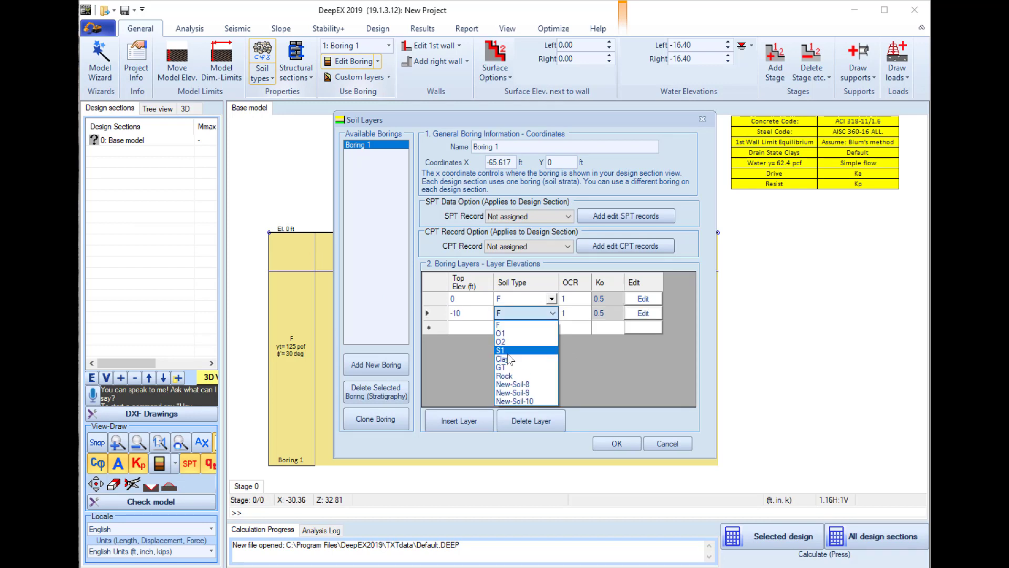
pyautogui.click(501, 350)
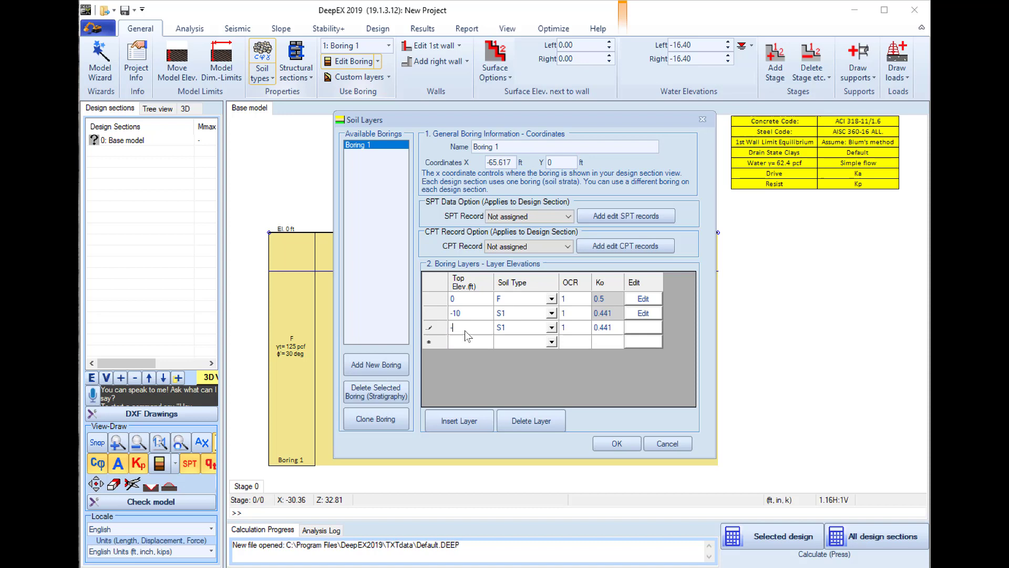
pyautogui.write('-35')
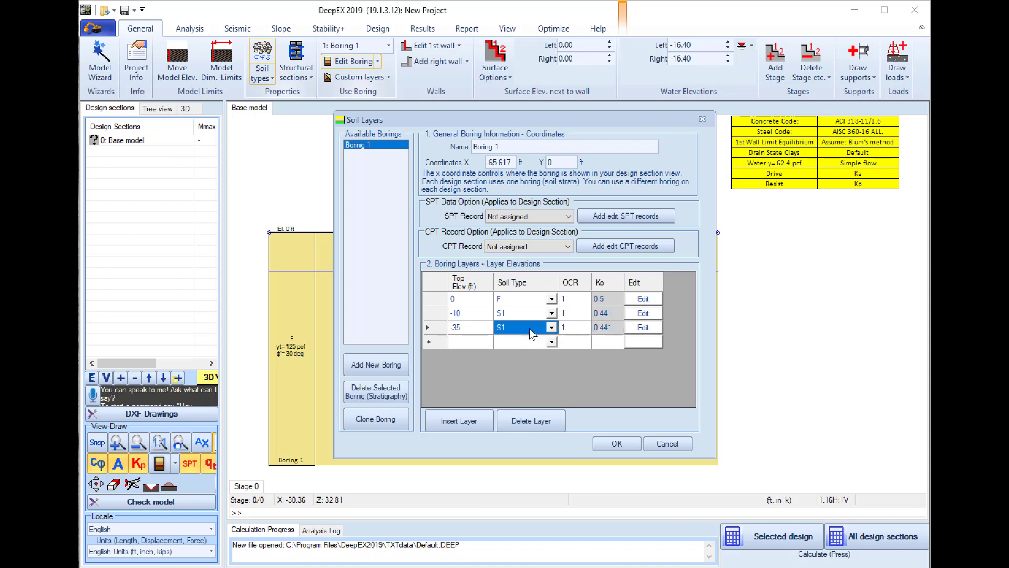
pyautogui.click(522, 327)
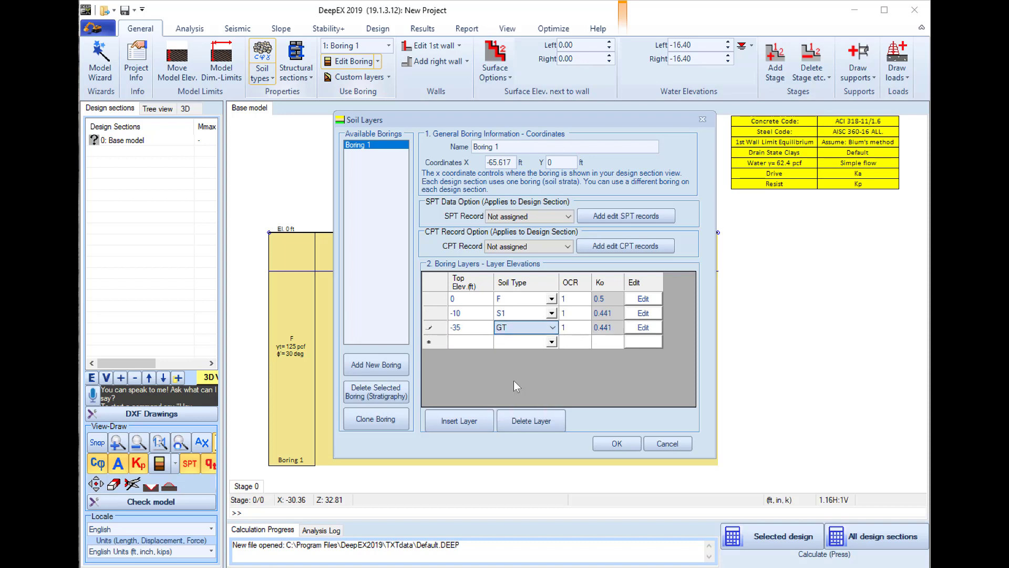
pyautogui.click(615, 443)
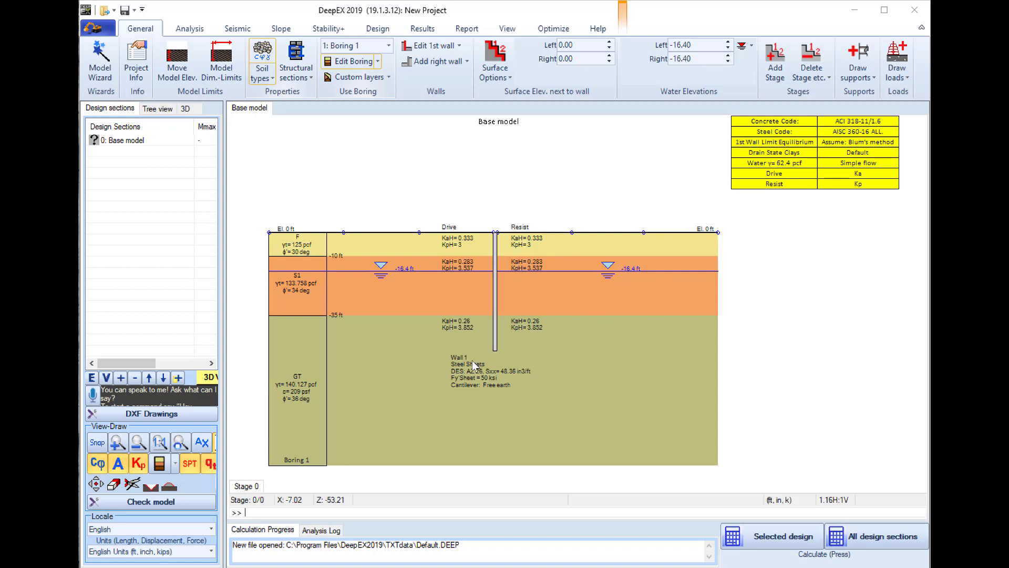
pyautogui.moveTo(397, 398)
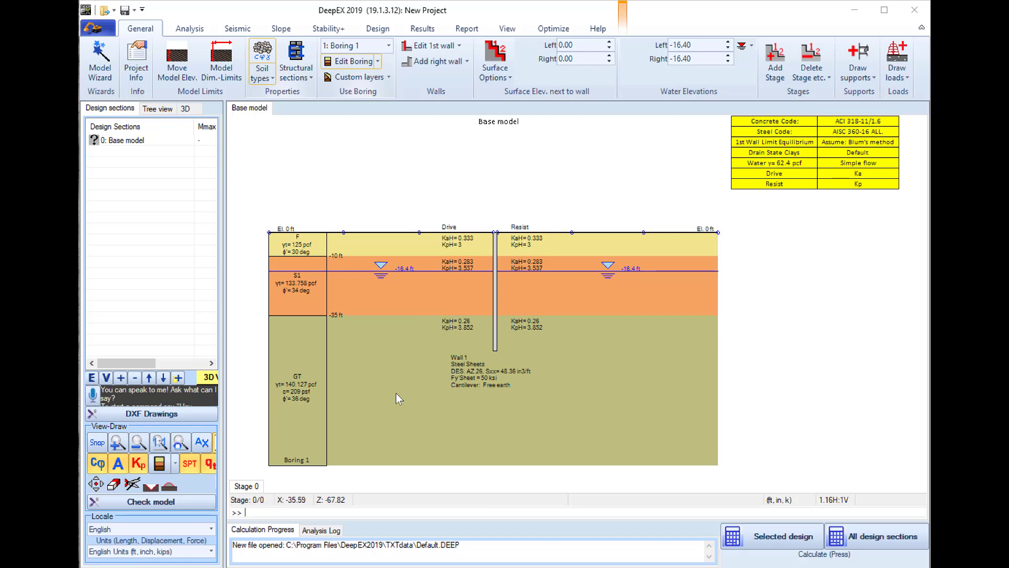
pyautogui.moveTo(679, 75)
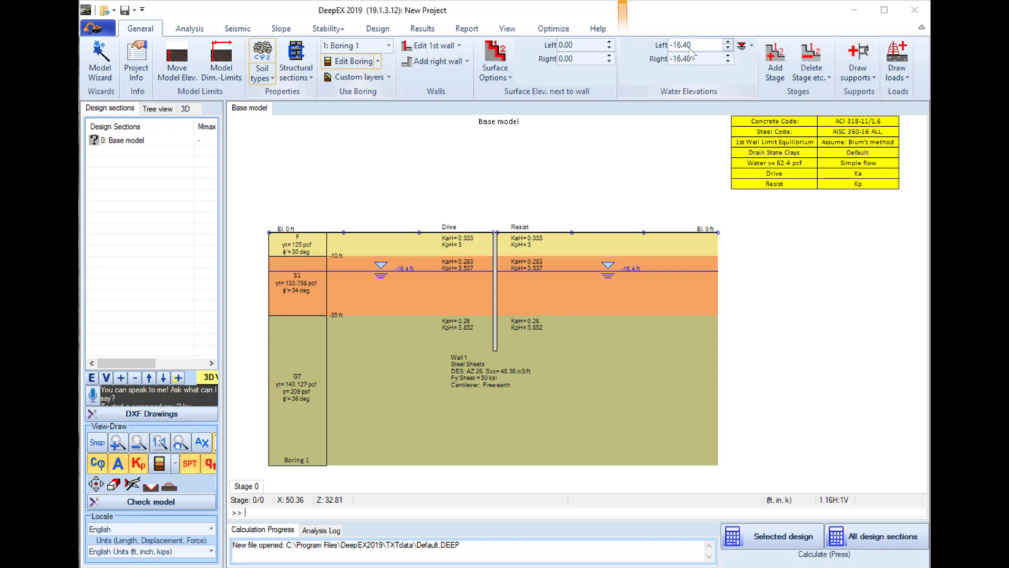
# Select the Left water elevation value so it can be replaced with -5.
pyautogui.tripleClick(695, 45)
pyautogui.write('-5')
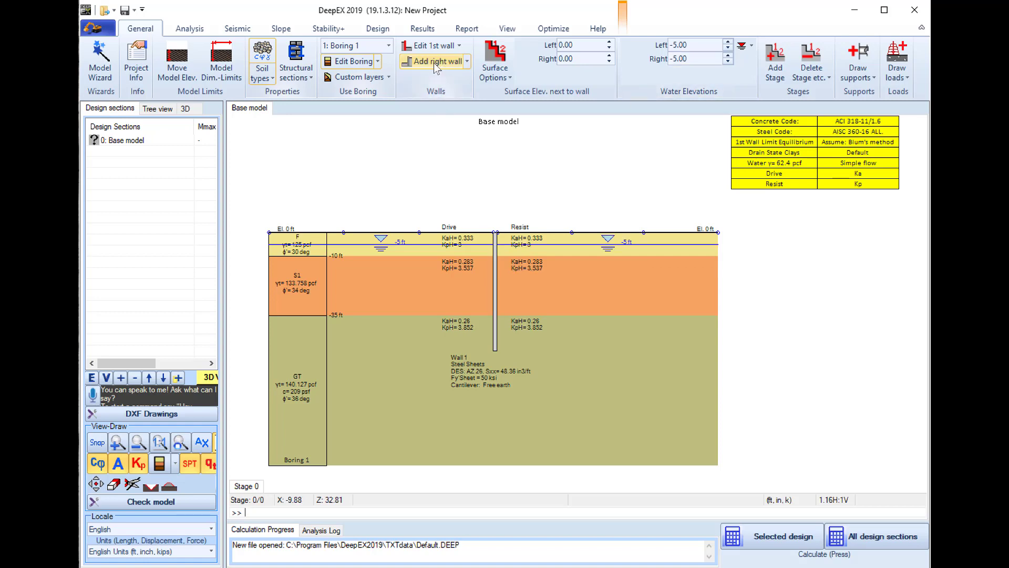
# Add a right-side wall and set its depth to 40 ft.
pyautogui.click(435, 61)
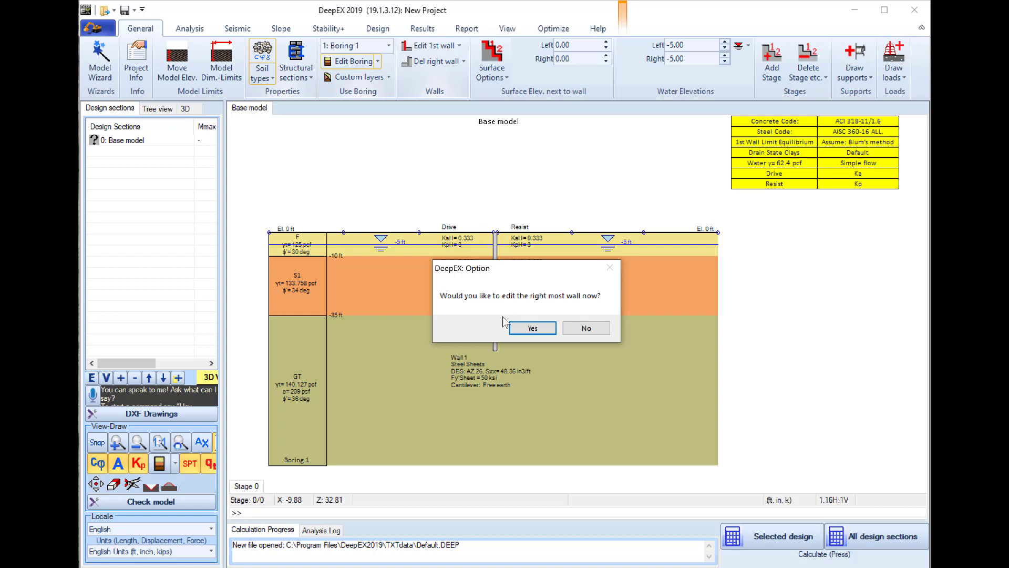
pyautogui.click(531, 328)
pyautogui.write('4')
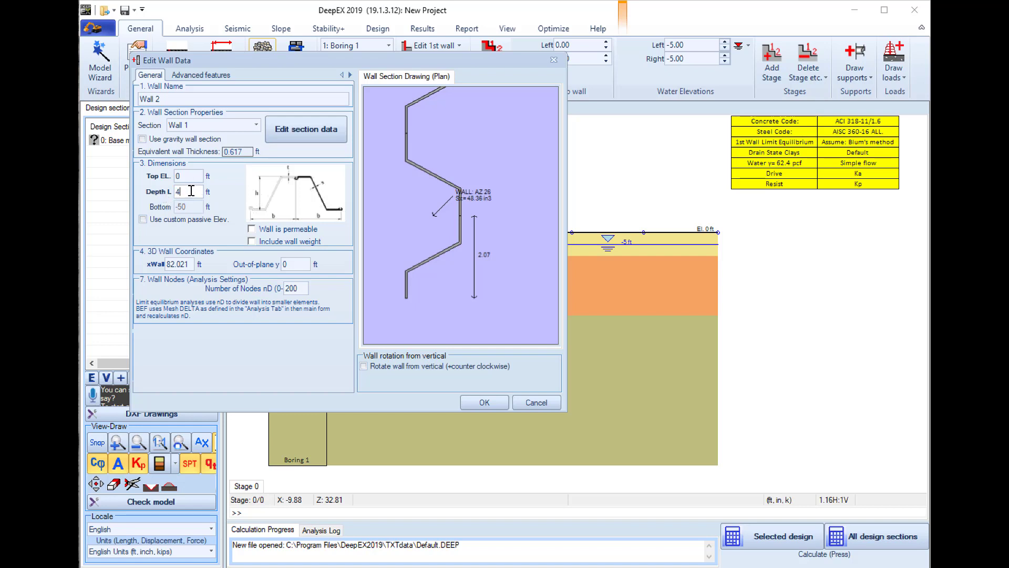
pyautogui.write('0')
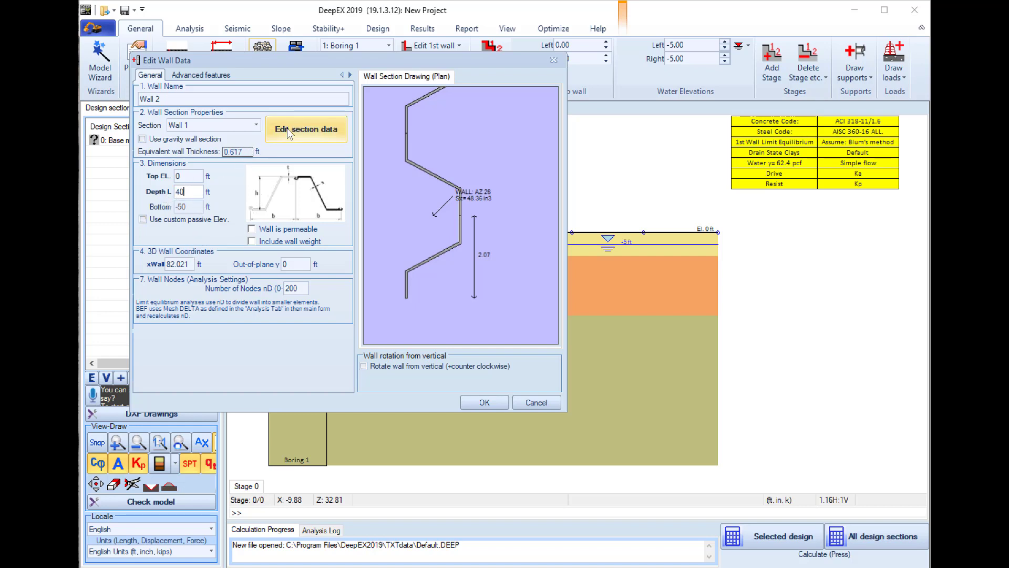
# Change the wall section to AZ 19 sheet piles with auto-dimensioned spacing.
pyautogui.click(306, 129)
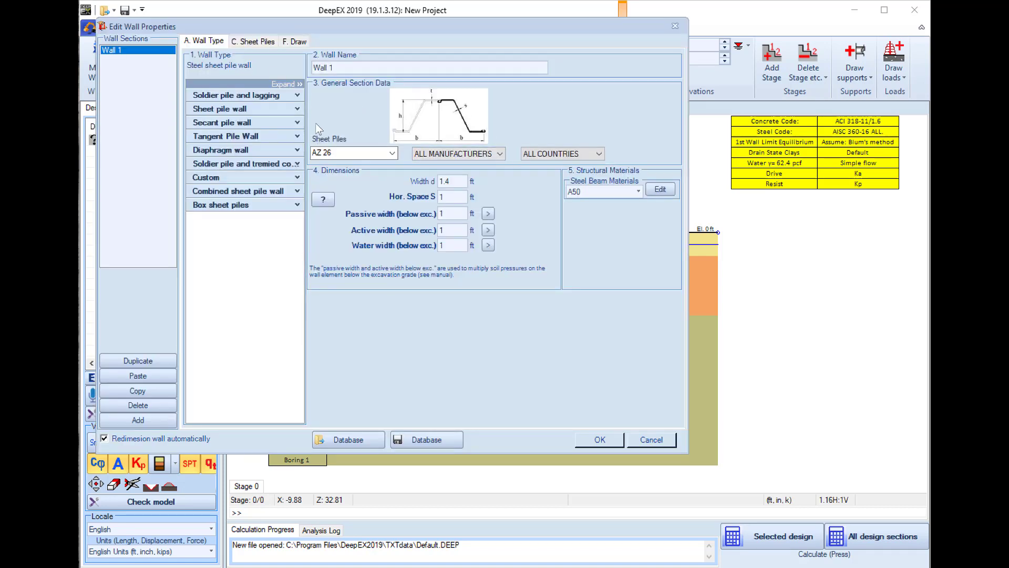
pyautogui.moveTo(132, 55)
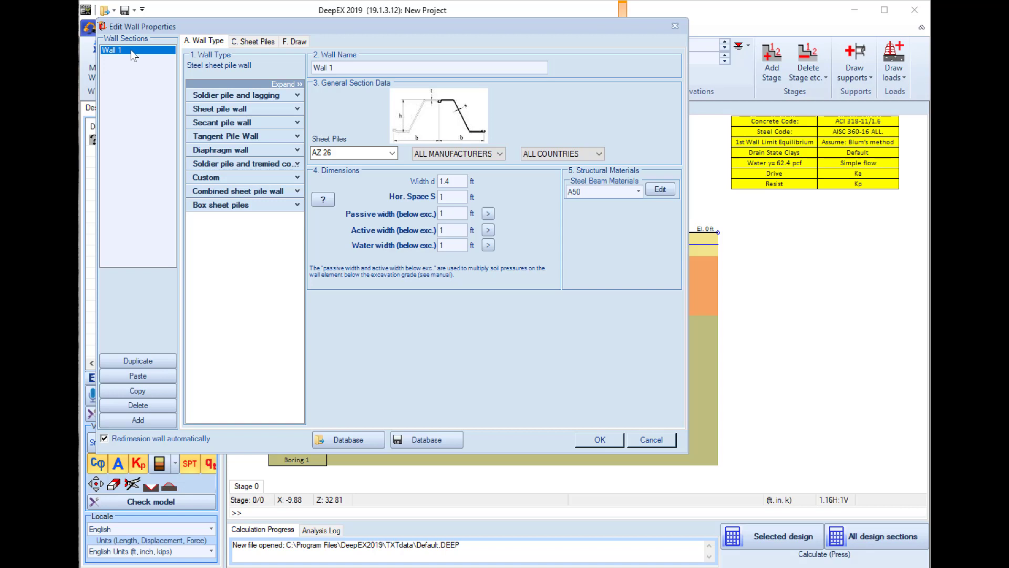
pyautogui.moveTo(624, 400)
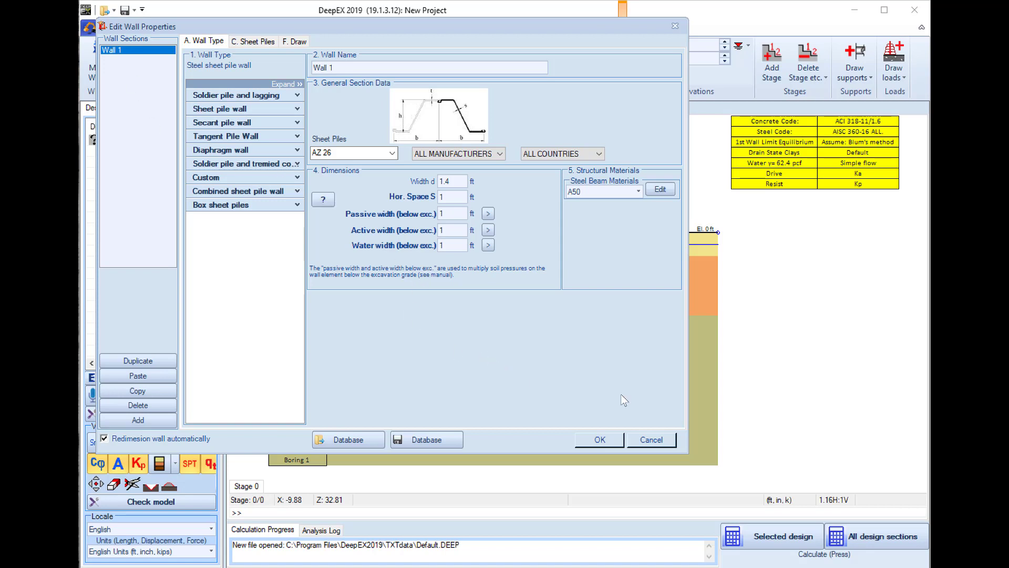
pyautogui.moveTo(131, 60)
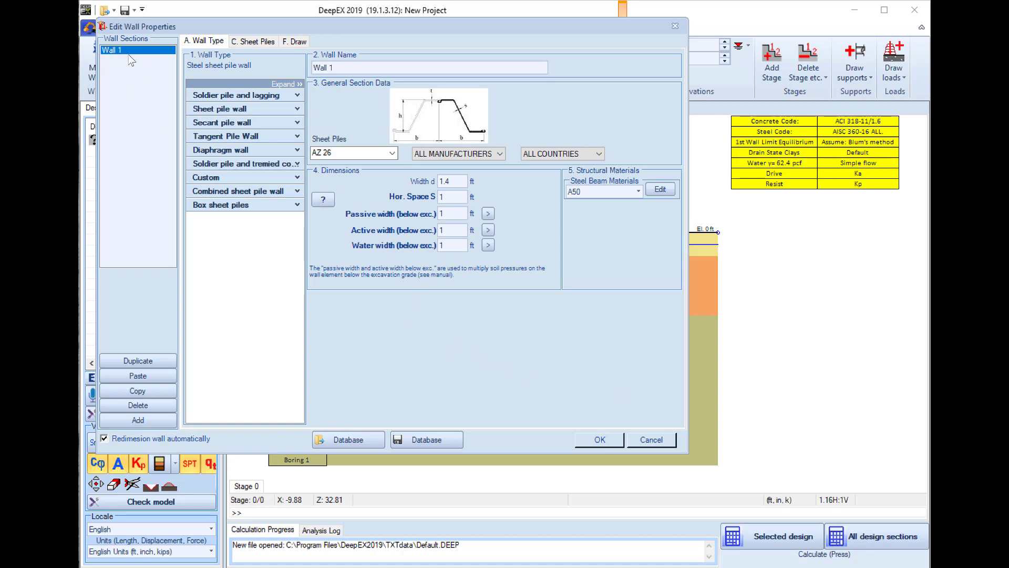
pyautogui.moveTo(120, 64)
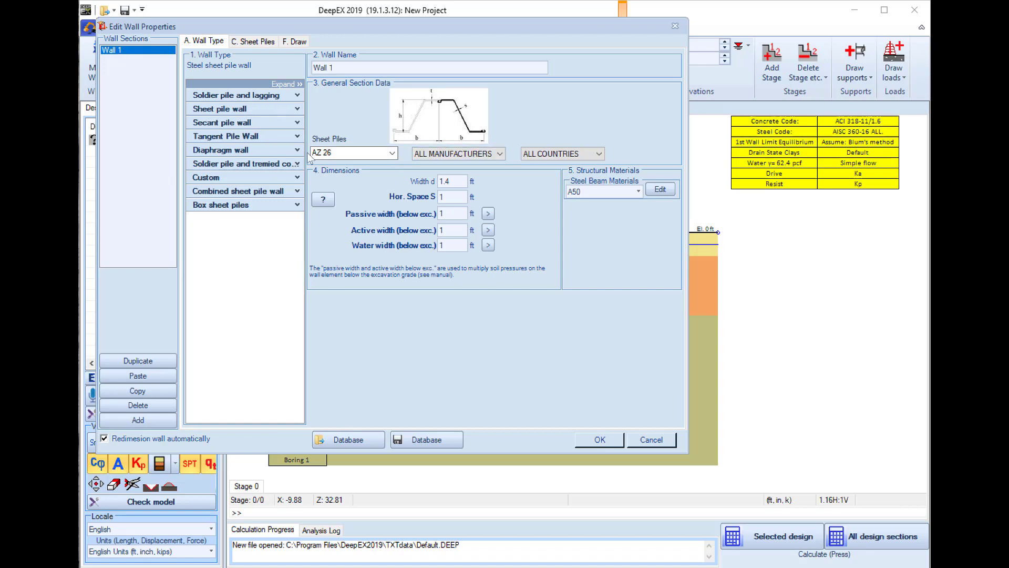
pyautogui.click(348, 153)
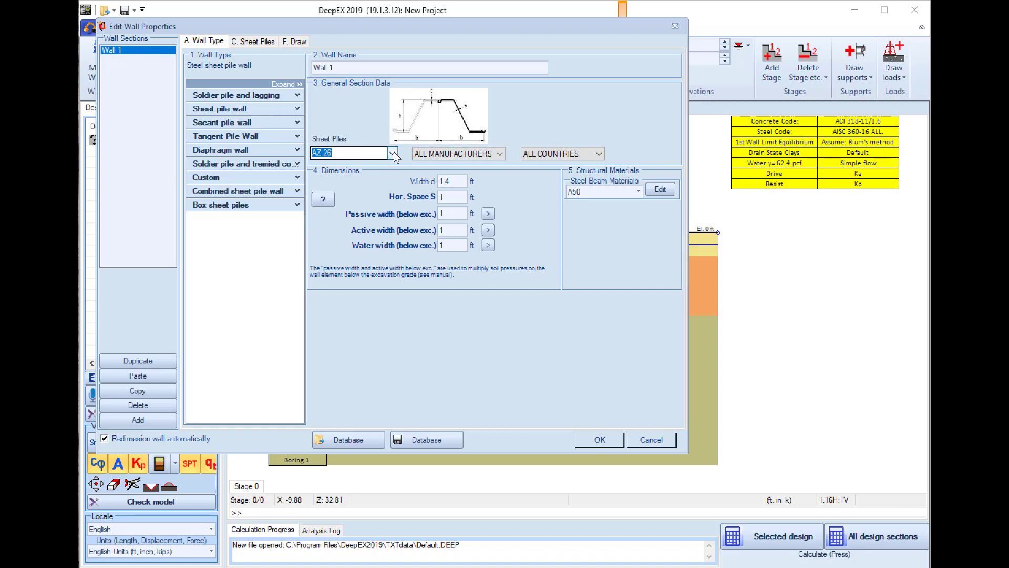
pyautogui.click(393, 153)
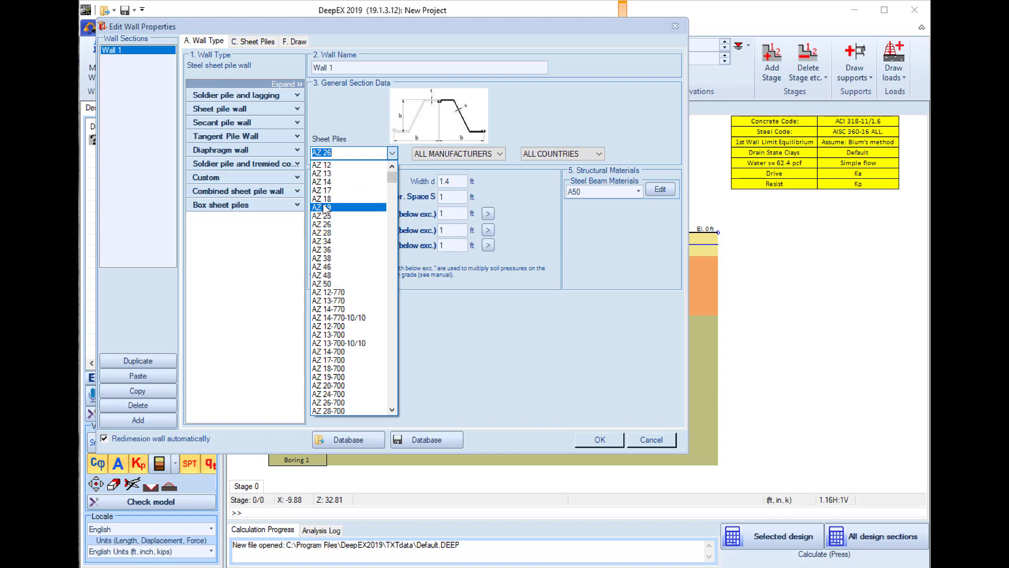
pyautogui.click(320, 207)
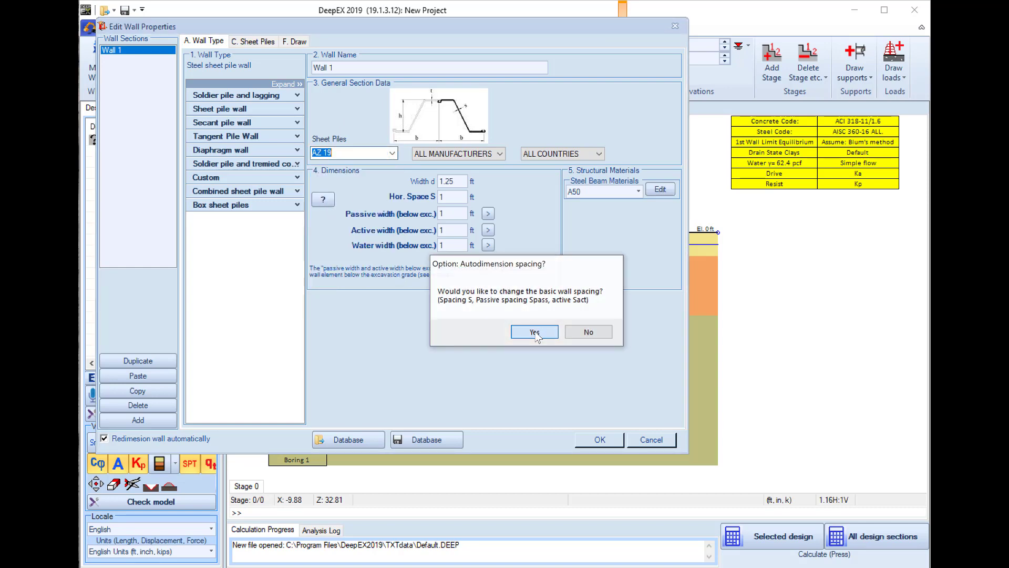
pyautogui.click(533, 332)
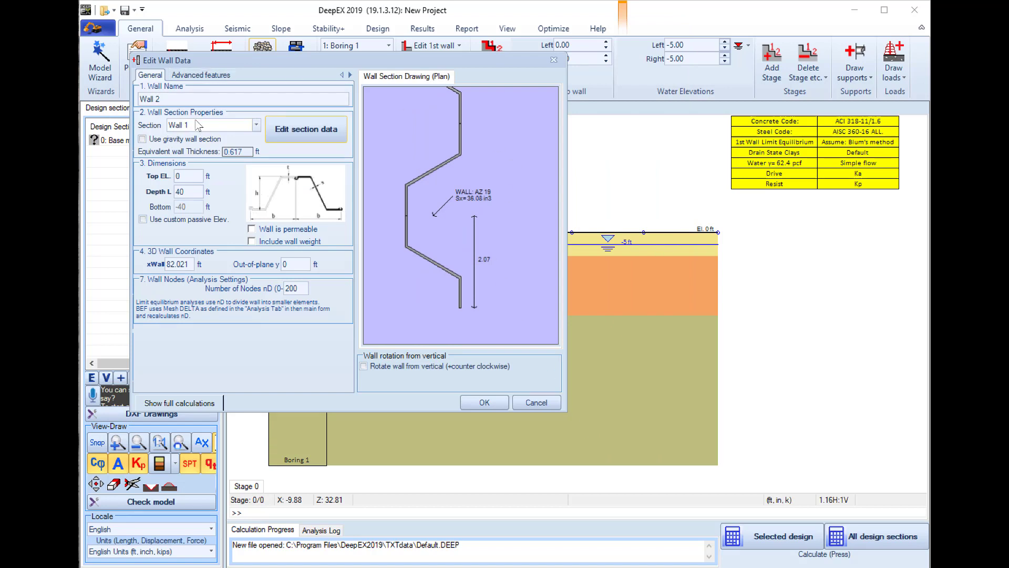
pyautogui.moveTo(427, 201)
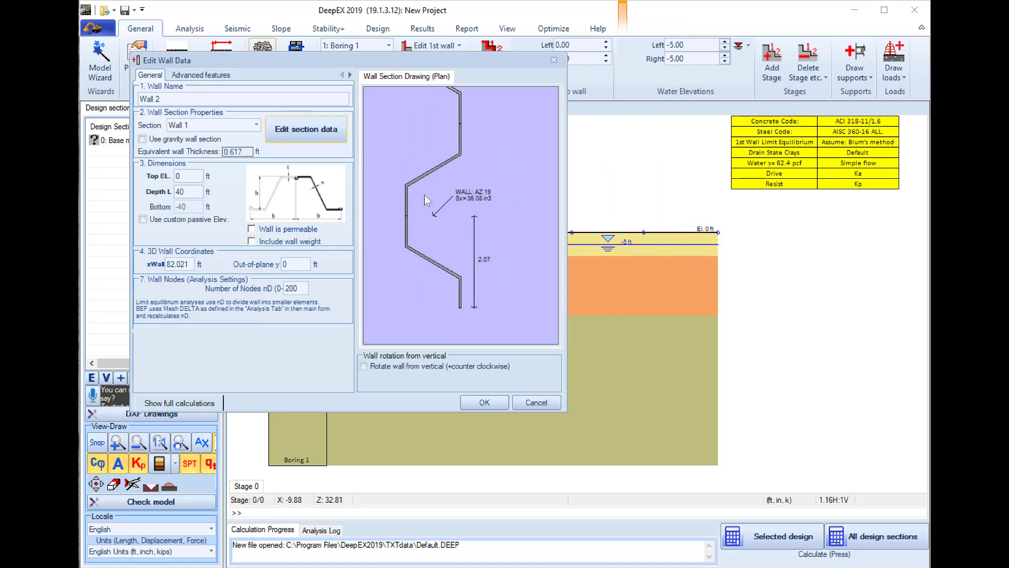
pyautogui.moveTo(343, 238)
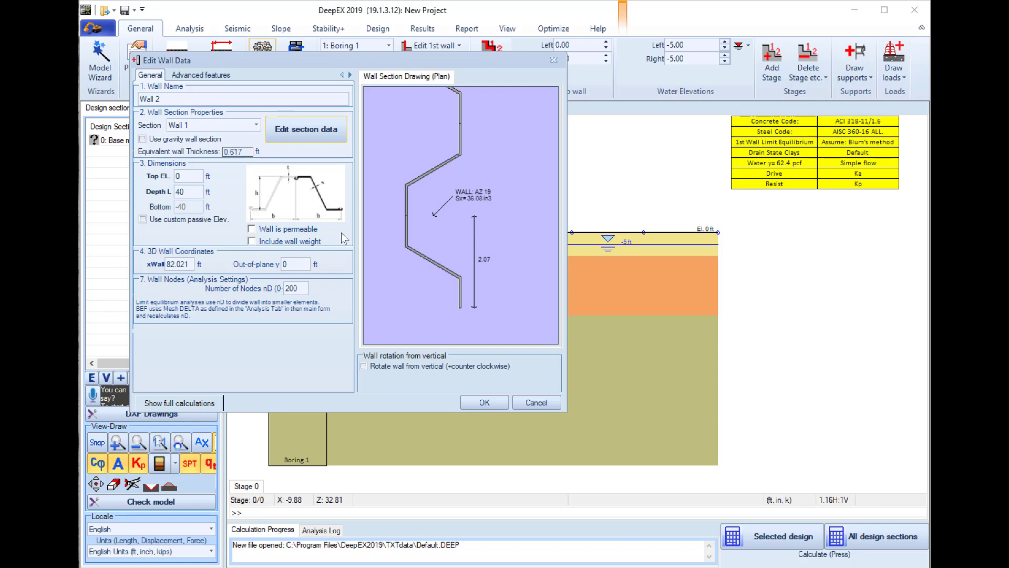
# Replace Wall 2's xWall value 82.021 with 50 ft and confirm.
pyautogui.click(189, 264)
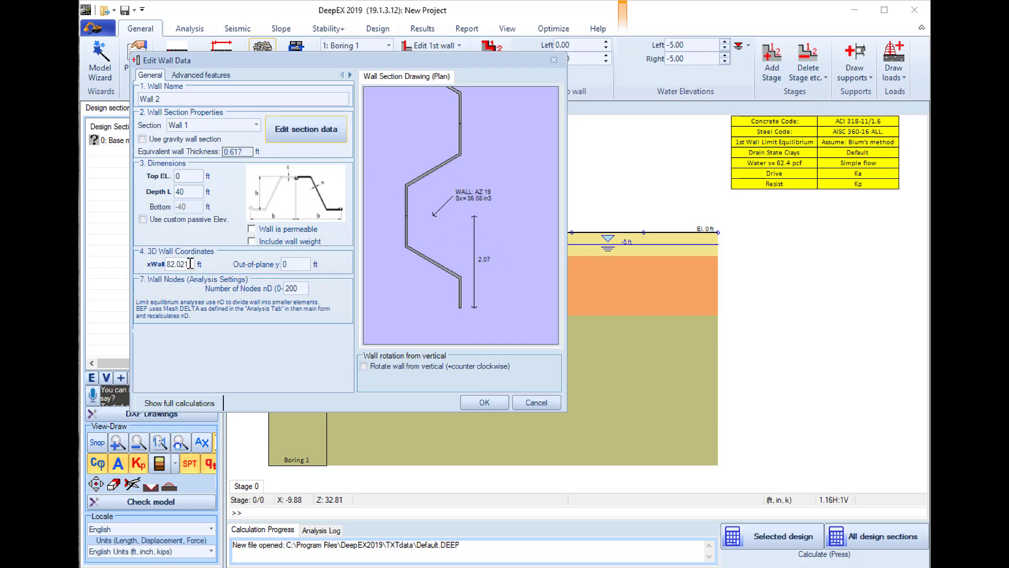
pyautogui.tripleClick(177, 264)
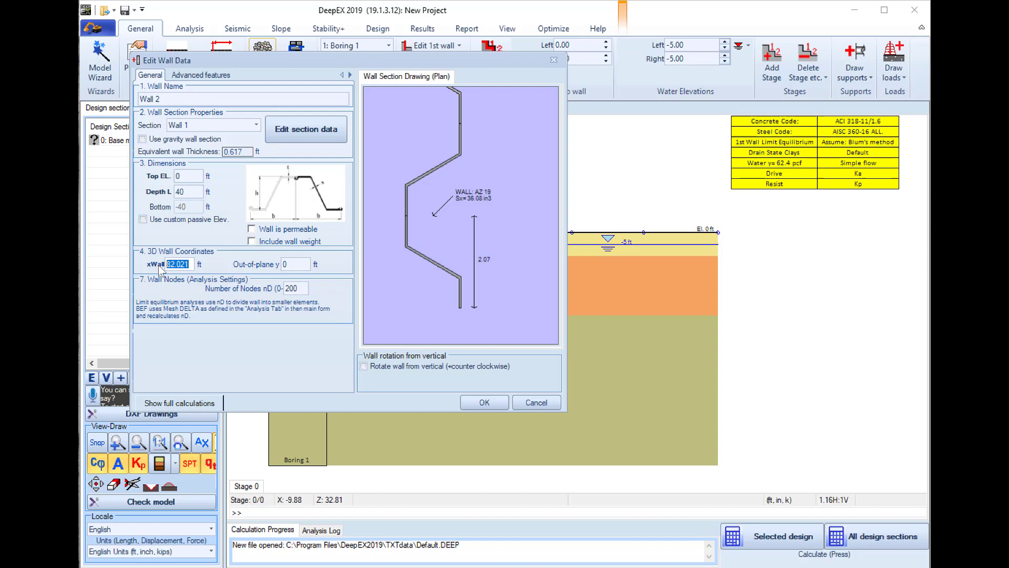
pyautogui.write('50')
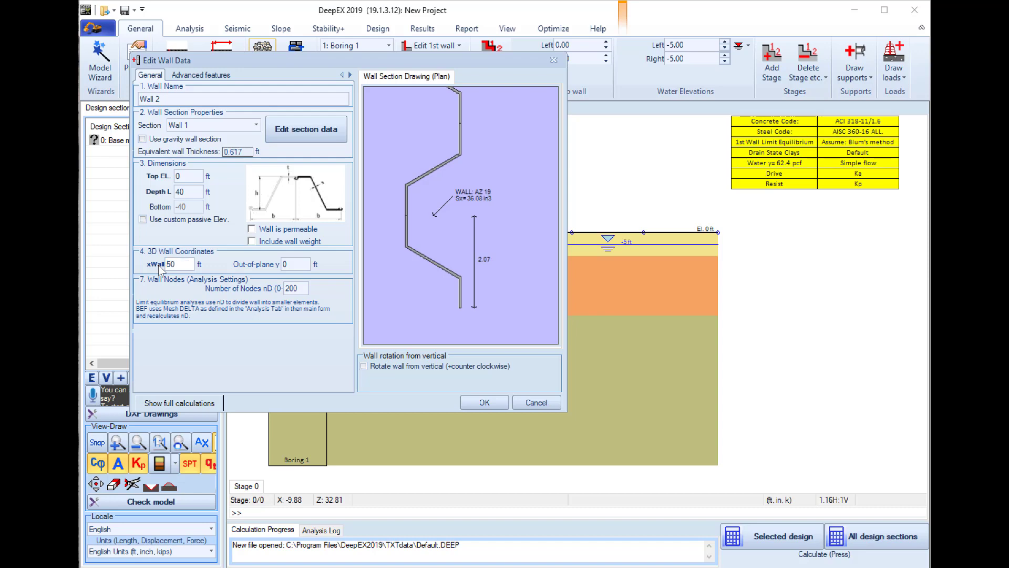
pyautogui.click(483, 403)
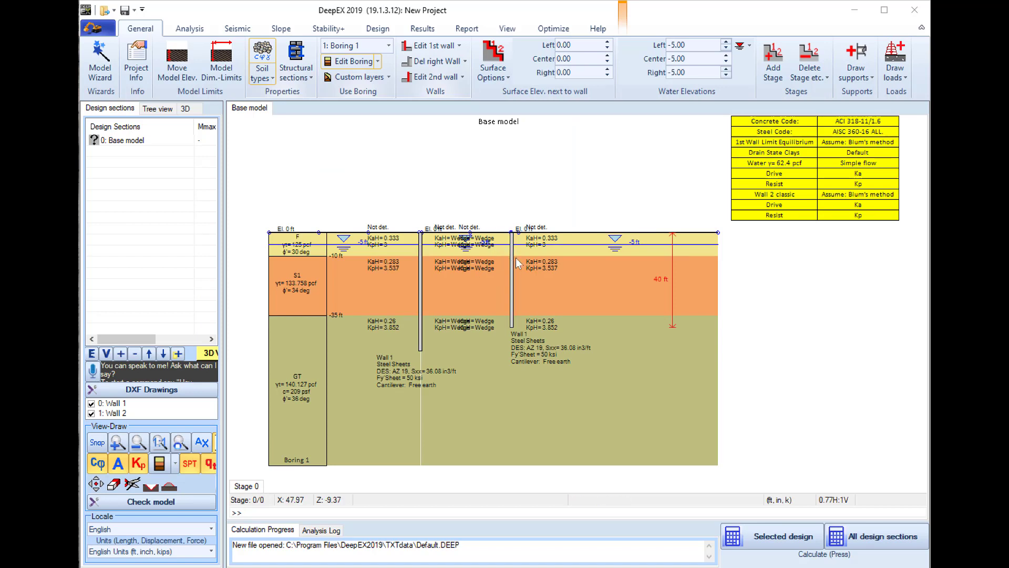
pyautogui.moveTo(438, 314)
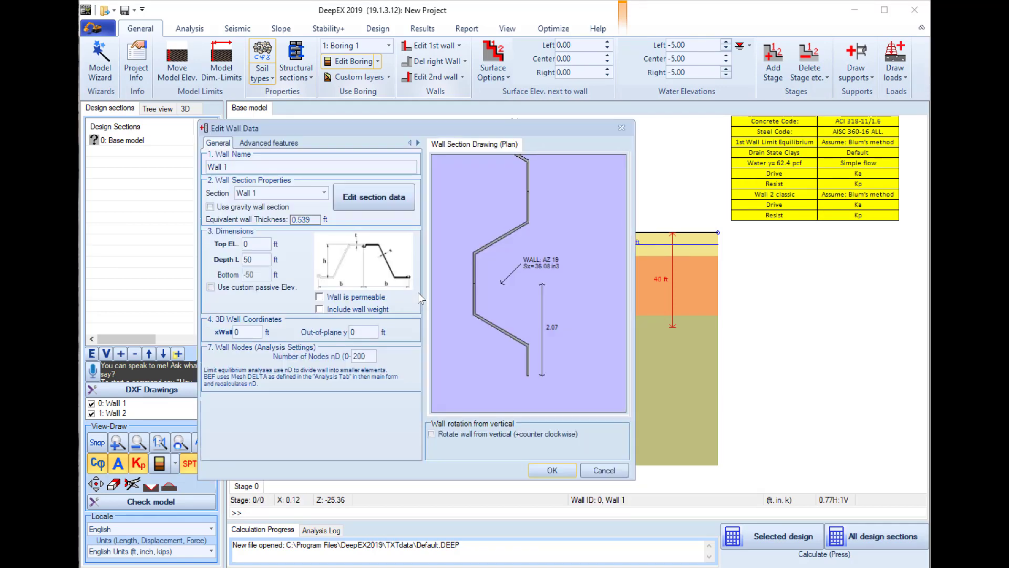
# Change Wall 1's Depth L from 50 to 40 ft and apply it.
pyautogui.tripleClick(256, 258)
pyautogui.write('40')
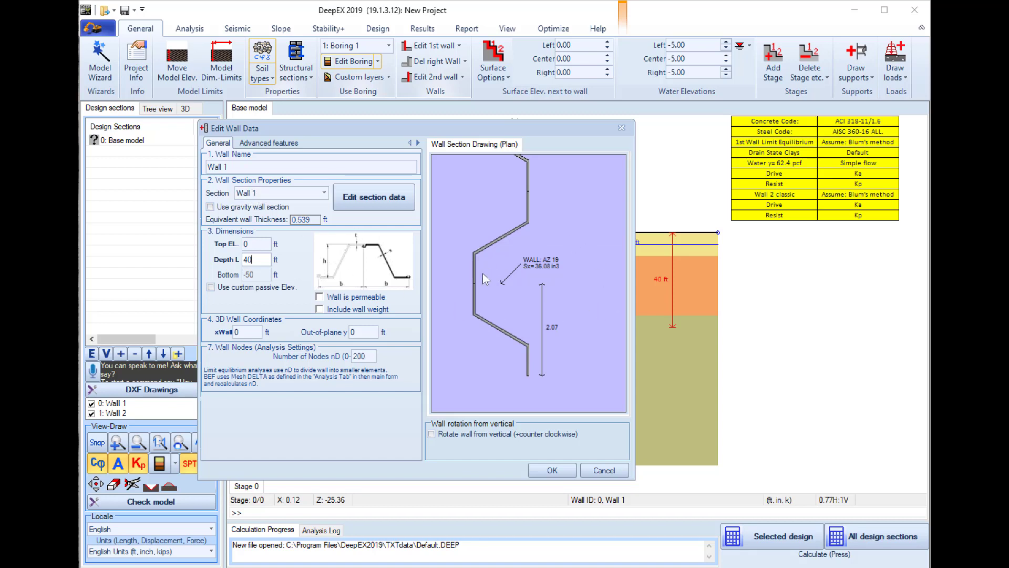
pyautogui.moveTo(468, 384)
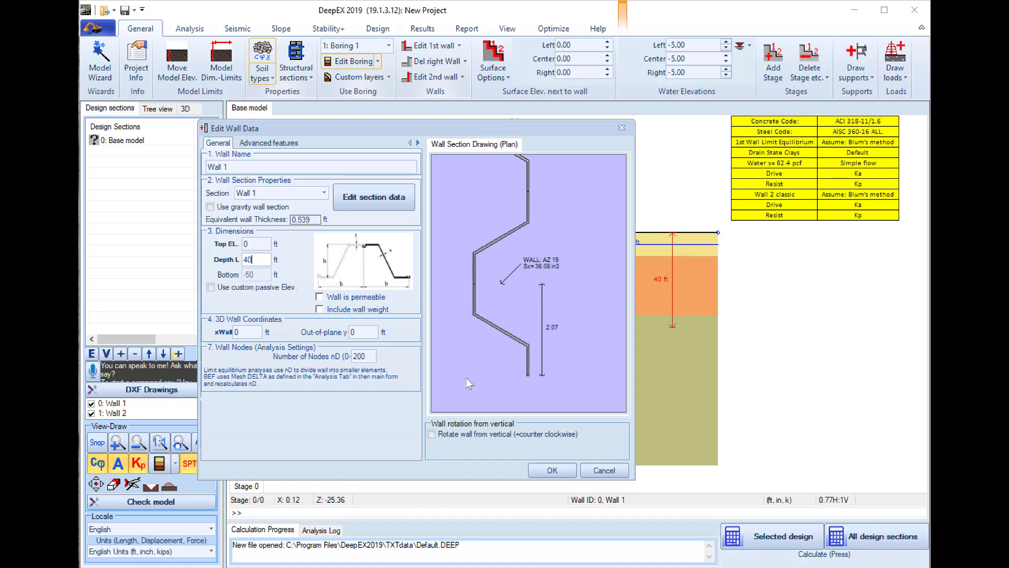
pyautogui.click(551, 470)
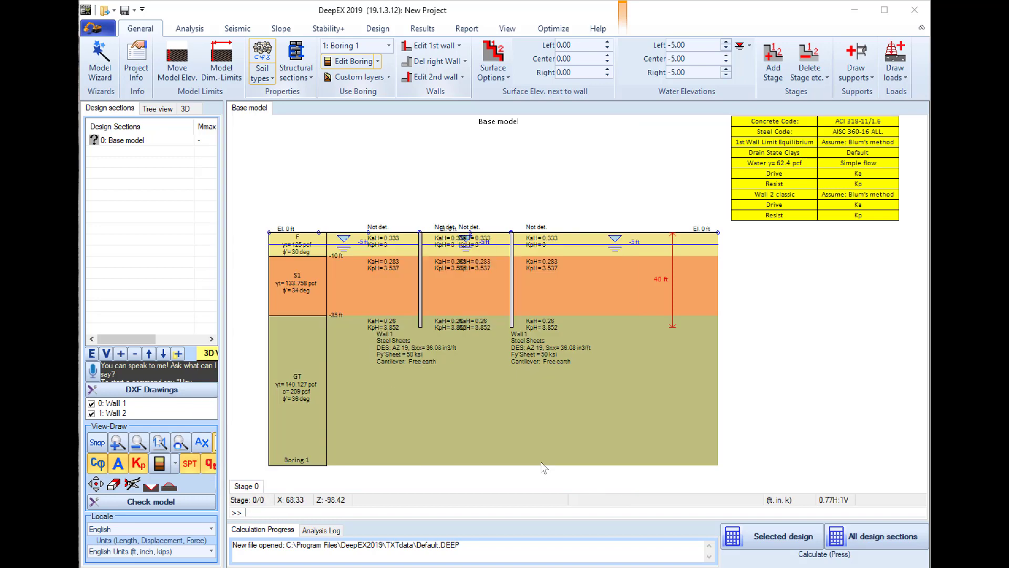
pyautogui.moveTo(340, 458)
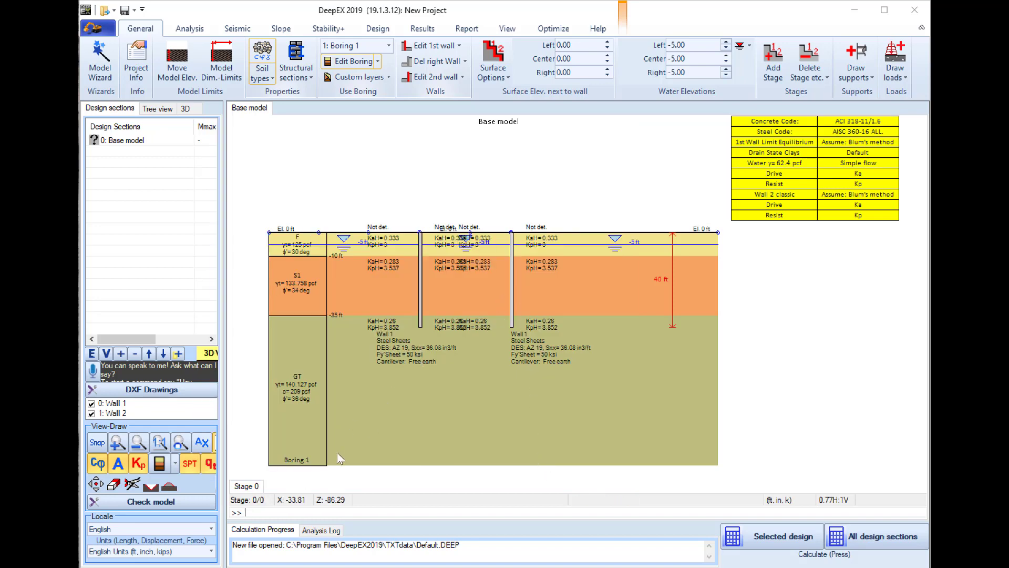
# Add Stage 1 with the center surface elevation lowered to -10 ft.
pyautogui.rightClick(244, 486)
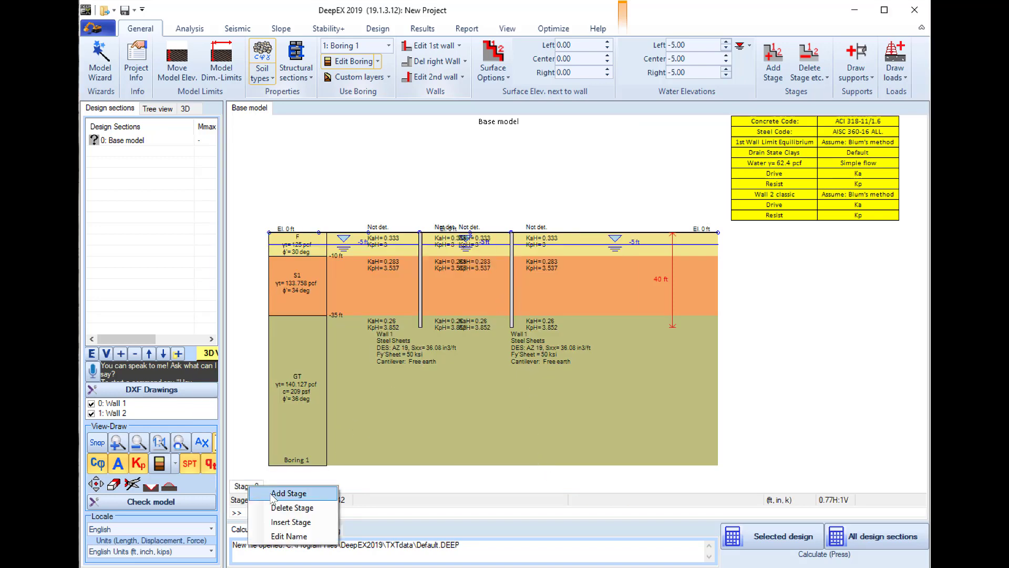
pyautogui.click(289, 493)
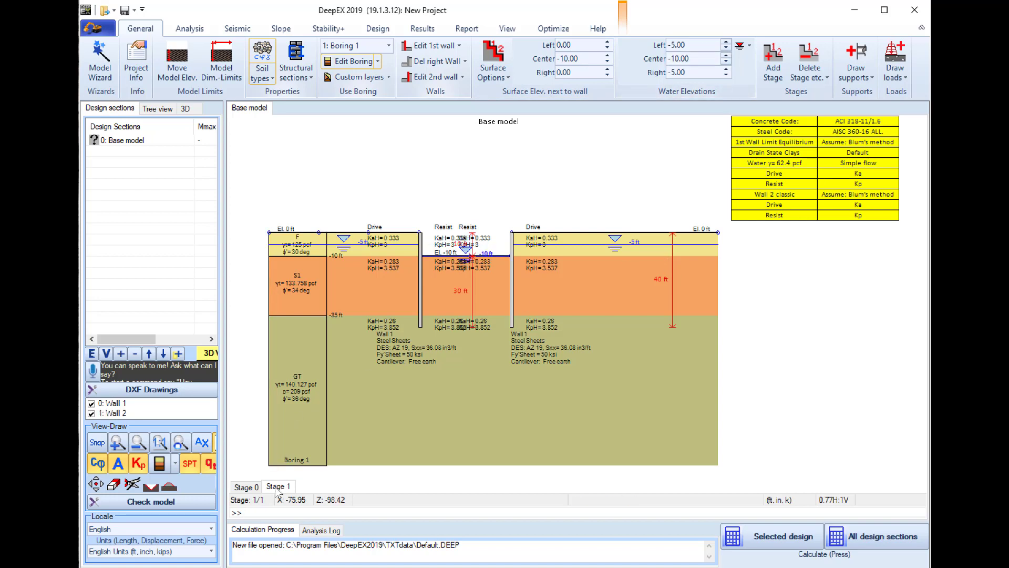
pyautogui.rightClick(278, 486)
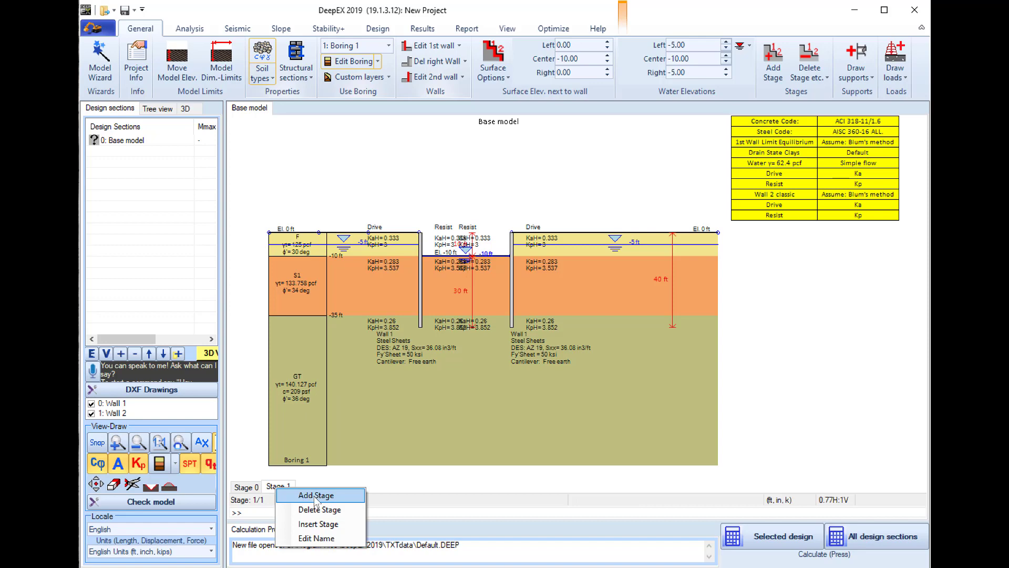
# Add Stage 2, draw a strut between the walls, and set its Z to -8.
pyautogui.click(314, 496)
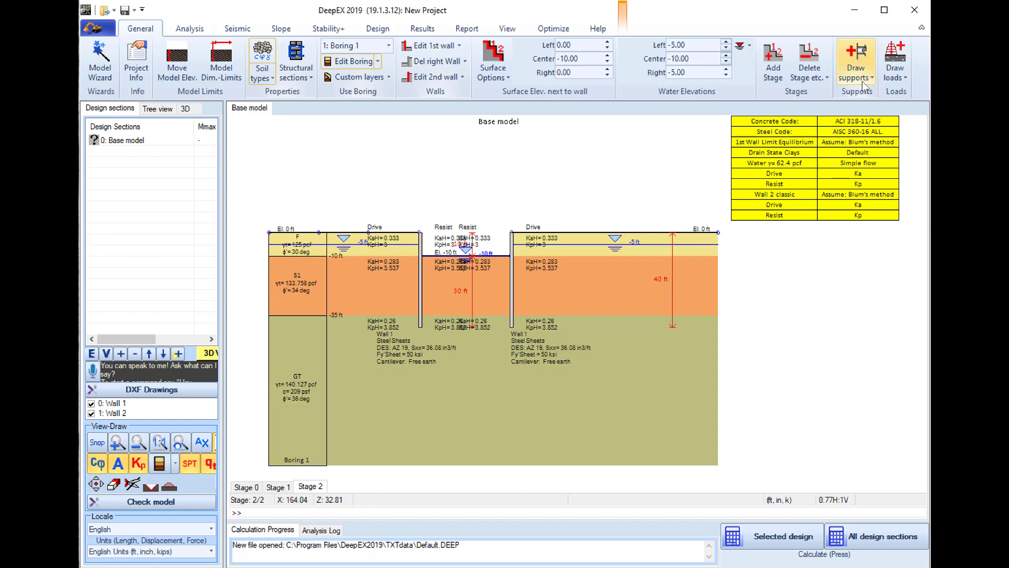
pyautogui.click(855, 61)
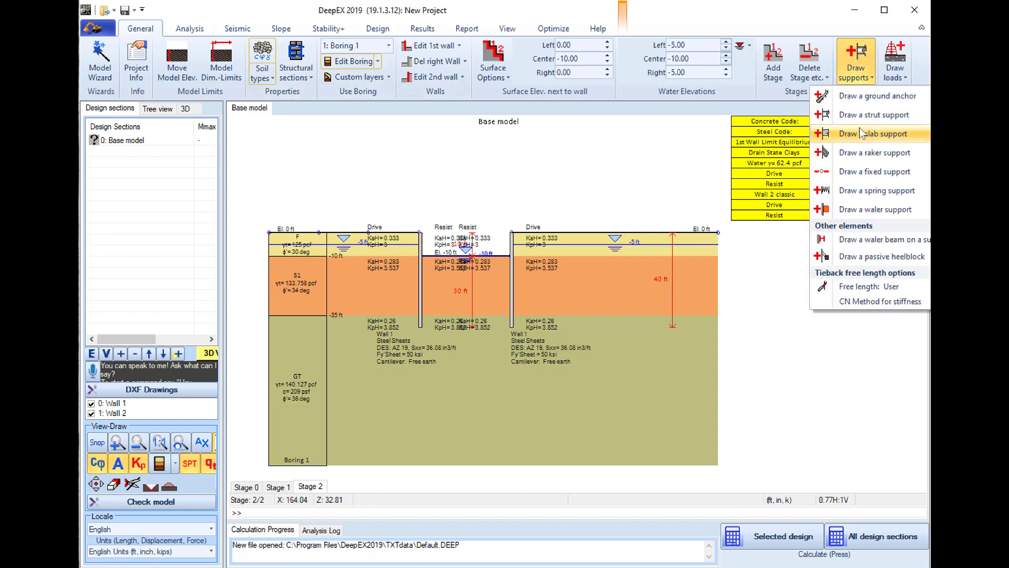
pyautogui.click(874, 115)
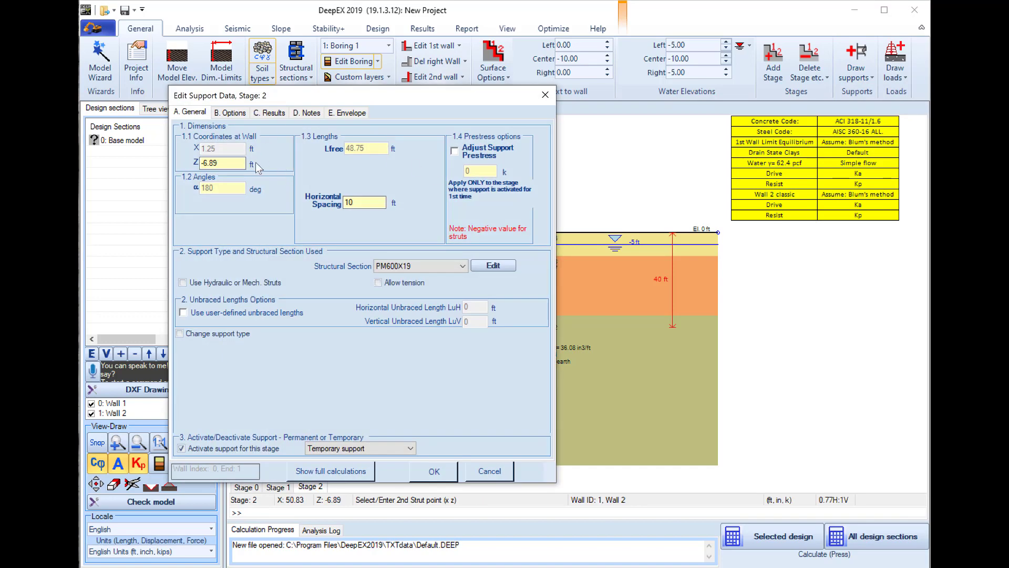
pyautogui.tripleClick(221, 163)
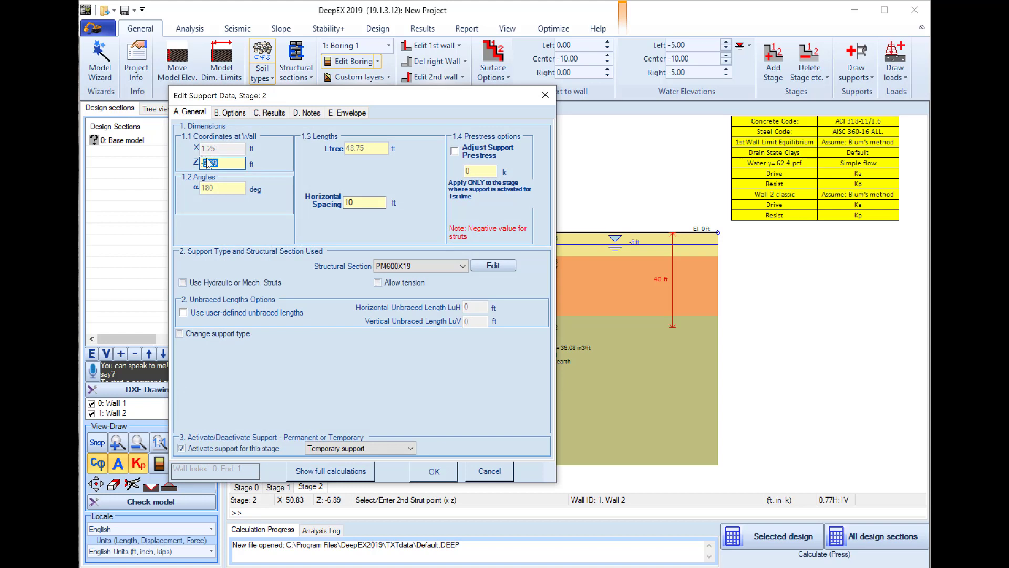
pyautogui.write('-8')
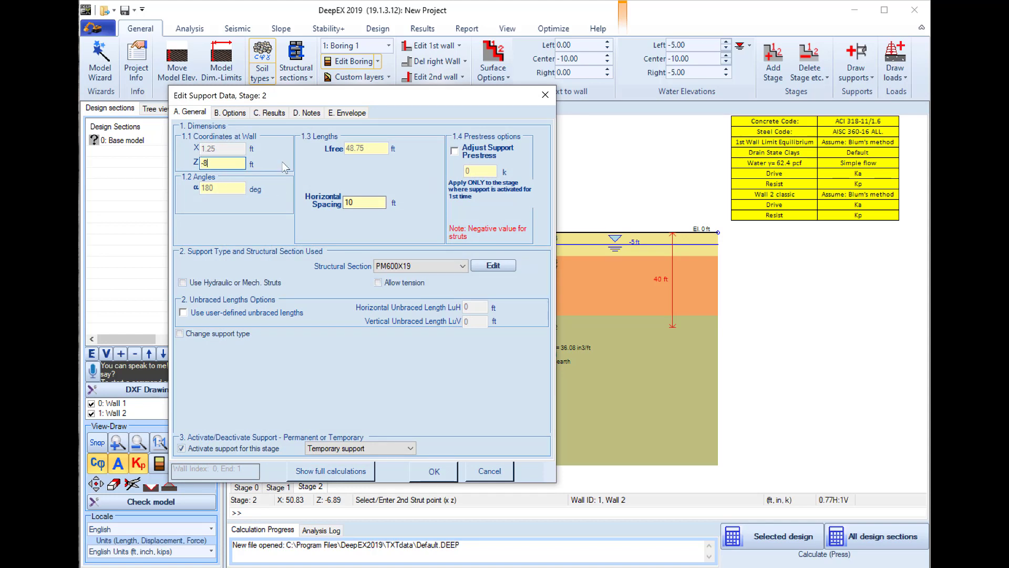
pyautogui.moveTo(422, 284)
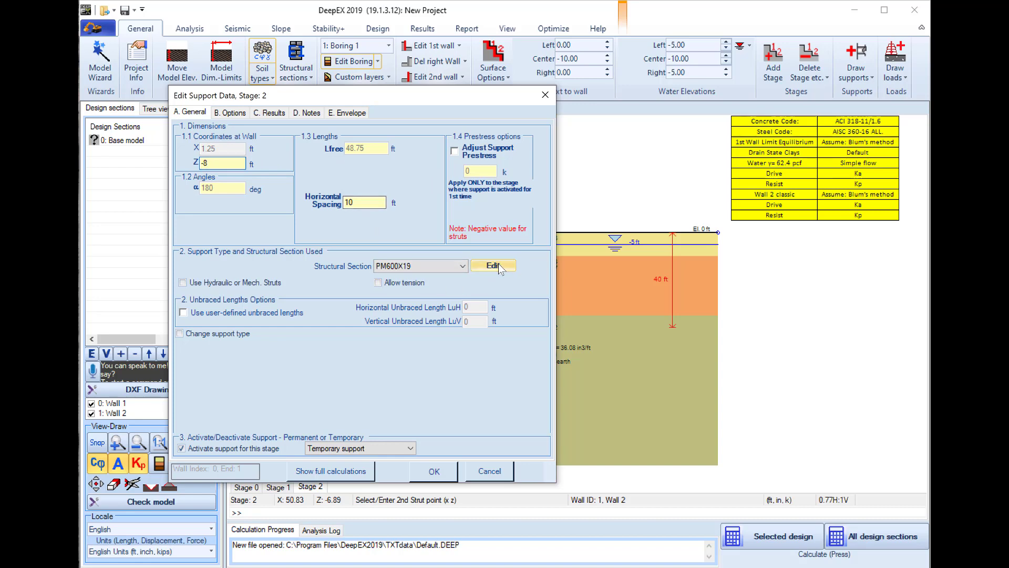
# Create a new pipe strut section in the strut section properties.
pyautogui.click(493, 265)
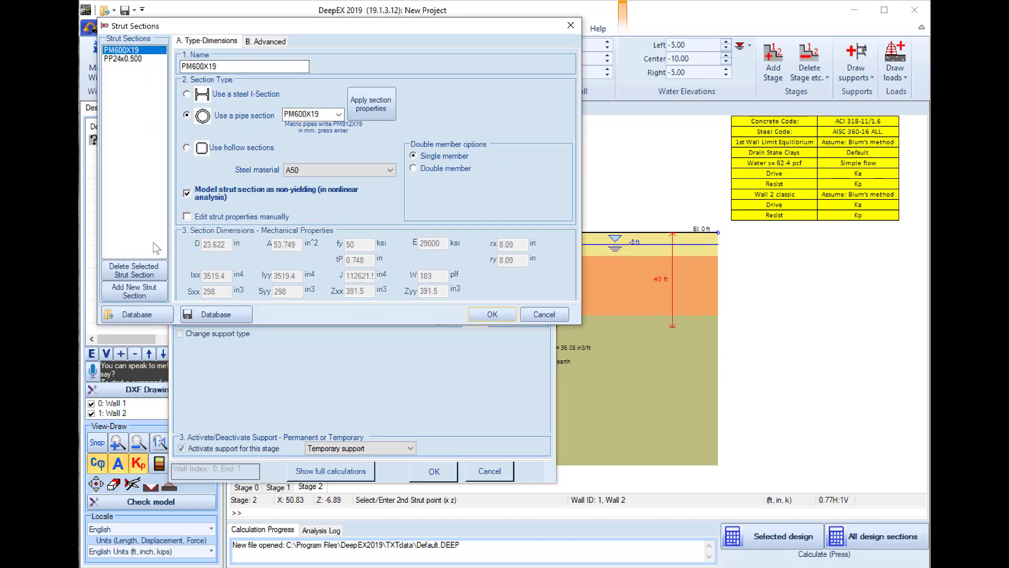
pyautogui.click(134, 290)
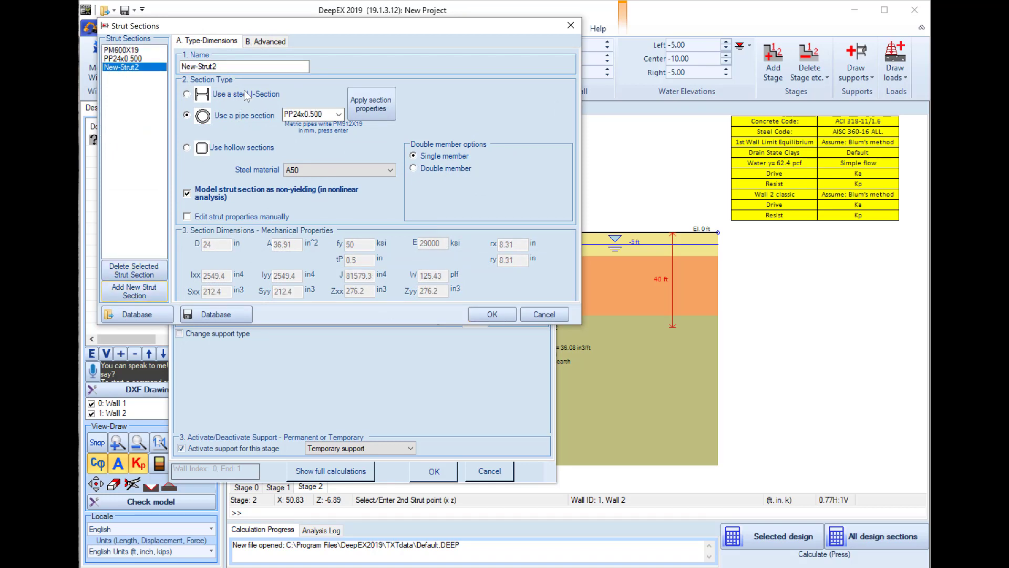
pyautogui.moveTo(256, 96)
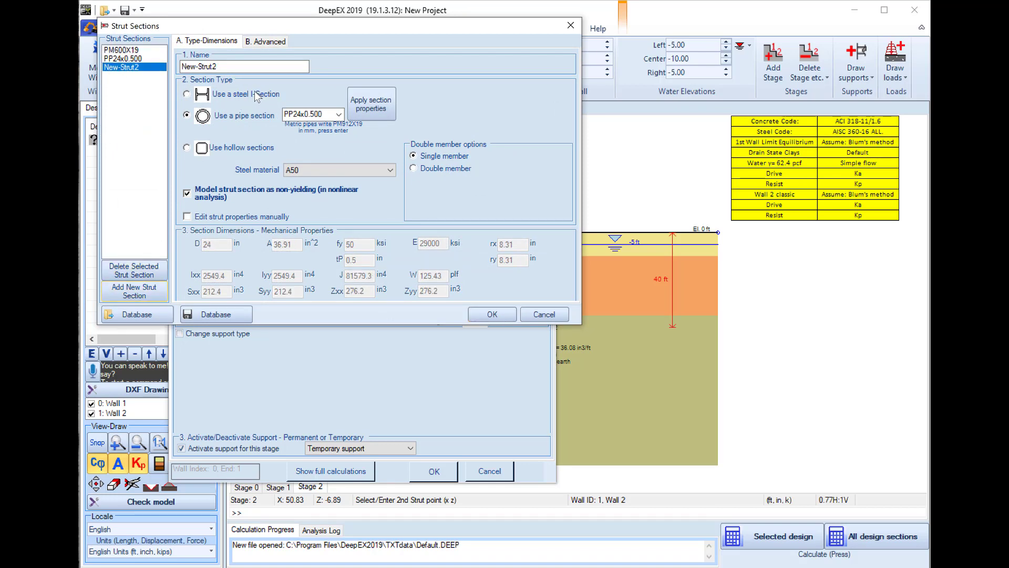
pyautogui.click(187, 94)
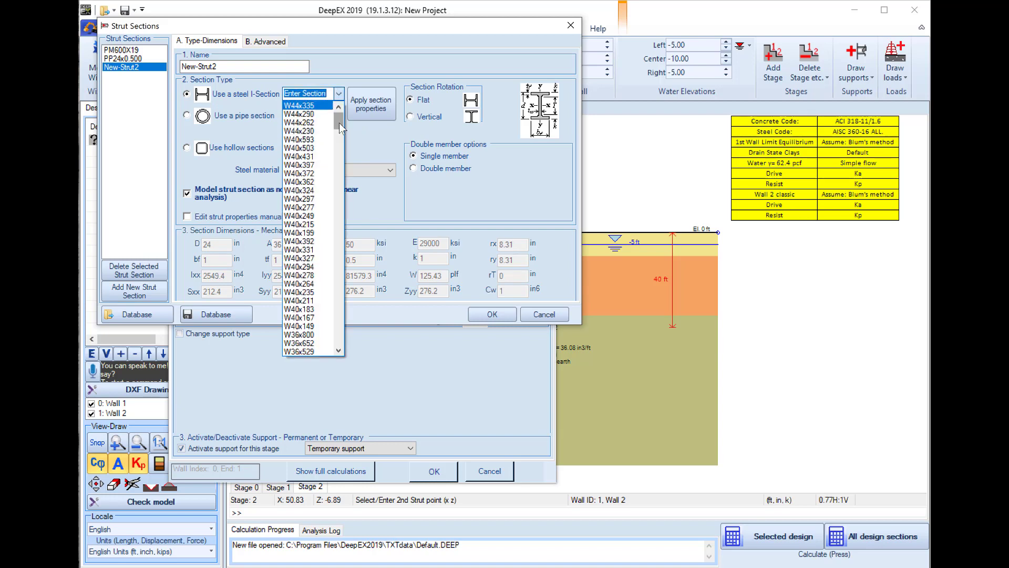
pyautogui.click(186, 115)
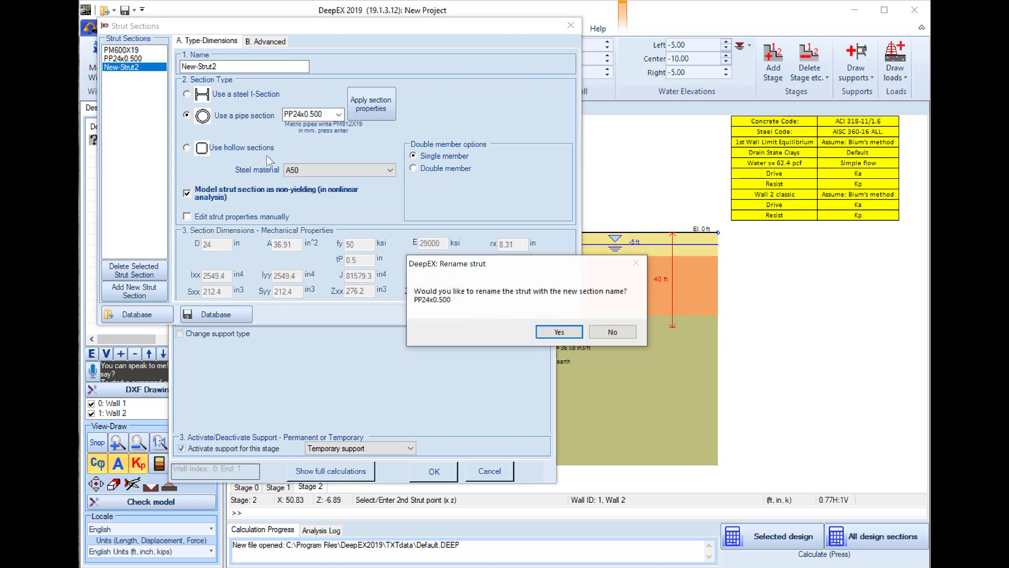
pyautogui.click(558, 331)
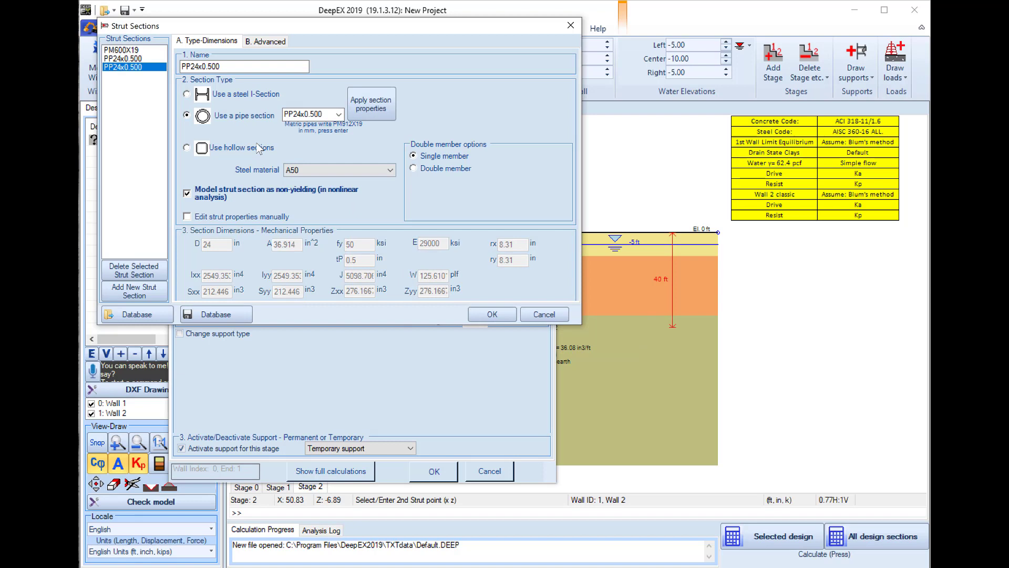
# Set the new section to PP18x0.5 and assign it to the strut.
pyautogui.click(337, 114)
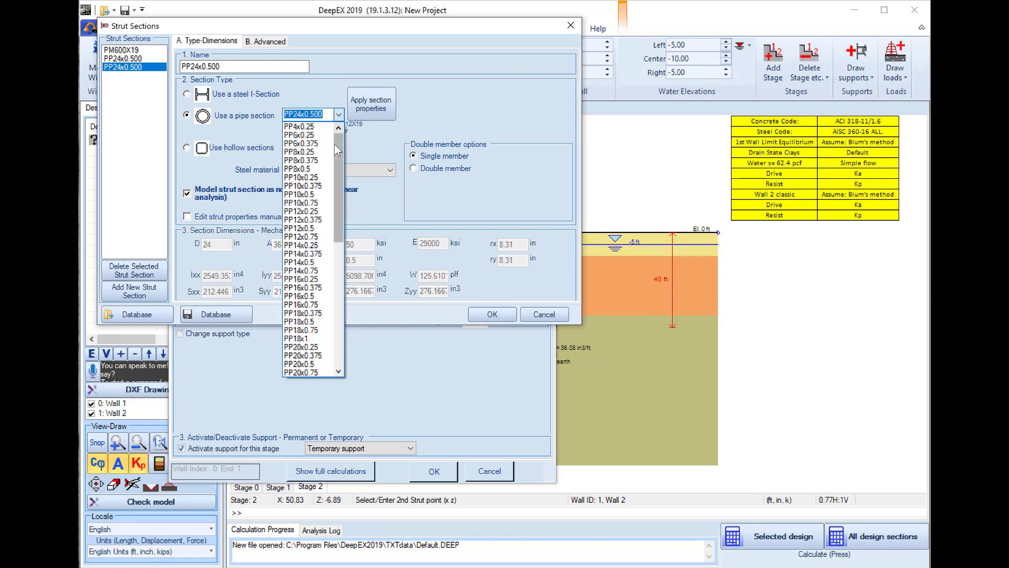
pyautogui.scroll(-3)
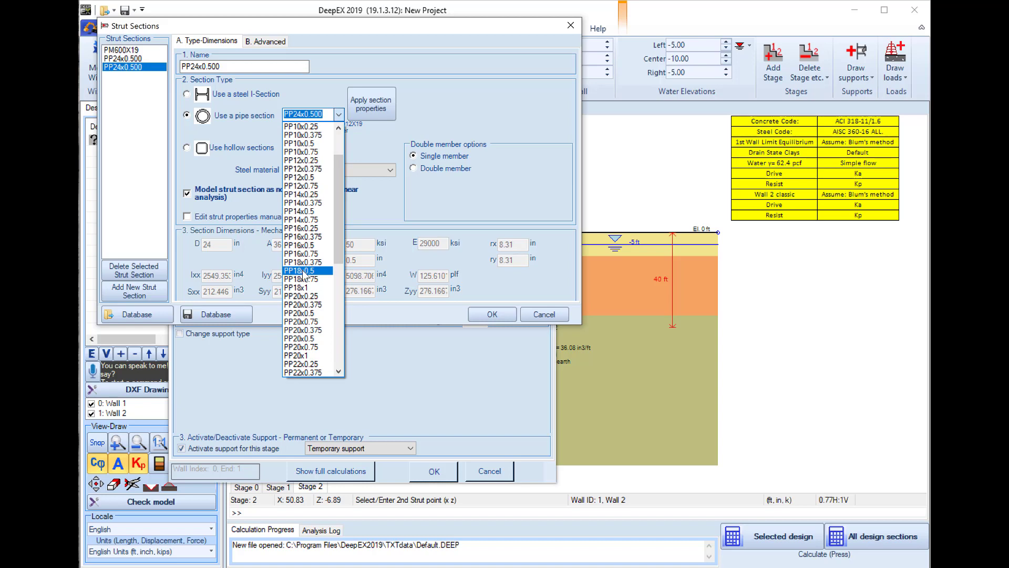
pyautogui.click(300, 270)
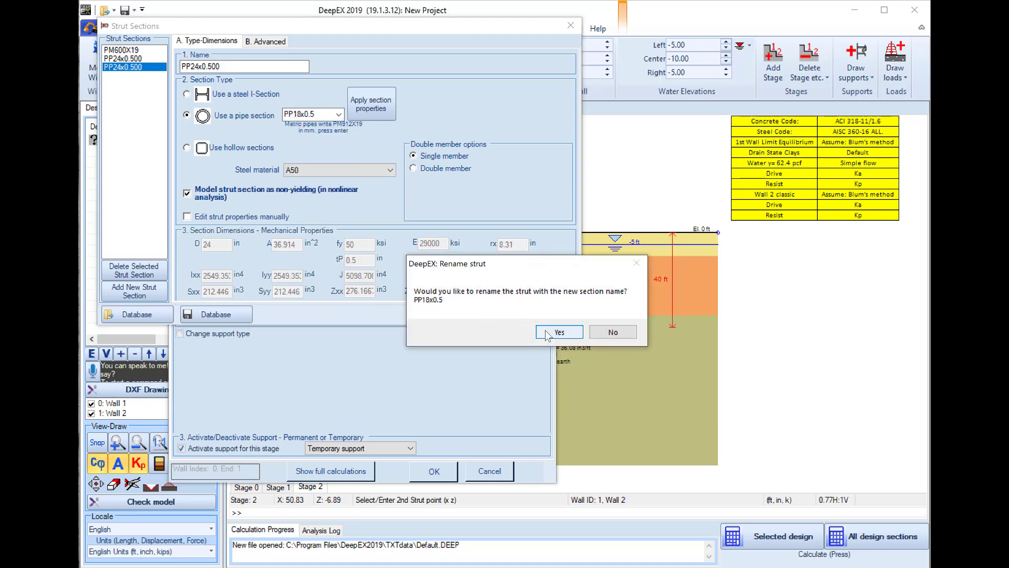
pyautogui.click(559, 332)
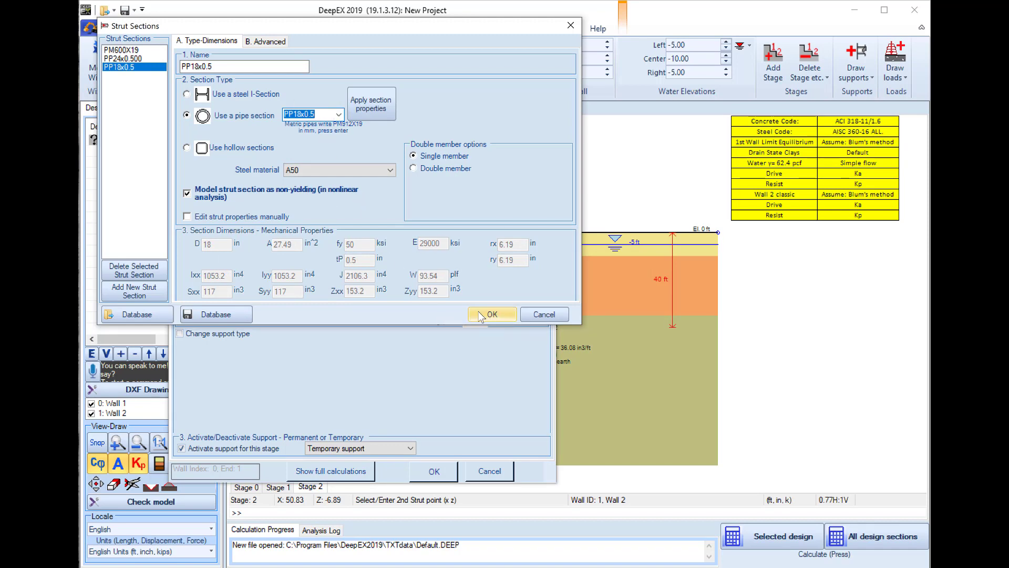
pyautogui.click(491, 314)
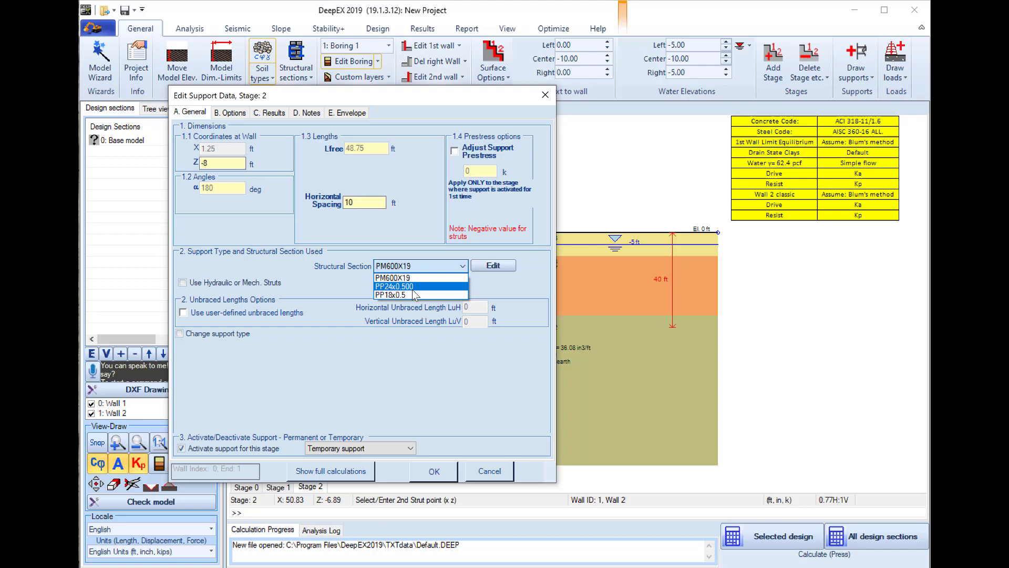
pyautogui.click(390, 295)
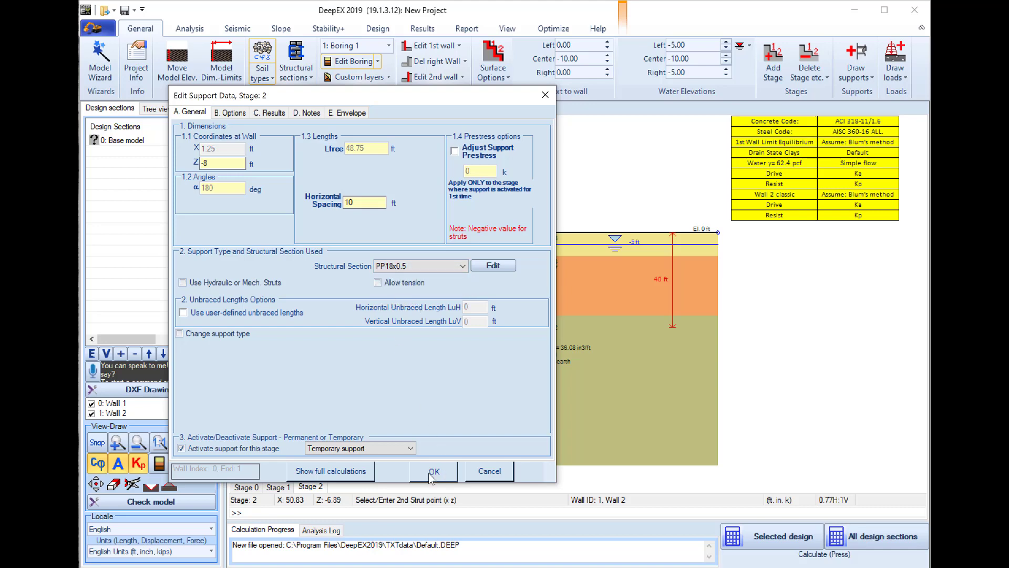
# Confirm the stage 2 support data and set the stage 3 center elevation to -20.00.
pyautogui.click(434, 470)
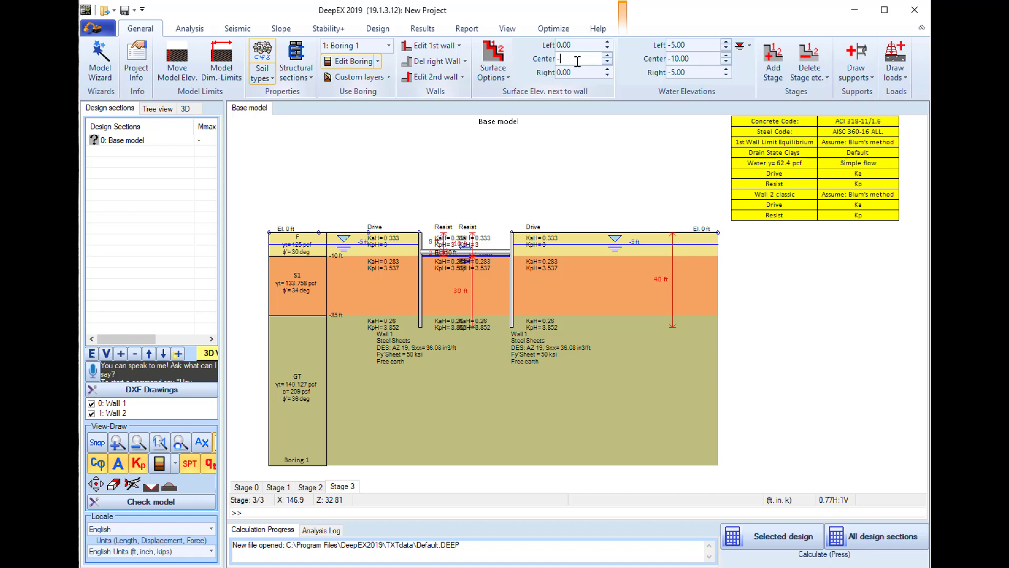
pyautogui.write('-20.00')
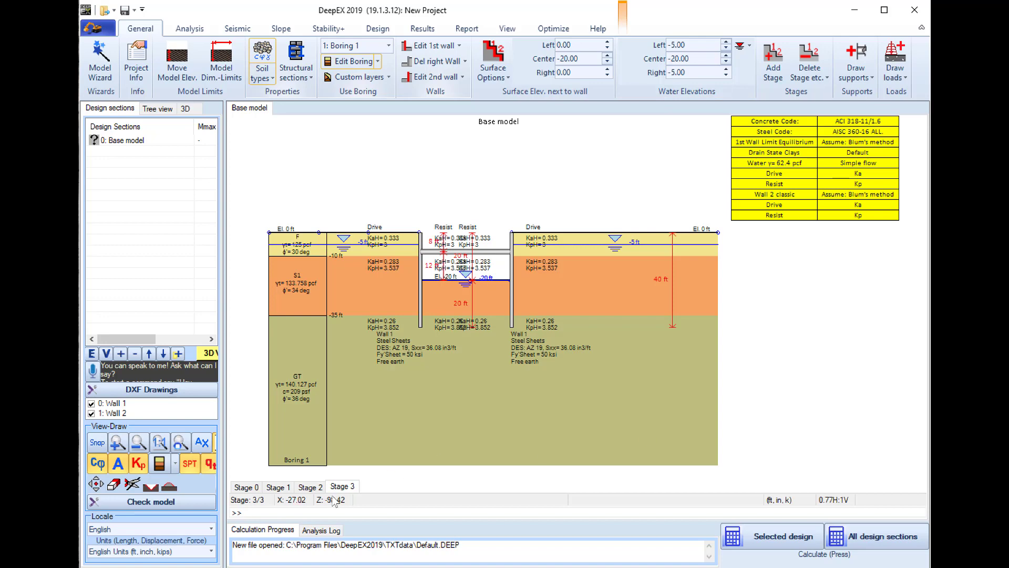
# Add Stage 4 after Stage 3 and start a slab support at the left wall.
pyautogui.rightClick(343, 487)
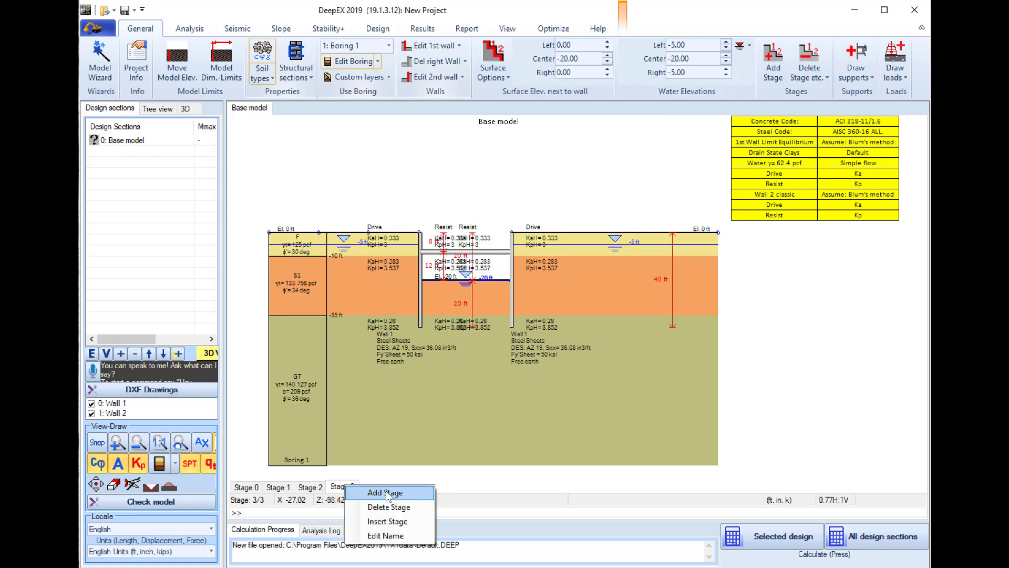
pyautogui.click(383, 493)
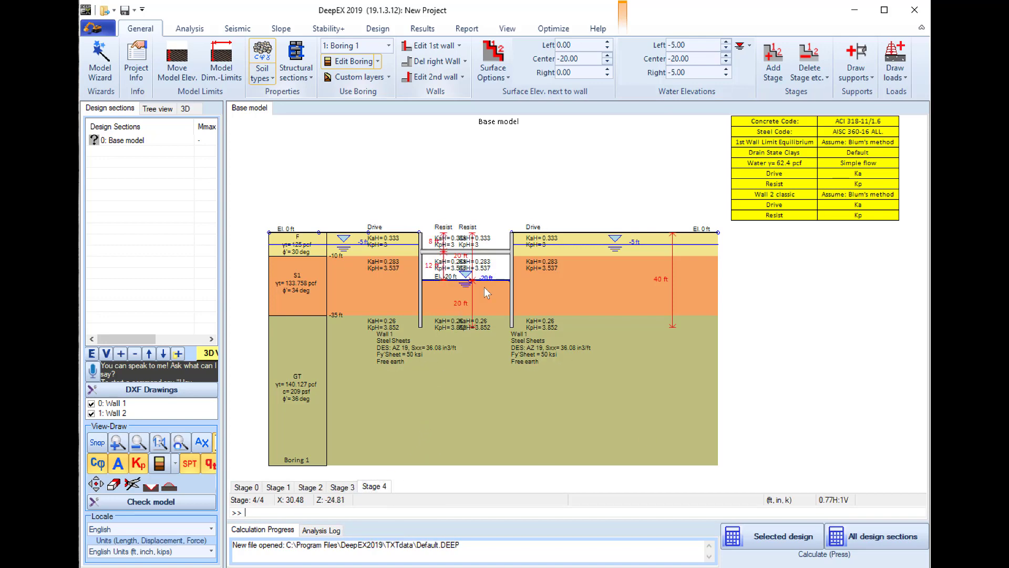
pyautogui.click(857, 57)
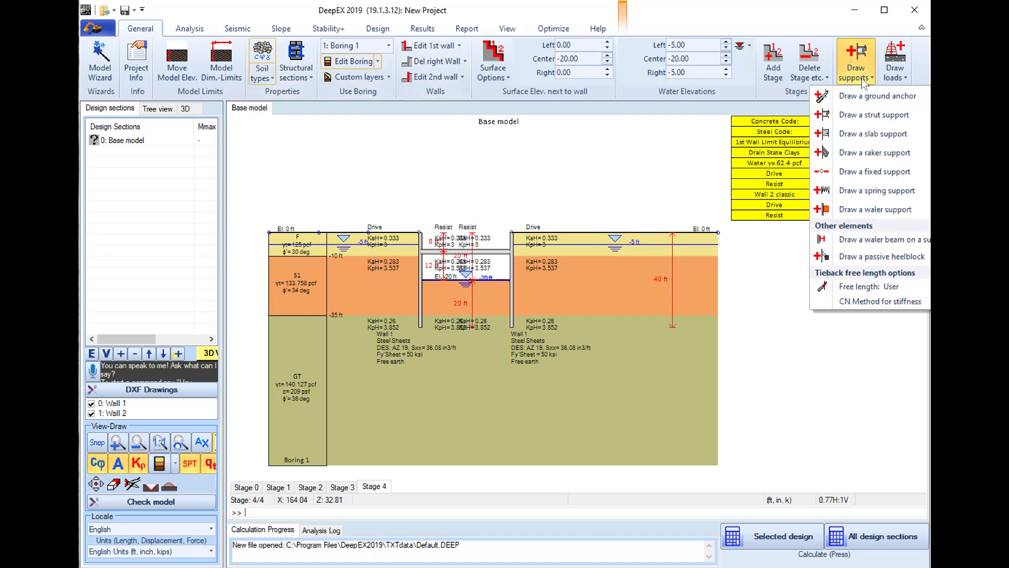
pyautogui.moveTo(869, 171)
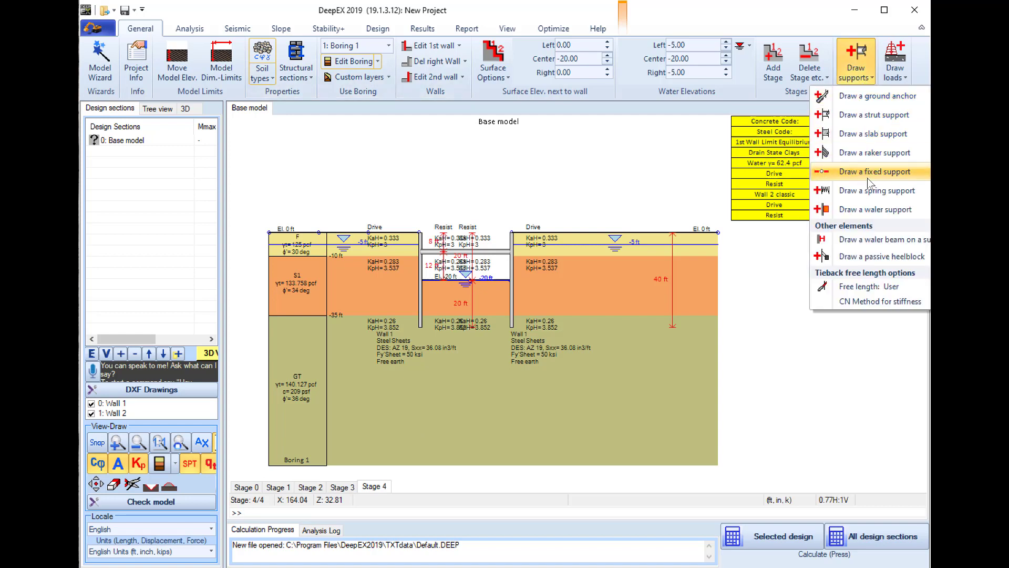
pyautogui.moveTo(872, 133)
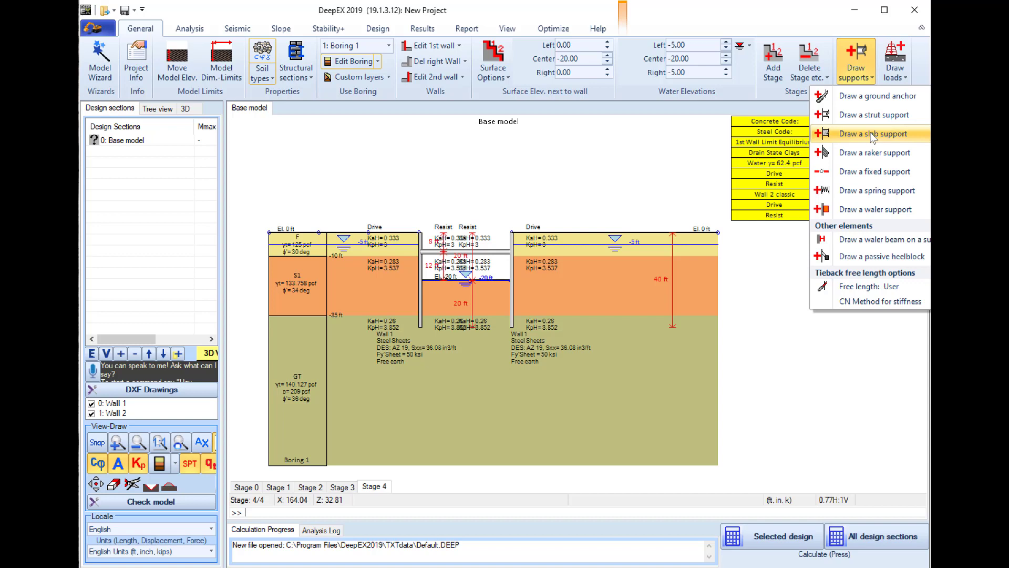
pyautogui.click(875, 133)
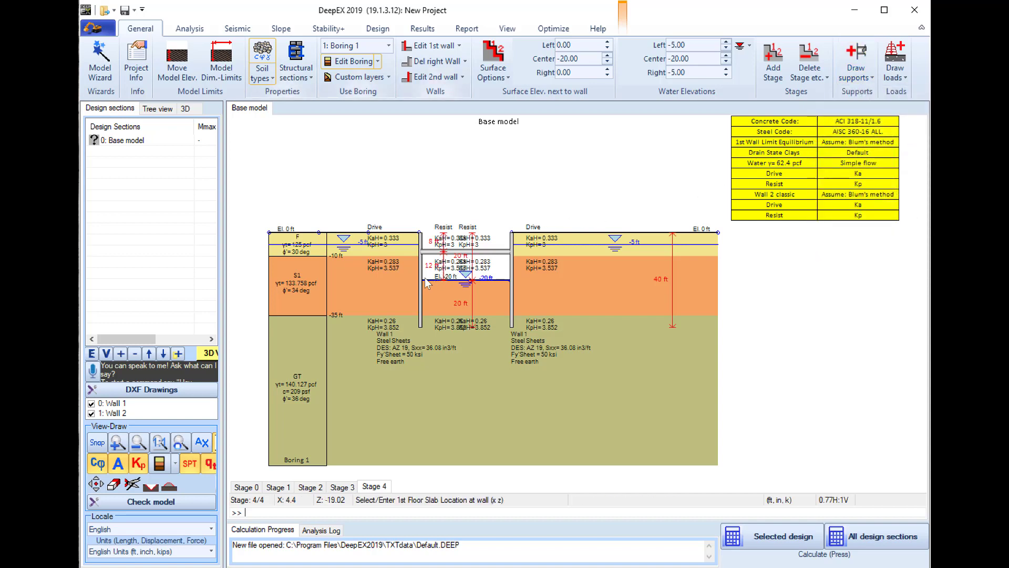
pyautogui.click(462, 278)
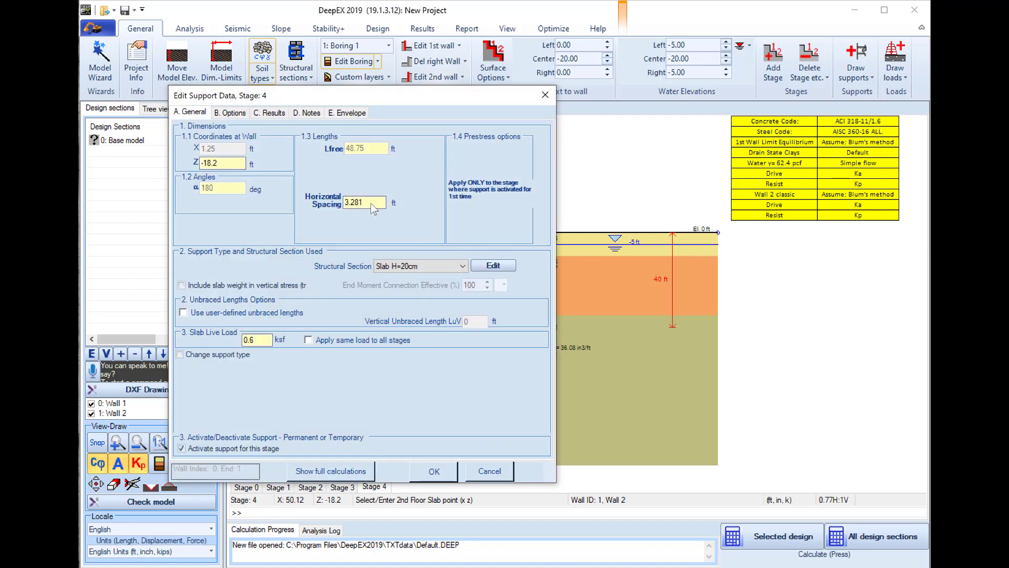
pyautogui.moveTo(412, 294)
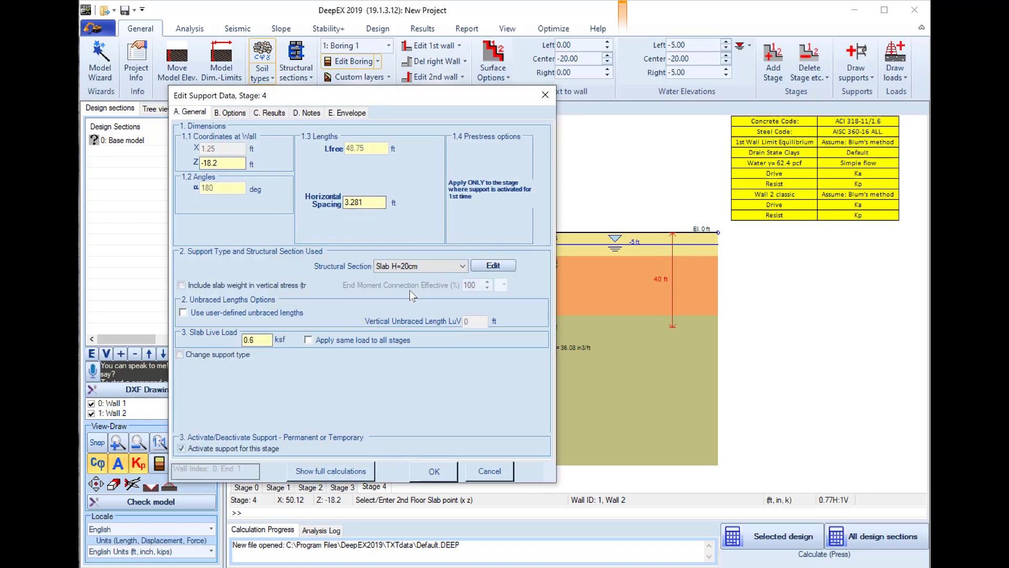
# Select the slab elevation and open the H=20cm slab section properties.
pyautogui.tripleClick(221, 162)
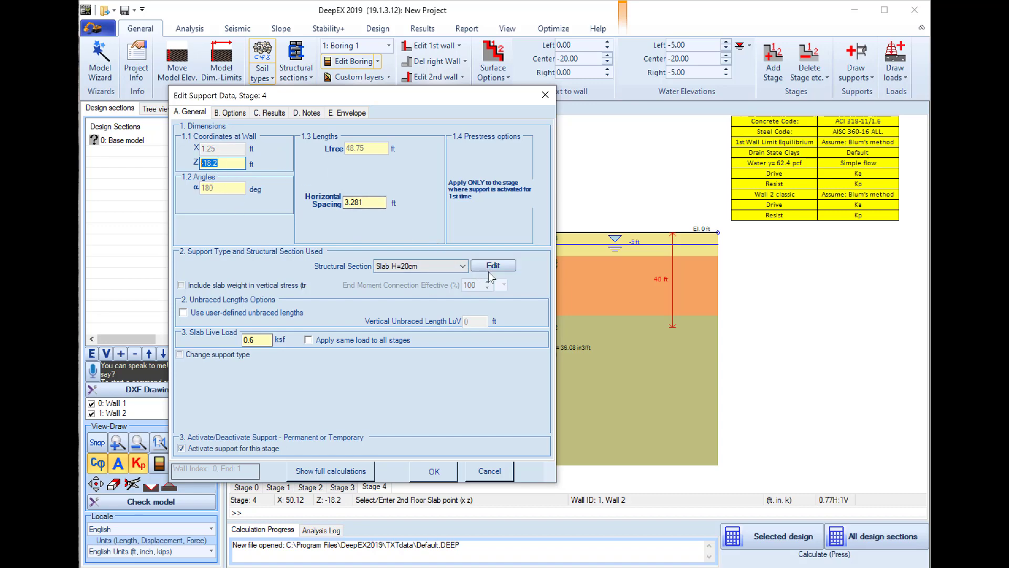
pyautogui.click(493, 265)
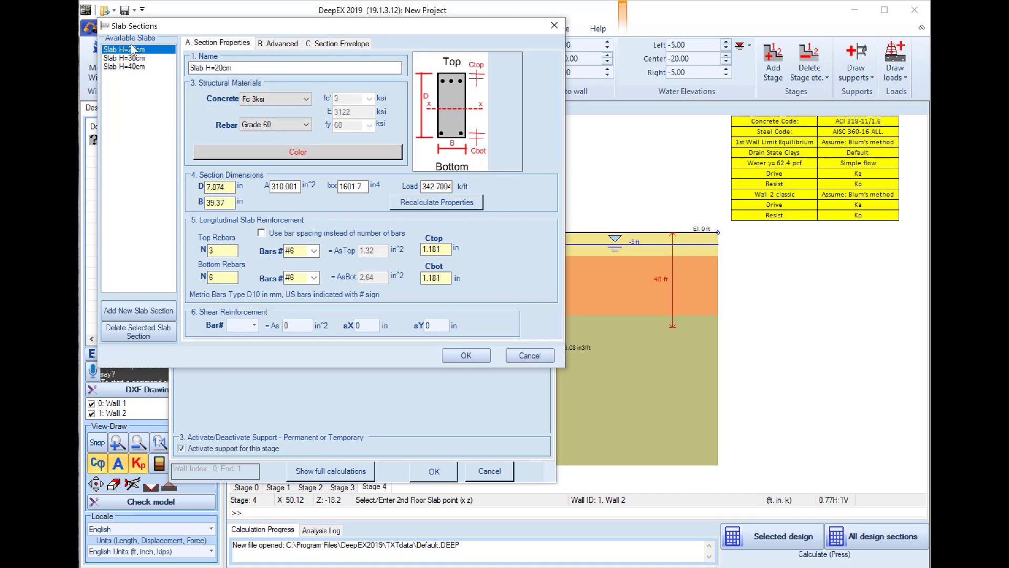
# Define section 'Slab H=2ft', 24×24 in with 8 top and 8 bottom bars.
pyautogui.click(295, 67)
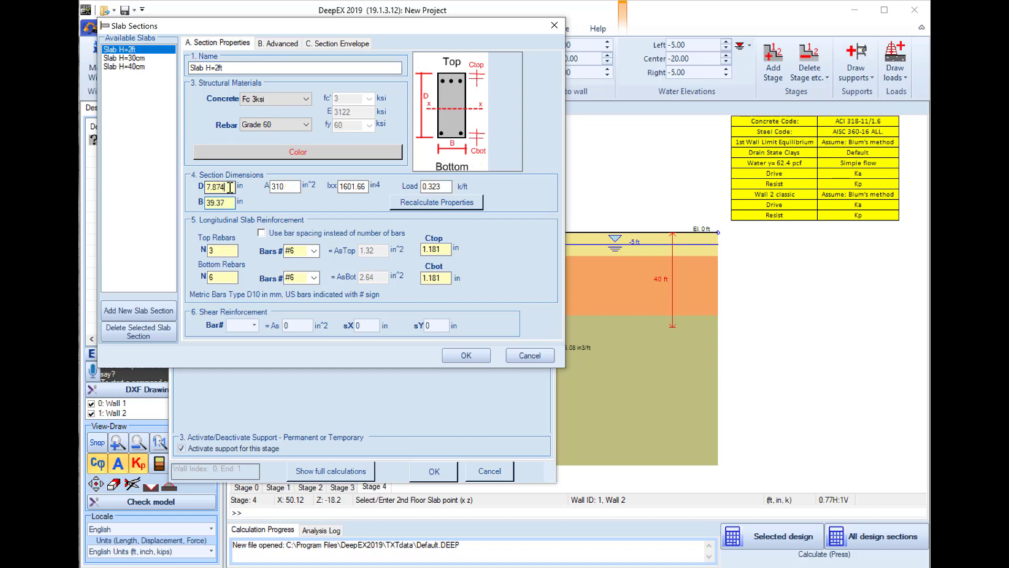
pyautogui.tripleClick(218, 187)
pyautogui.write('24')
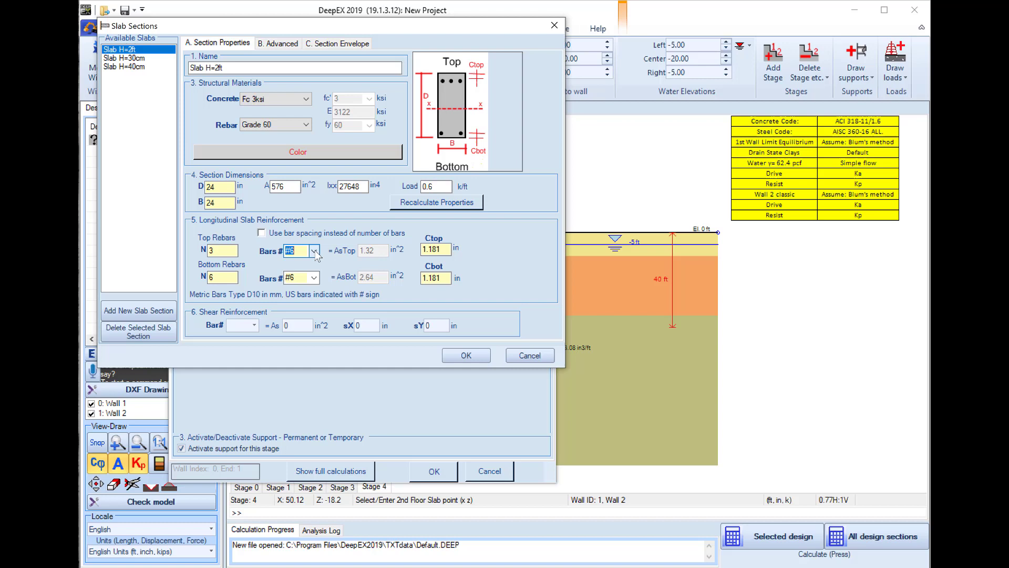
pyautogui.moveTo(254, 278)
pyautogui.write('8')
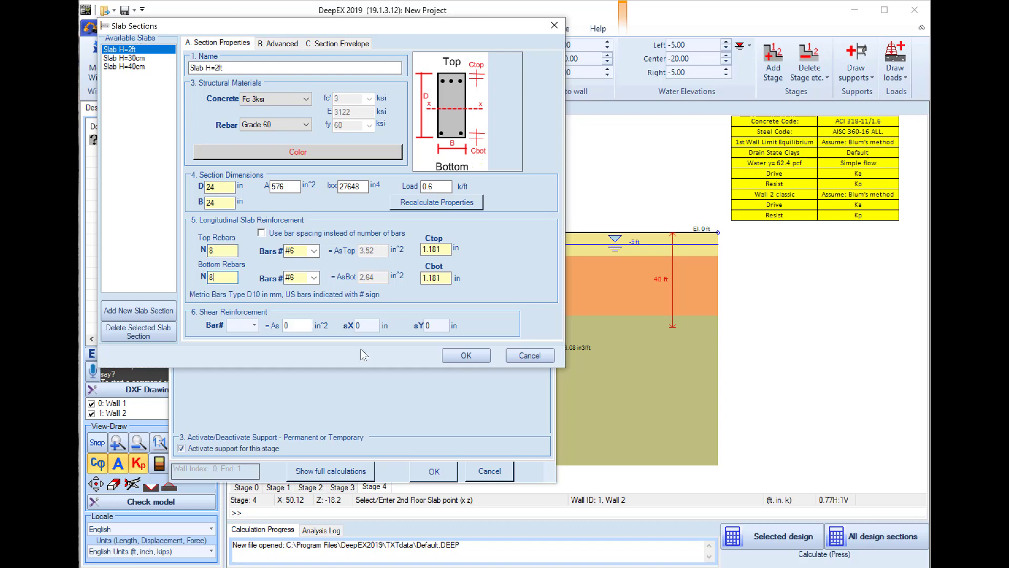
pyautogui.click(465, 356)
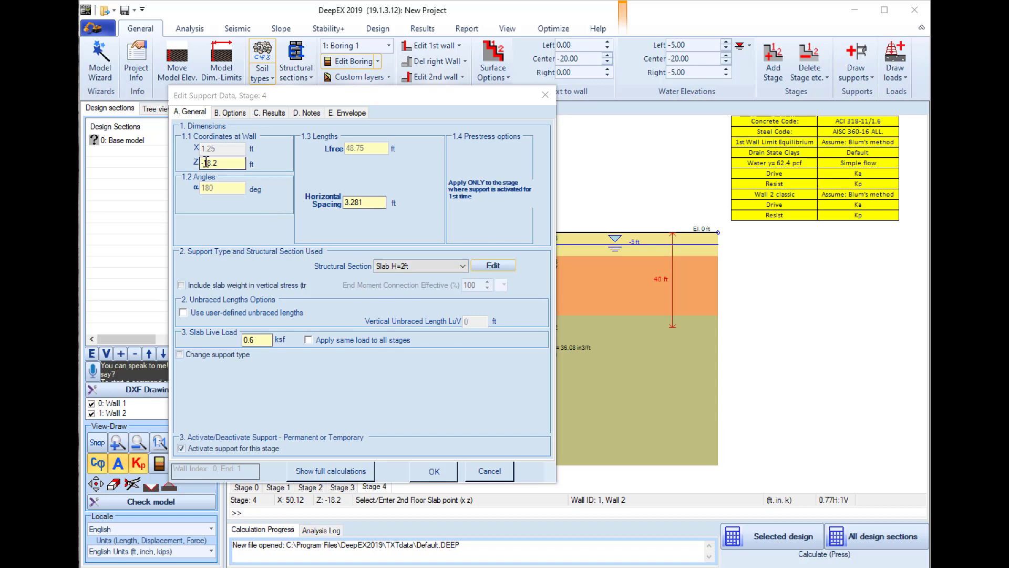
# Place the slab at Z = -19 ft with 2 ft unbraced length and 0.6 ksf live load.
pyautogui.tripleClick(221, 163)
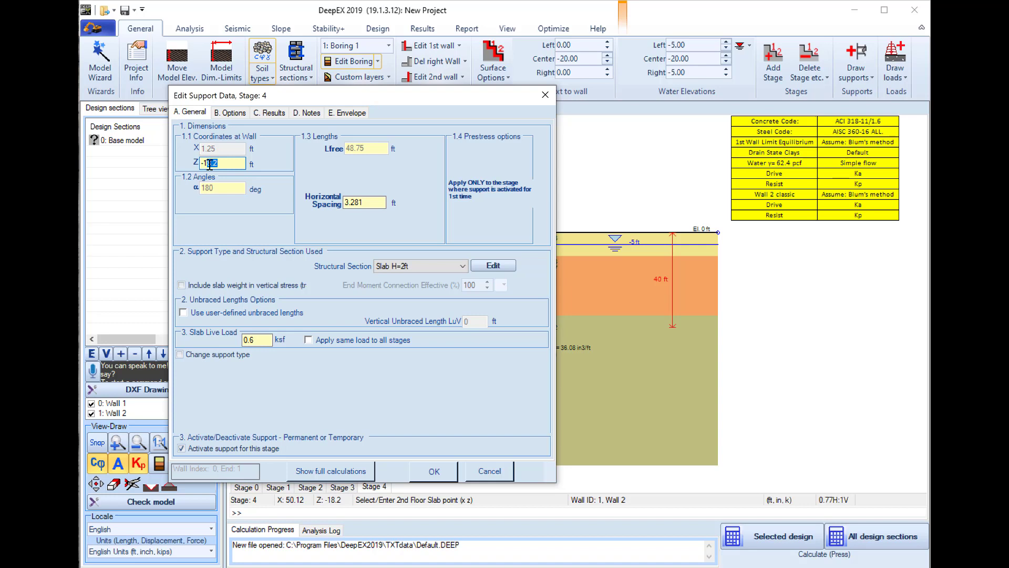
pyautogui.write('-19')
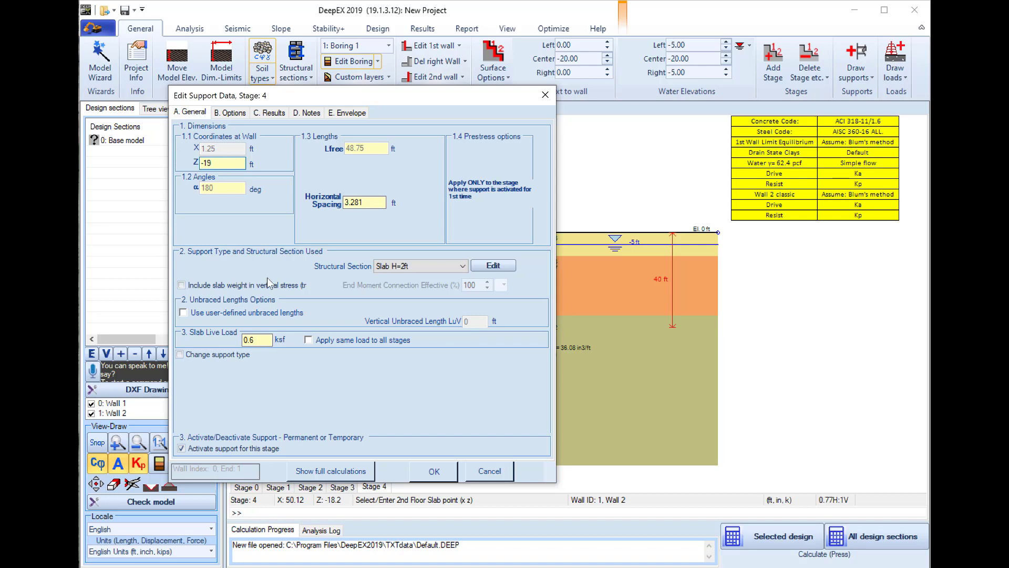
pyautogui.moveTo(396, 372)
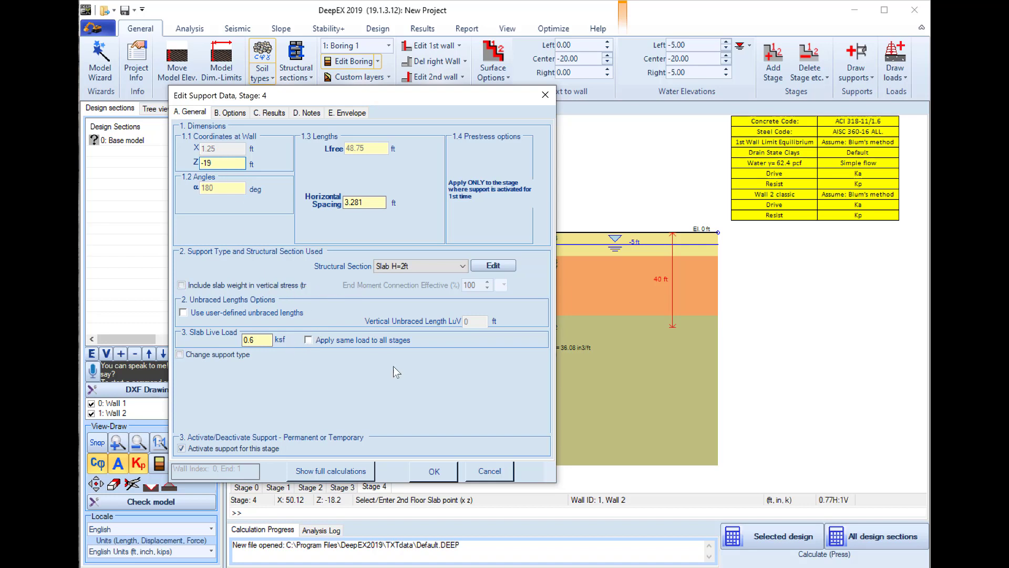
pyautogui.moveTo(200, 316)
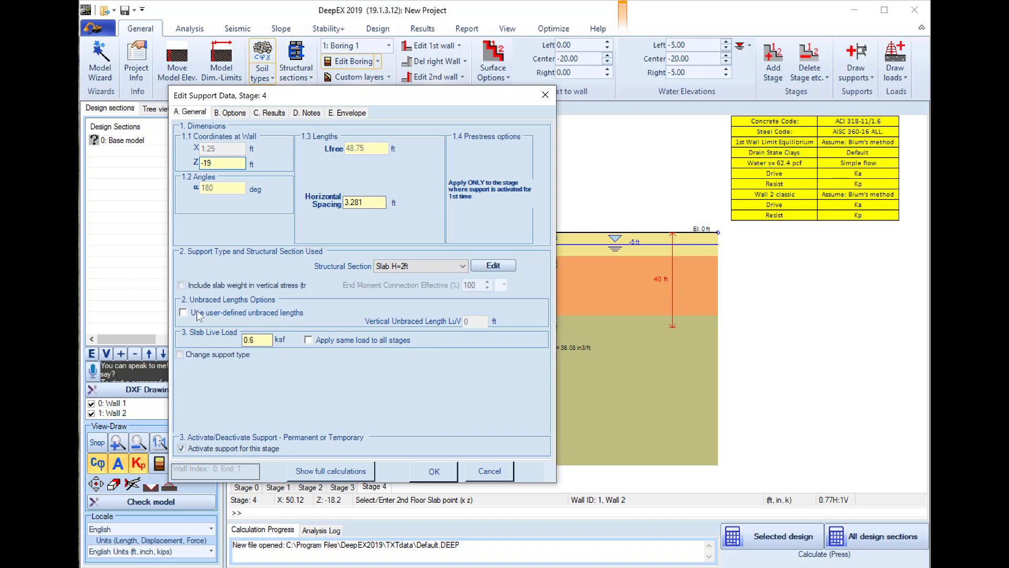
pyautogui.click(183, 312)
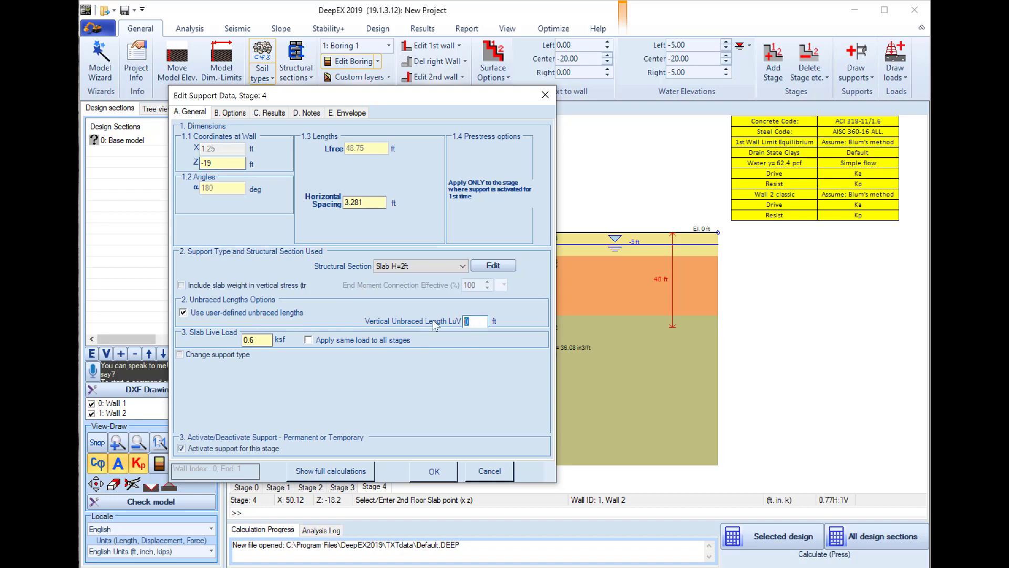
pyautogui.write('2')
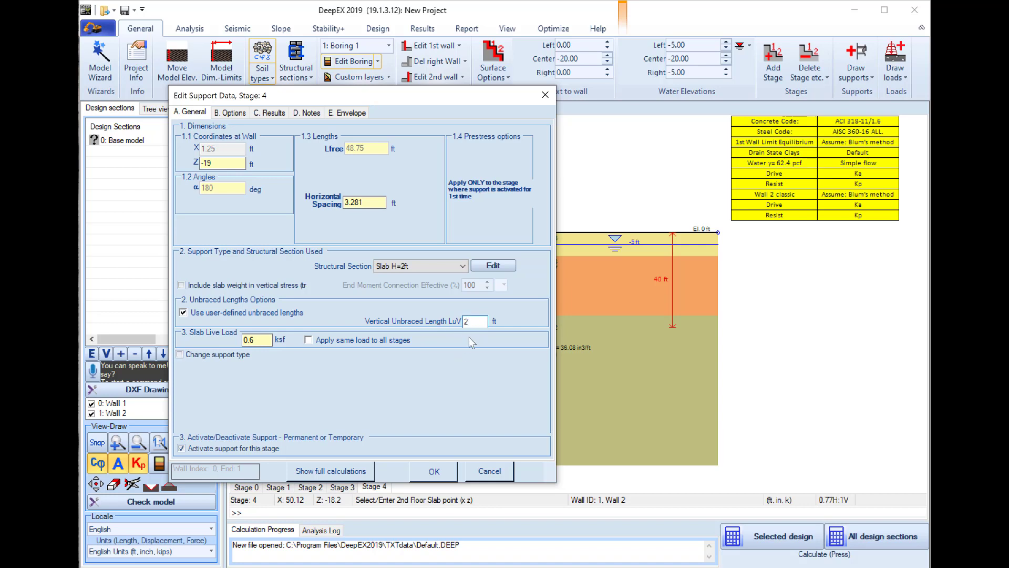
pyautogui.moveTo(511, 399)
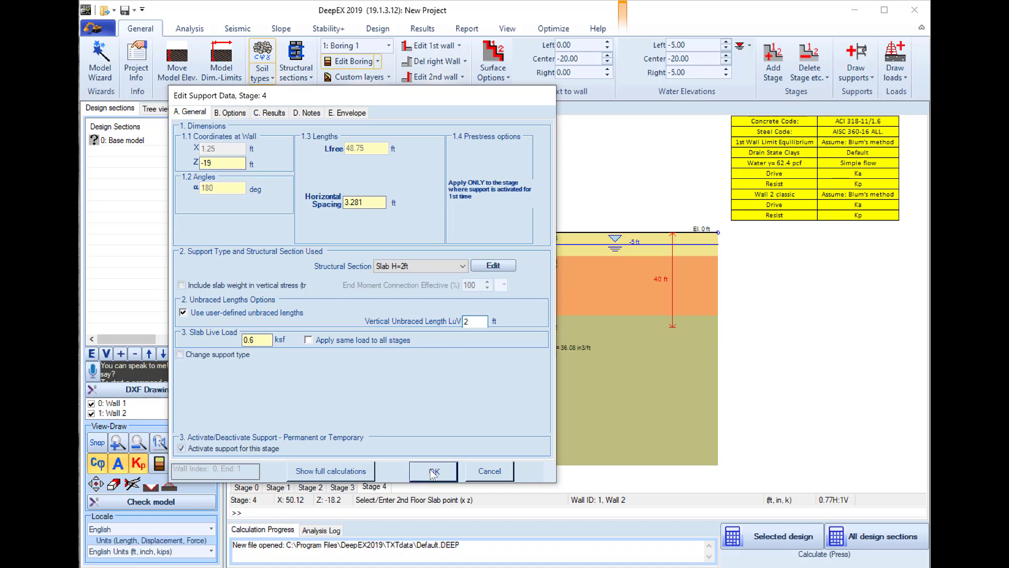
pyautogui.click(432, 471)
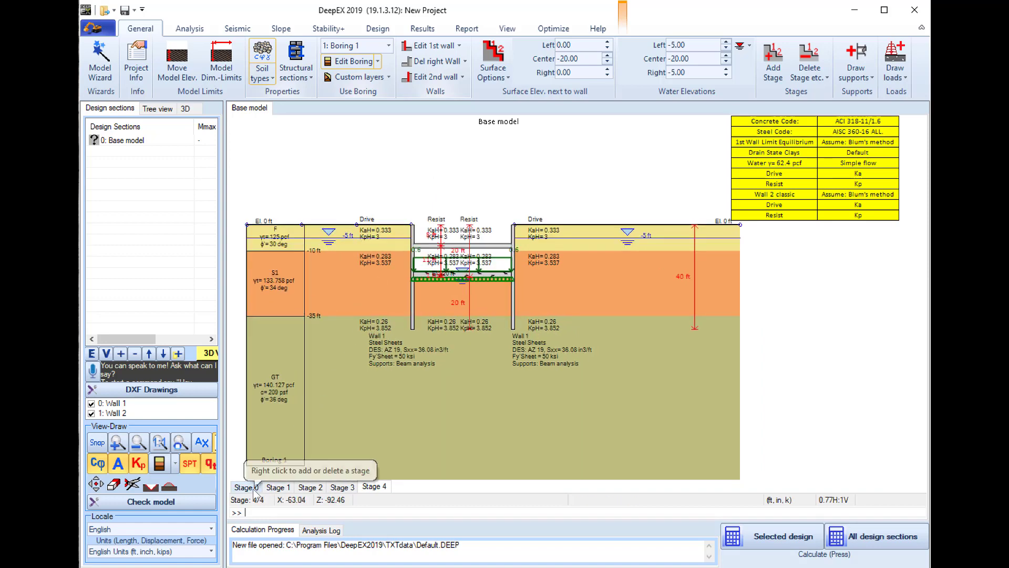
# In Stage 0, draw a 0.6 surface strip surcharge on the left ground surface.
pyautogui.click(246, 485)
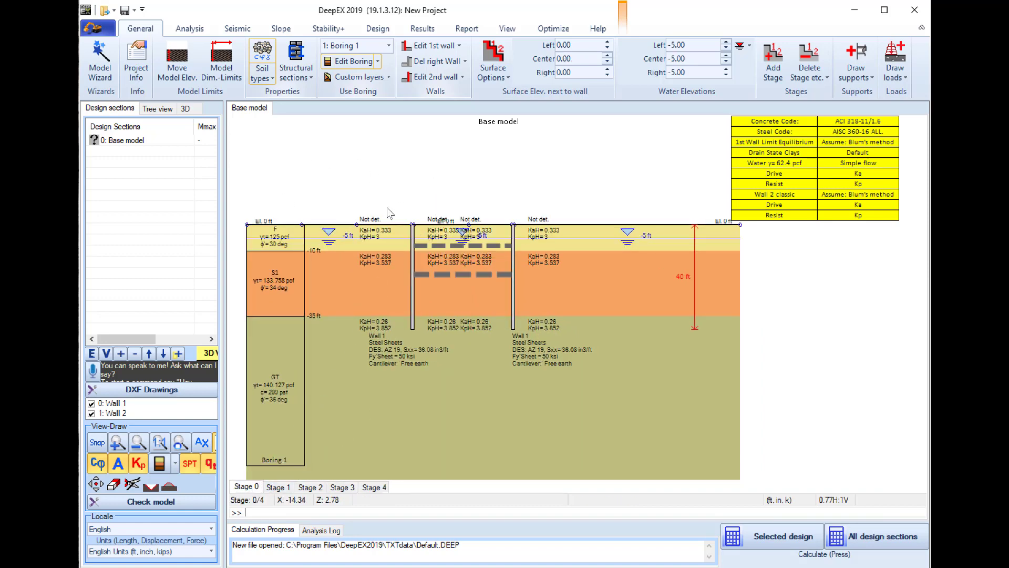
pyautogui.moveTo(897, 100)
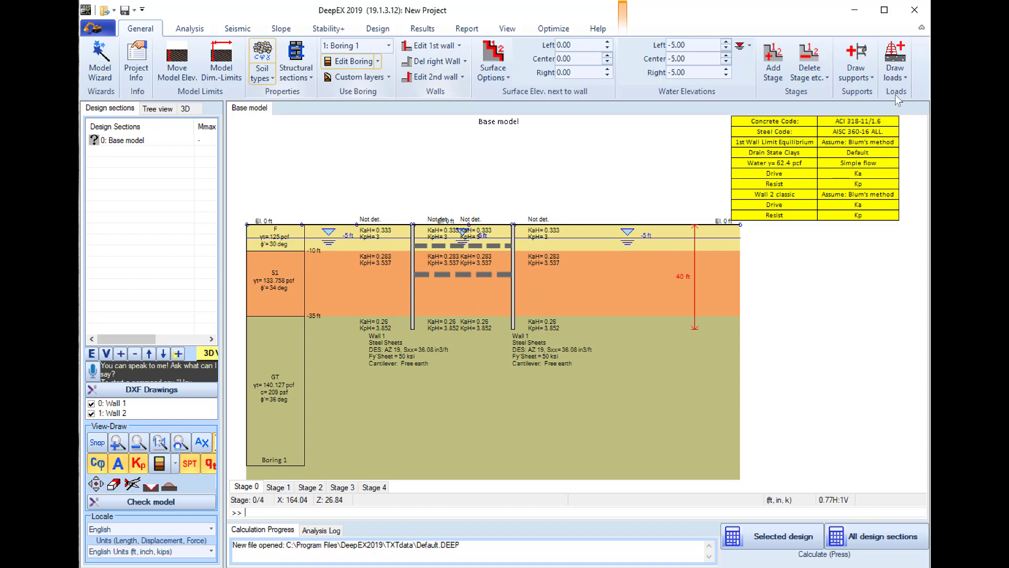
pyautogui.click(894, 58)
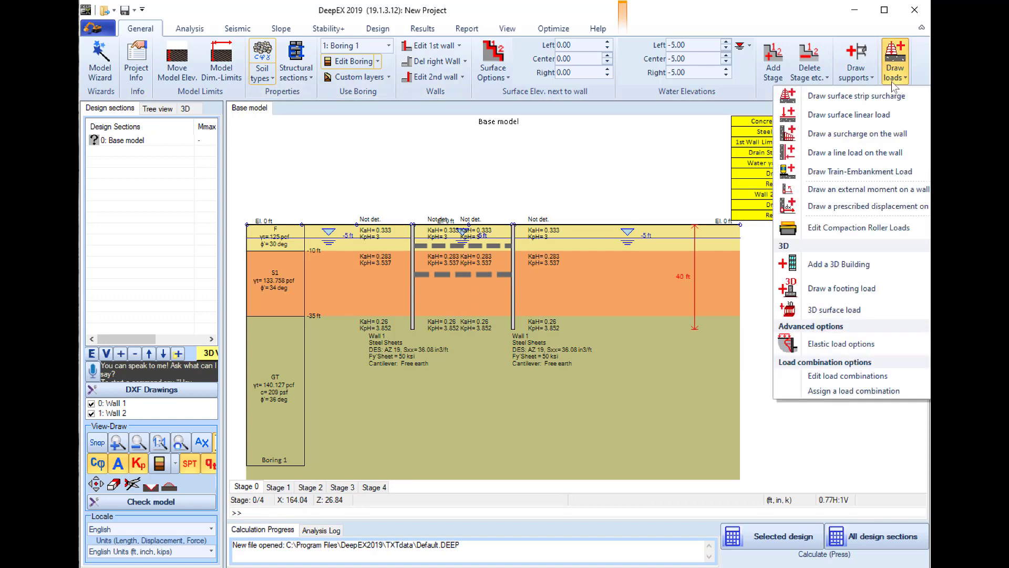
pyautogui.click(856, 95)
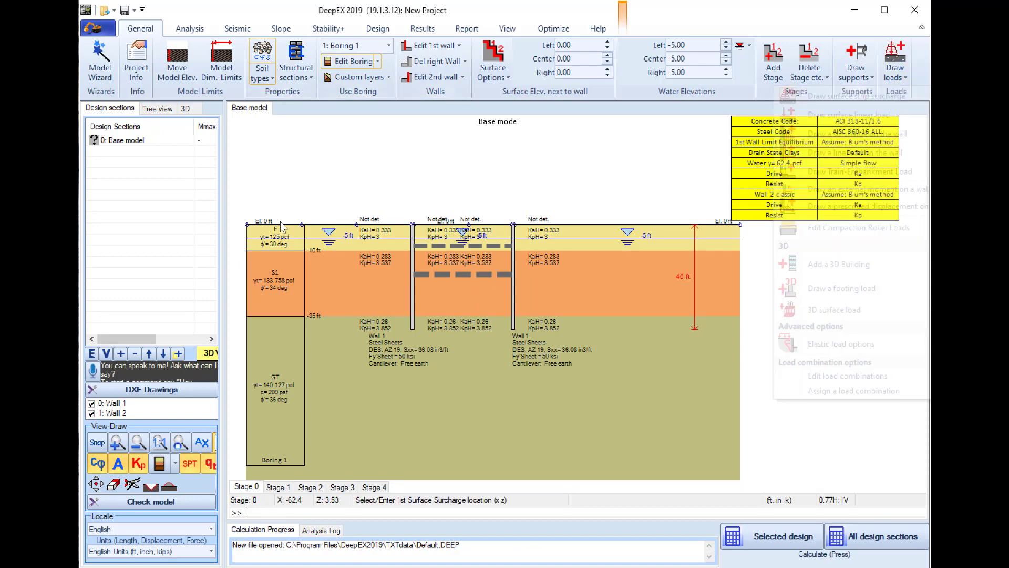
pyautogui.click(284, 227)
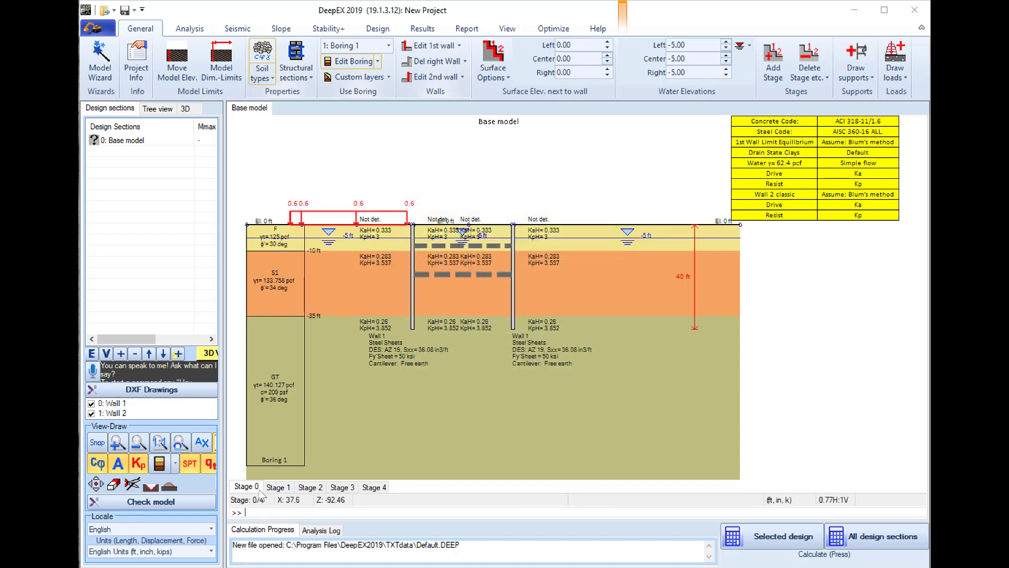
# Review Stages 1 and 4, open the analysis settings, then view Stage 2.
pyautogui.click(278, 487)
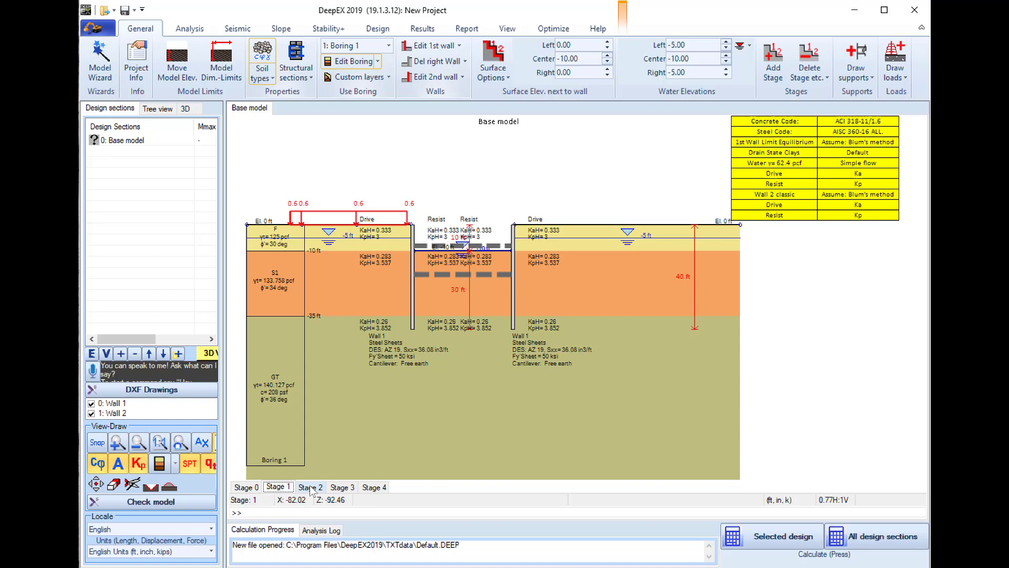
pyautogui.click(373, 487)
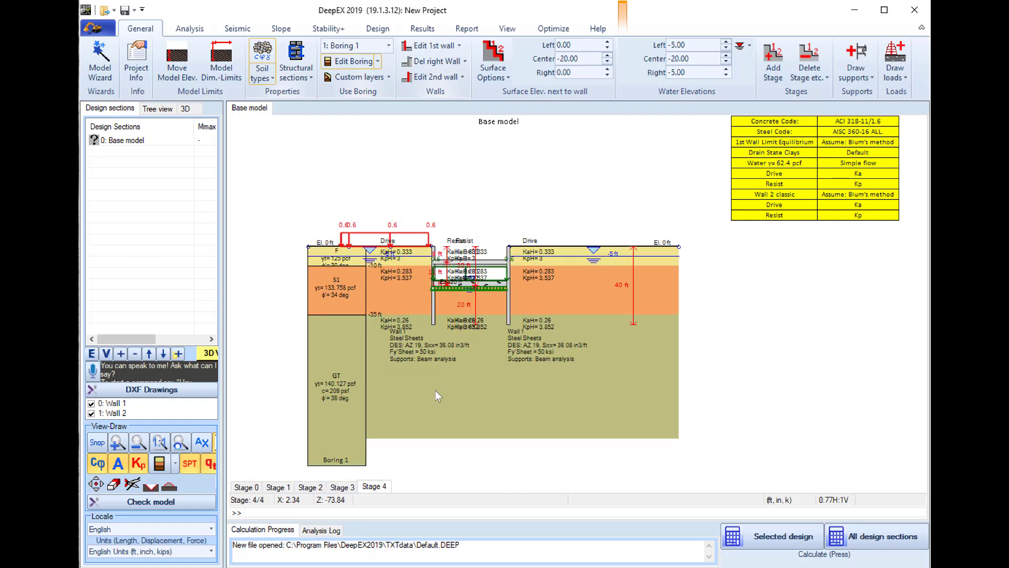
pyautogui.click(189, 28)
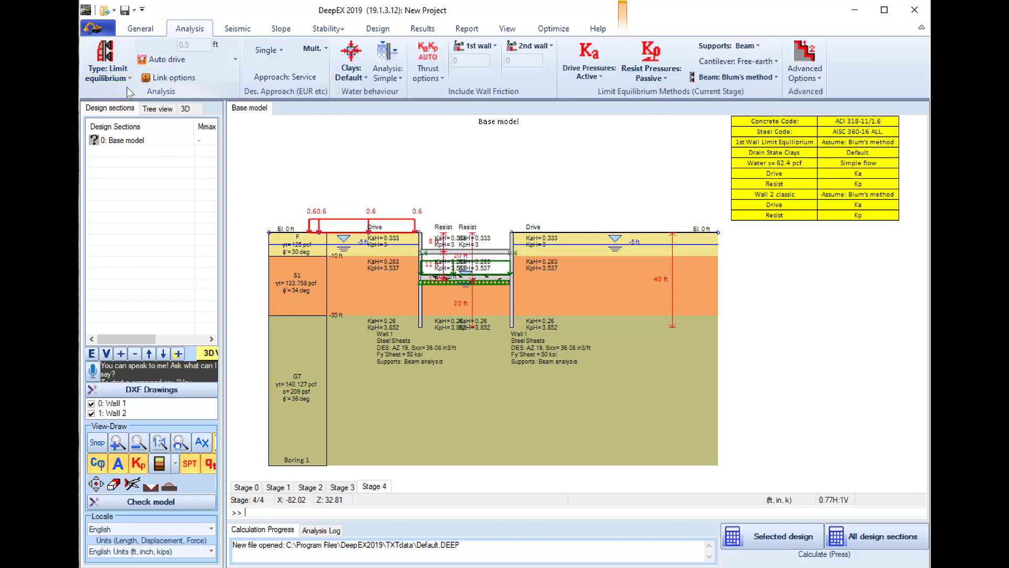
pyautogui.click(107, 61)
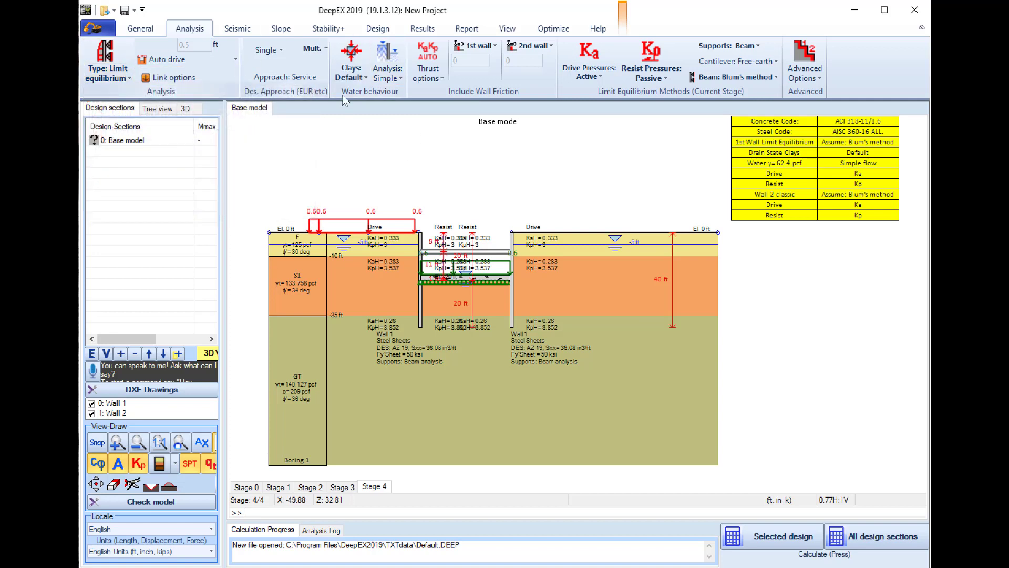
pyautogui.moveTo(361, 252)
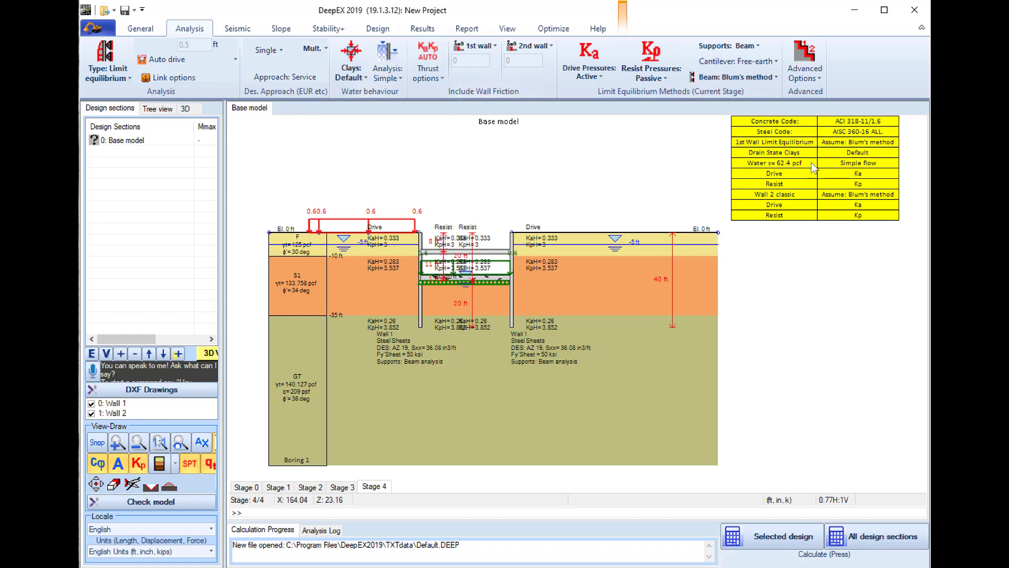
pyautogui.moveTo(539, 315)
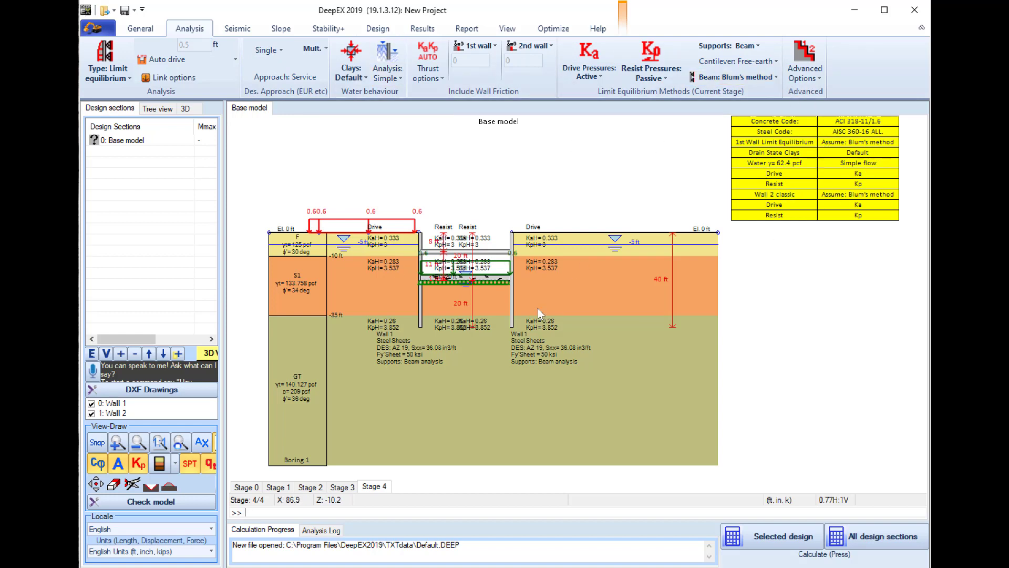
pyautogui.click(310, 487)
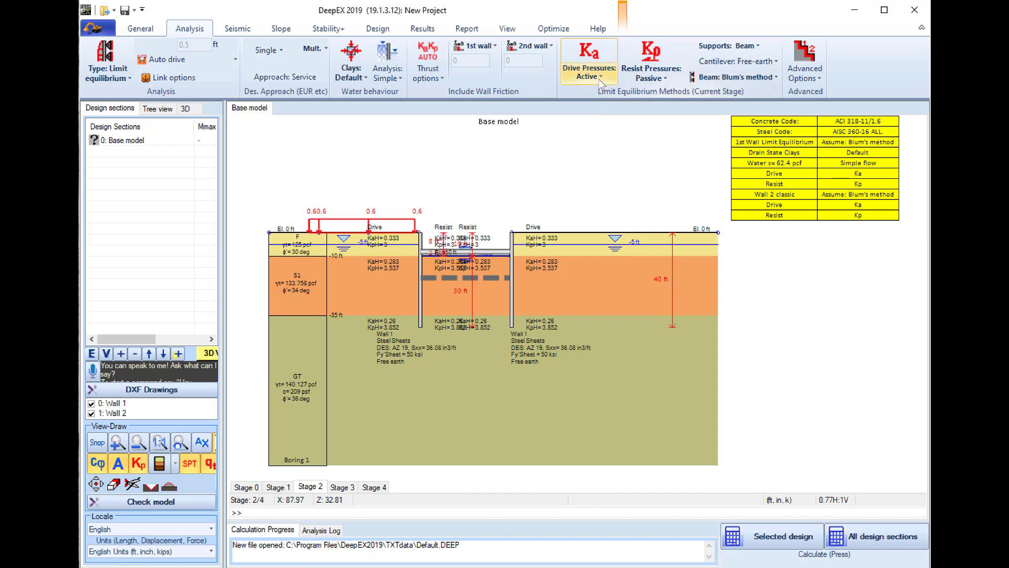
# Set drive pressures to FHWA apparent (Km = 1.3, m = 0.3).
pyautogui.click(588, 61)
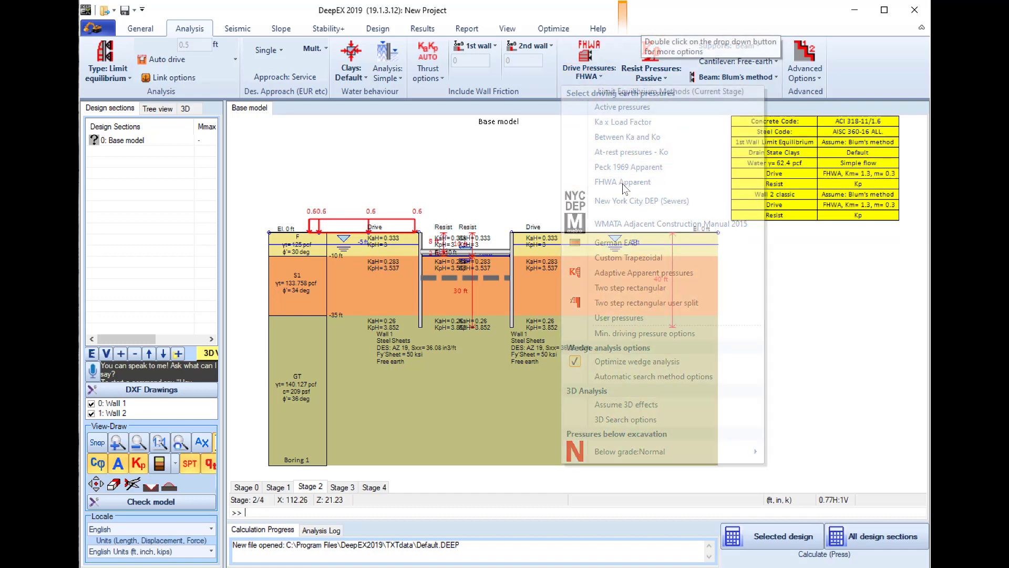
pyautogui.click(622, 106)
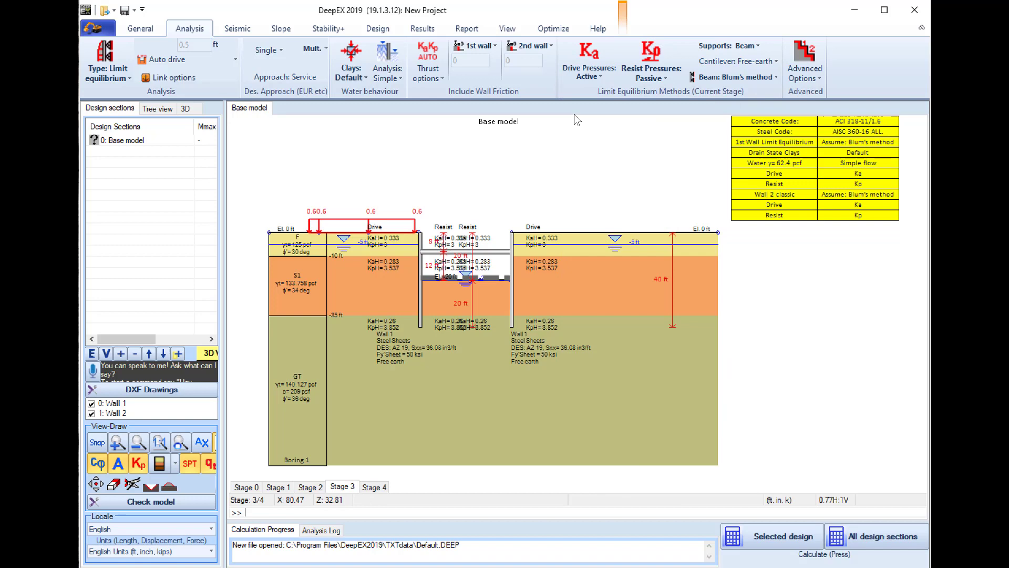
pyautogui.click(588, 61)
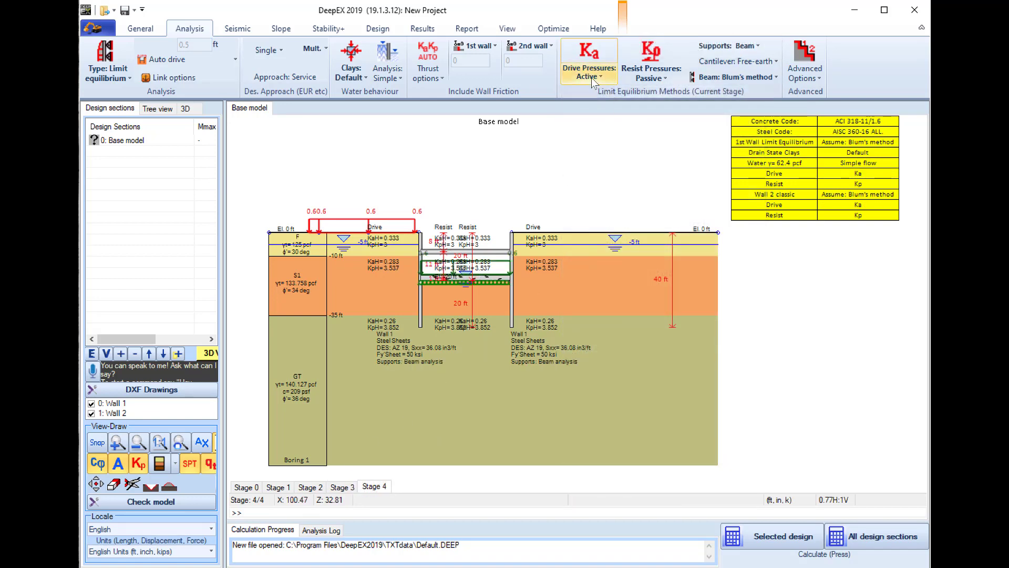
pyautogui.click(588, 76)
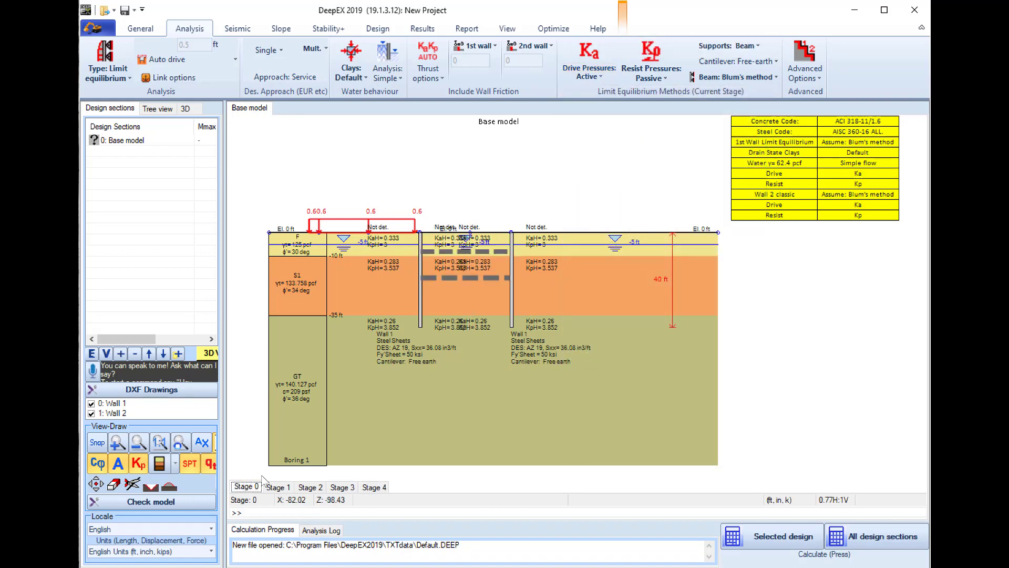
# Verify FHWA pressures in Stages 1–4 and run the analysis.
pyautogui.click(278, 487)
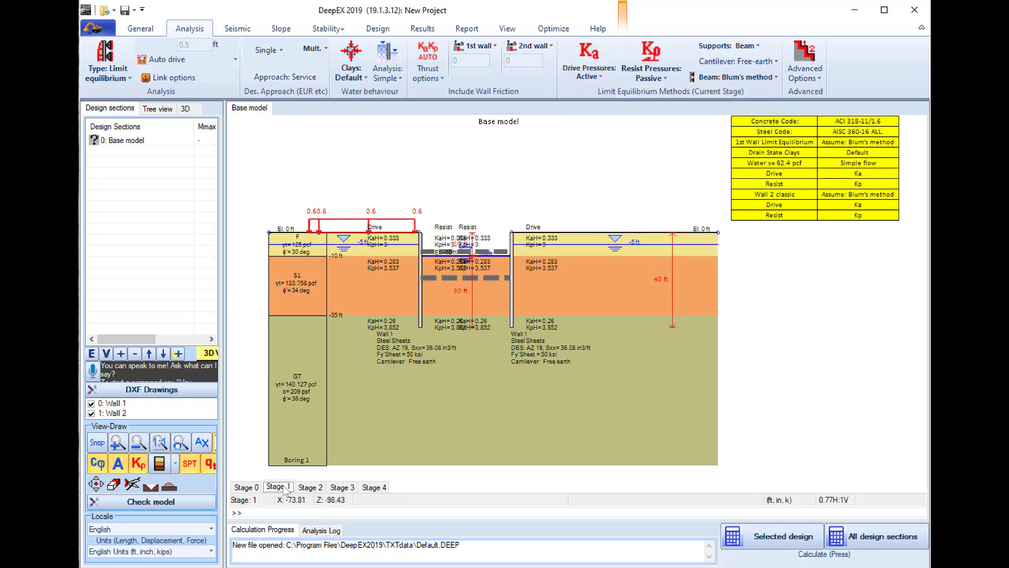
pyautogui.click(310, 486)
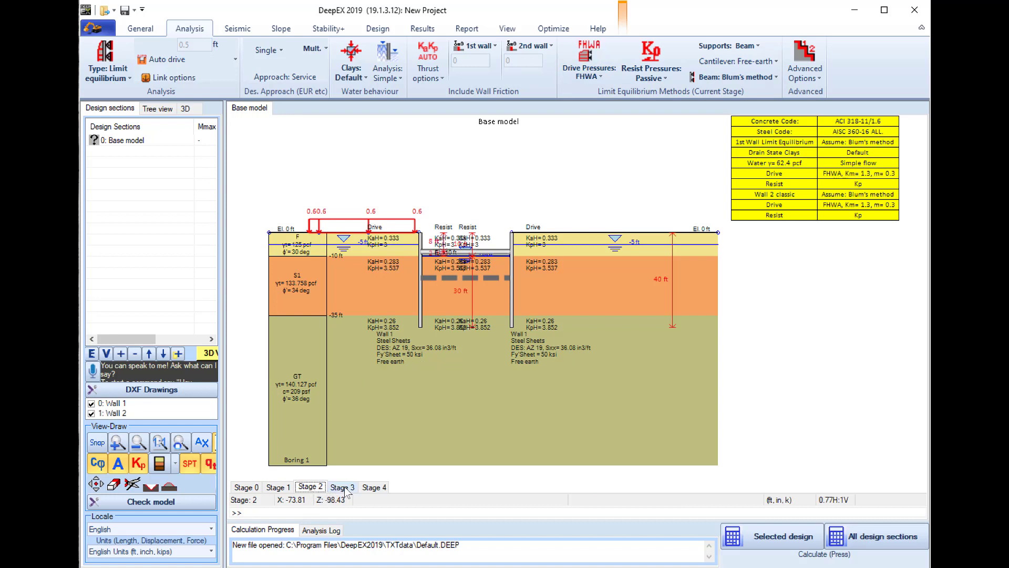
pyautogui.click(342, 487)
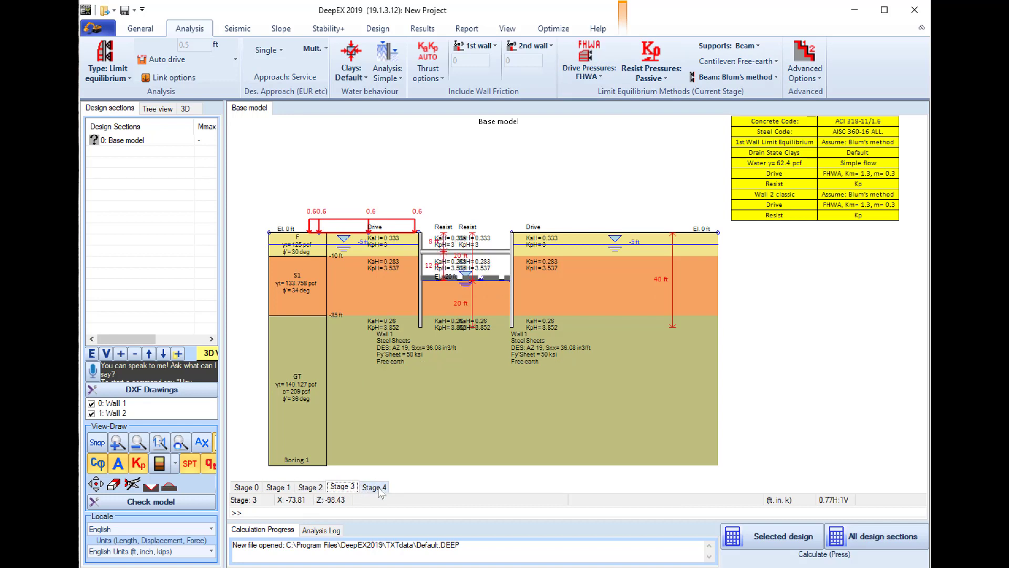
pyautogui.click(373, 487)
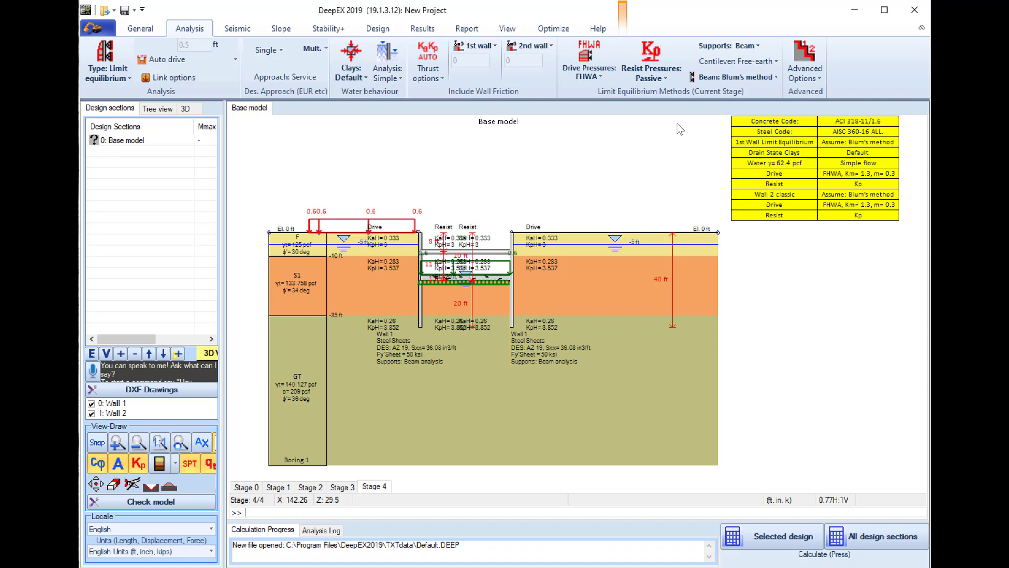
pyautogui.click(771, 535)
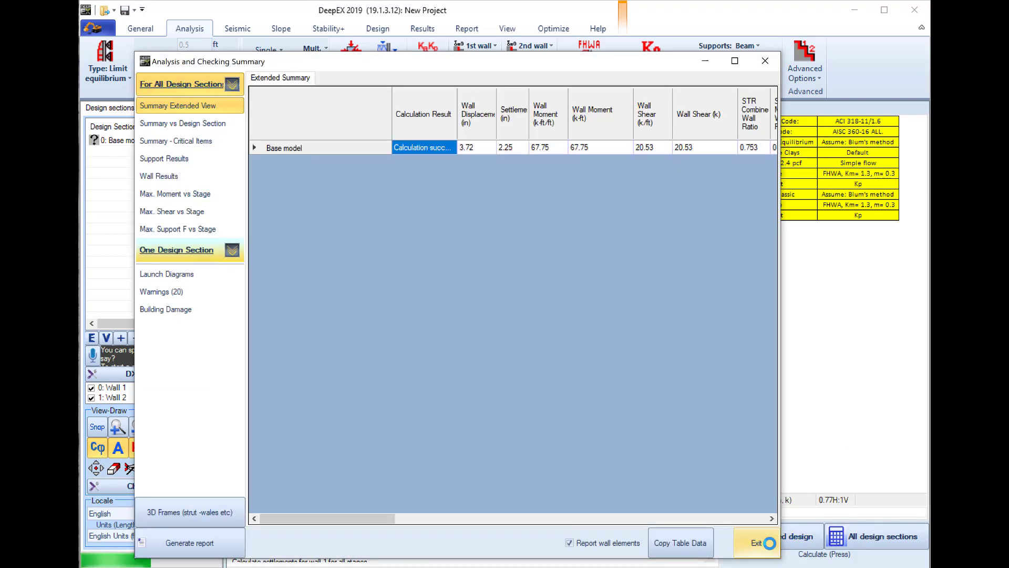
pyautogui.moveTo(484, 133)
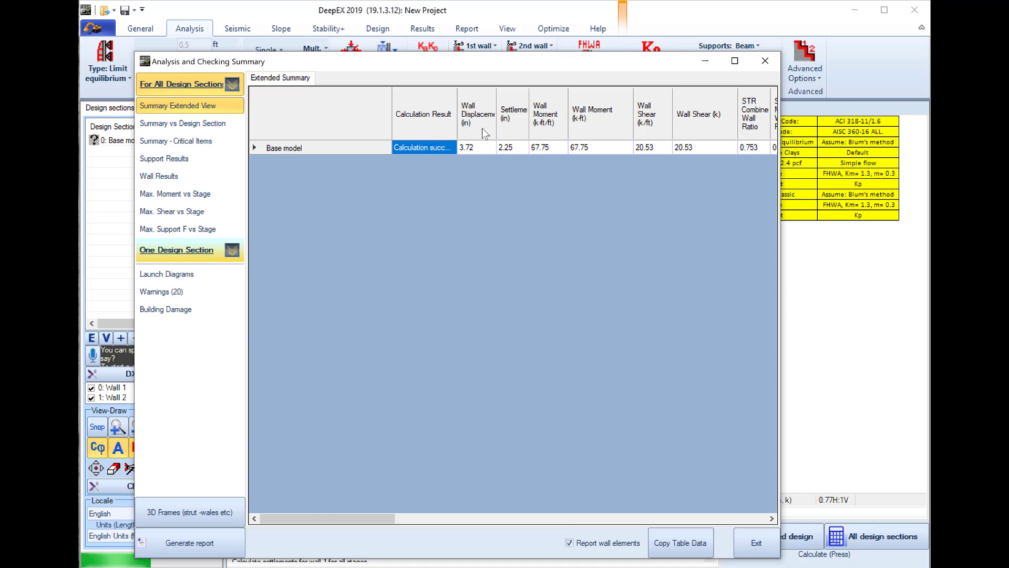
pyautogui.moveTo(448, 69)
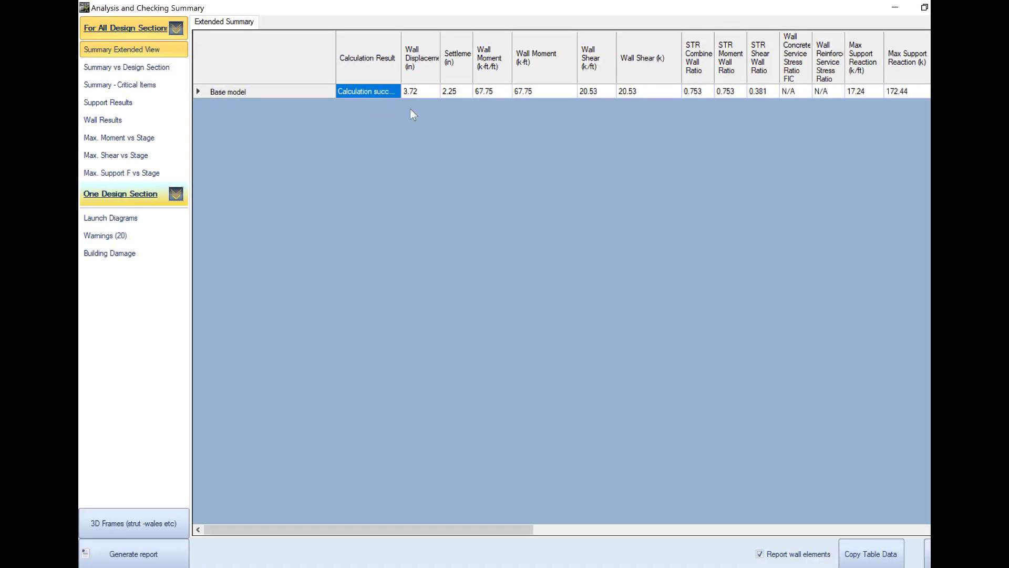
pyautogui.click(419, 91)
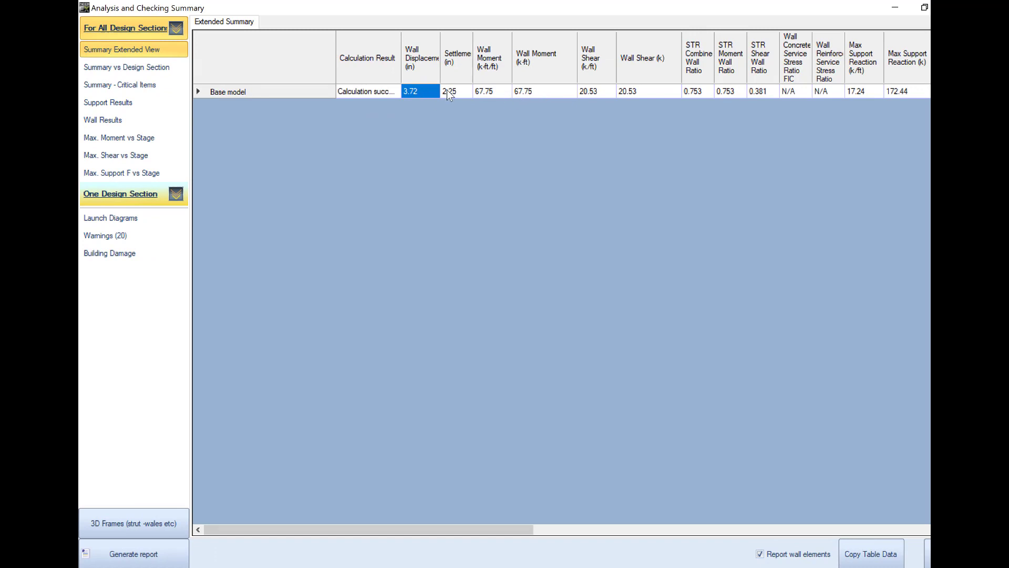
pyautogui.moveTo(539, 94)
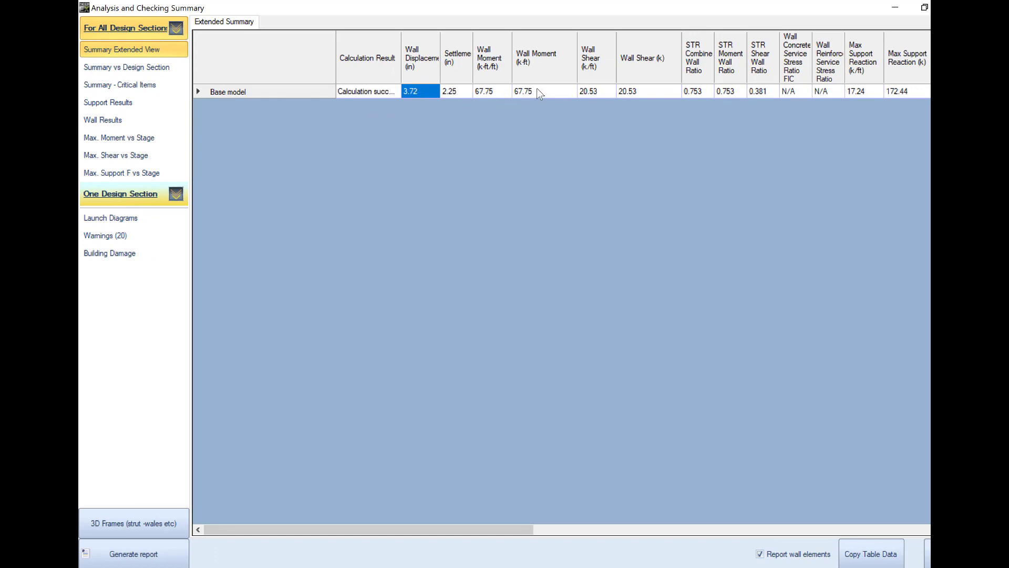
pyautogui.click(544, 91)
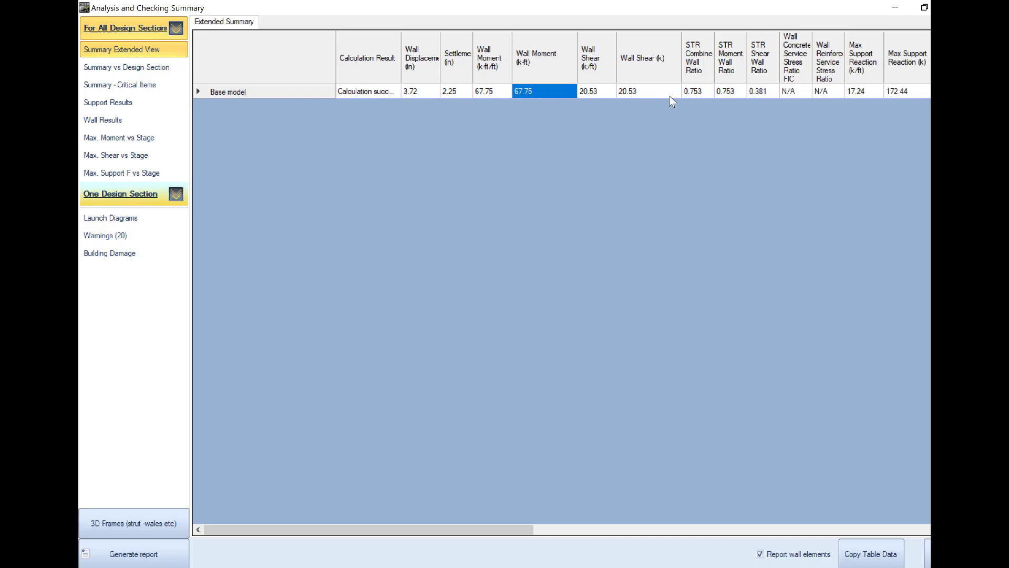
pyautogui.moveTo(732, 101)
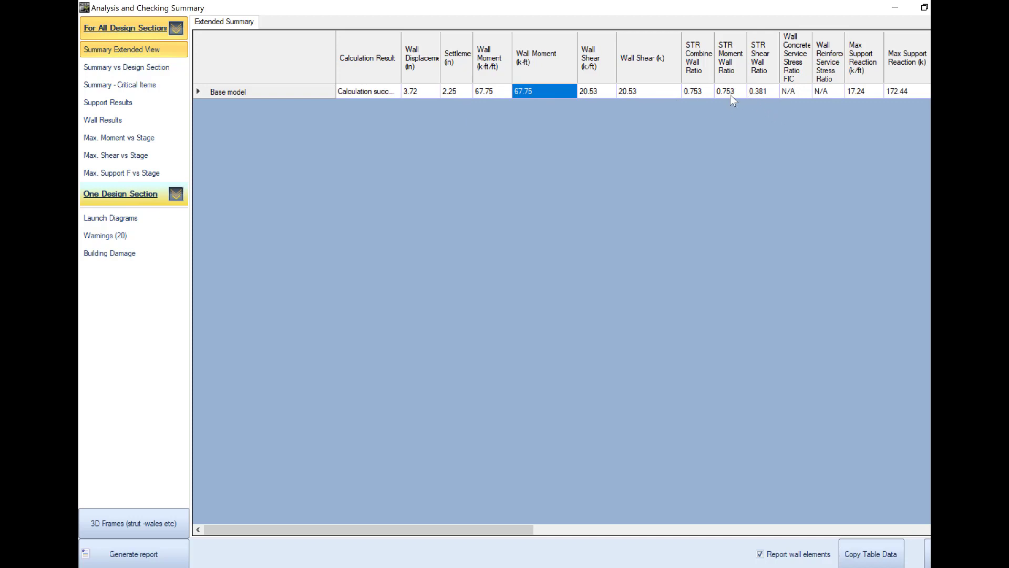
pyautogui.click(760, 91)
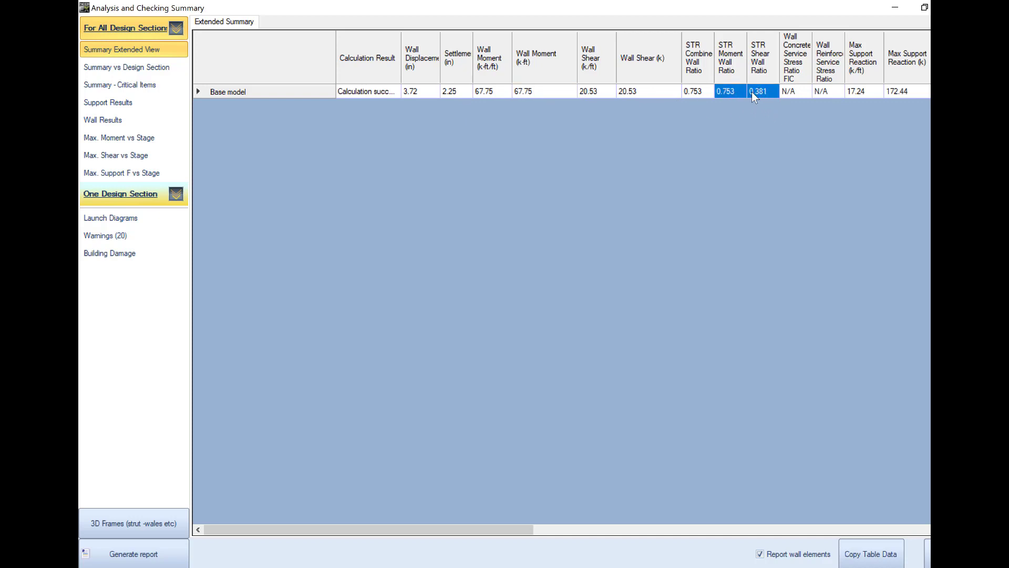
pyautogui.moveTo(550, 528)
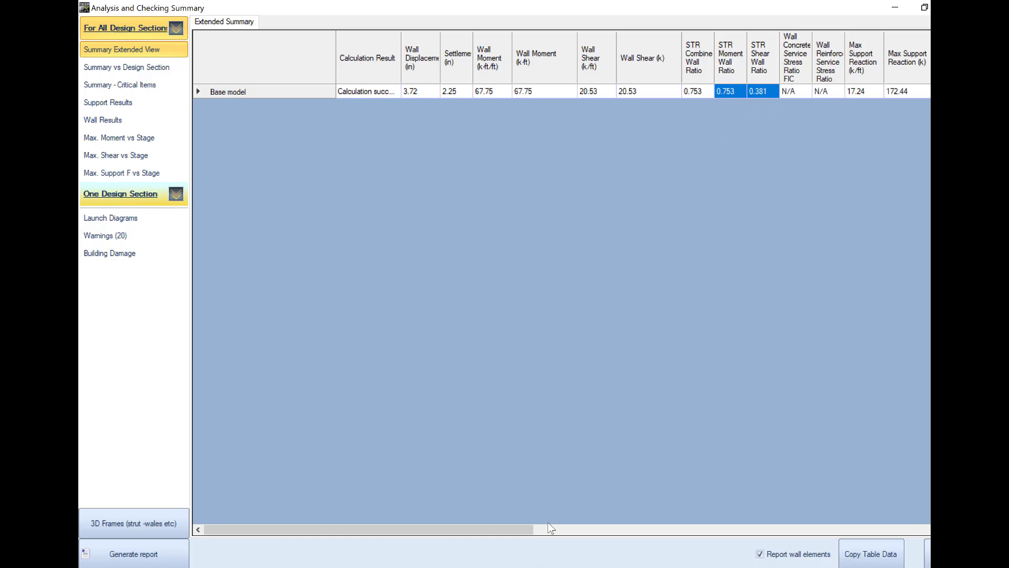
pyautogui.moveTo(744, 101)
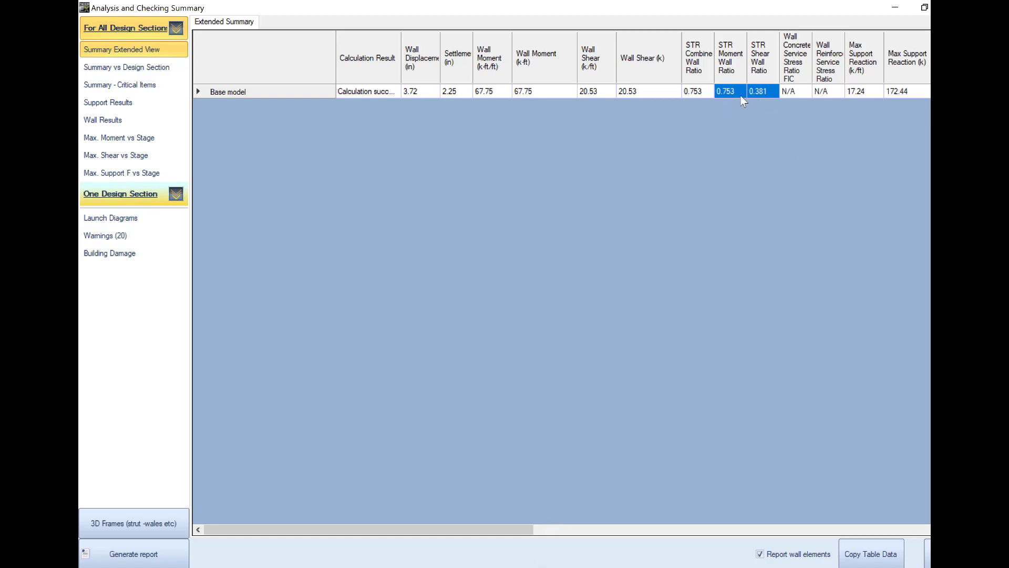
pyautogui.moveTo(730, 95)
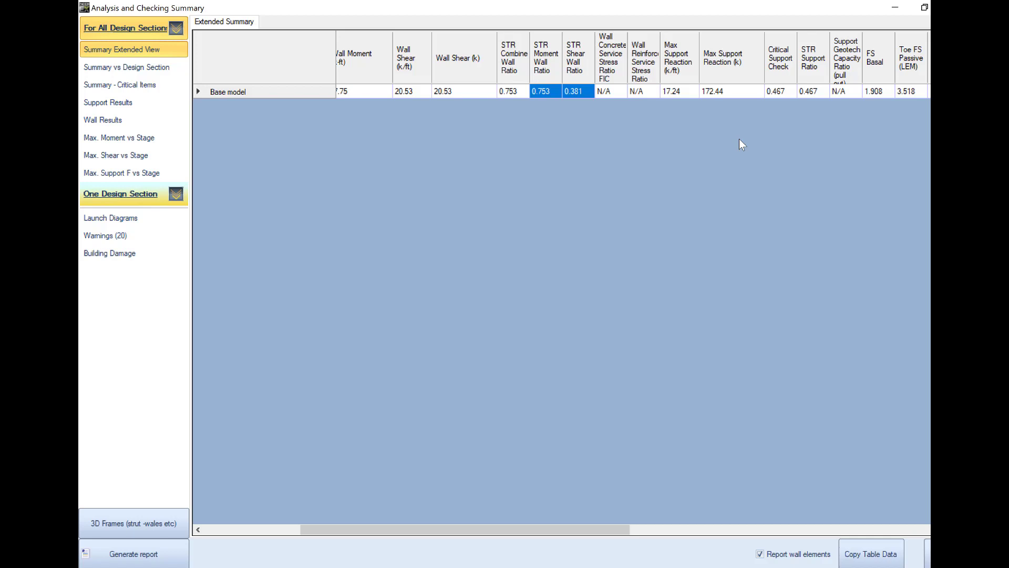
# Review support ratio 0.467, basal FS 1.908 and toe FS 3.518 in the summary.
pyautogui.hscroll(3)
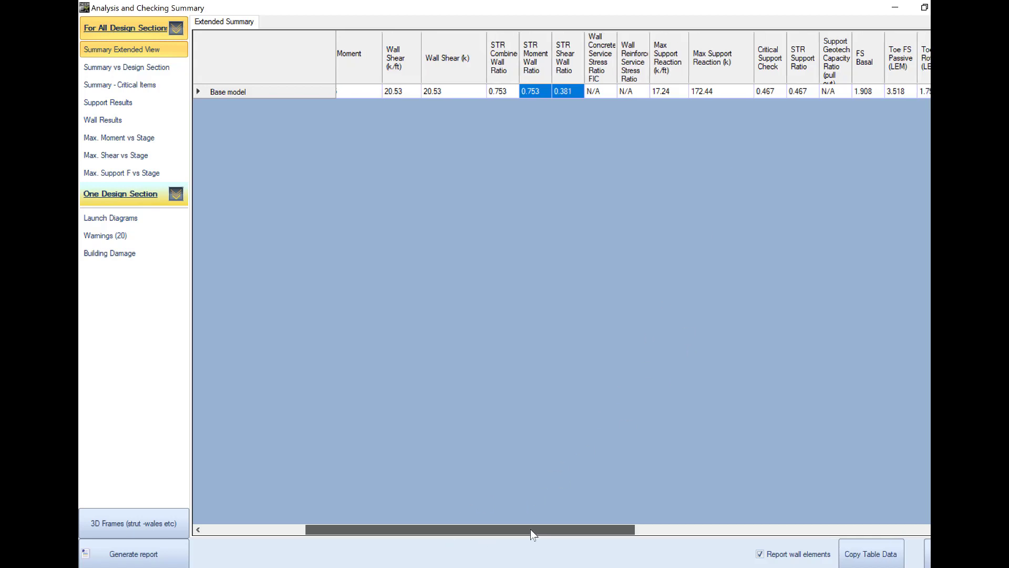
pyautogui.hscroll(3)
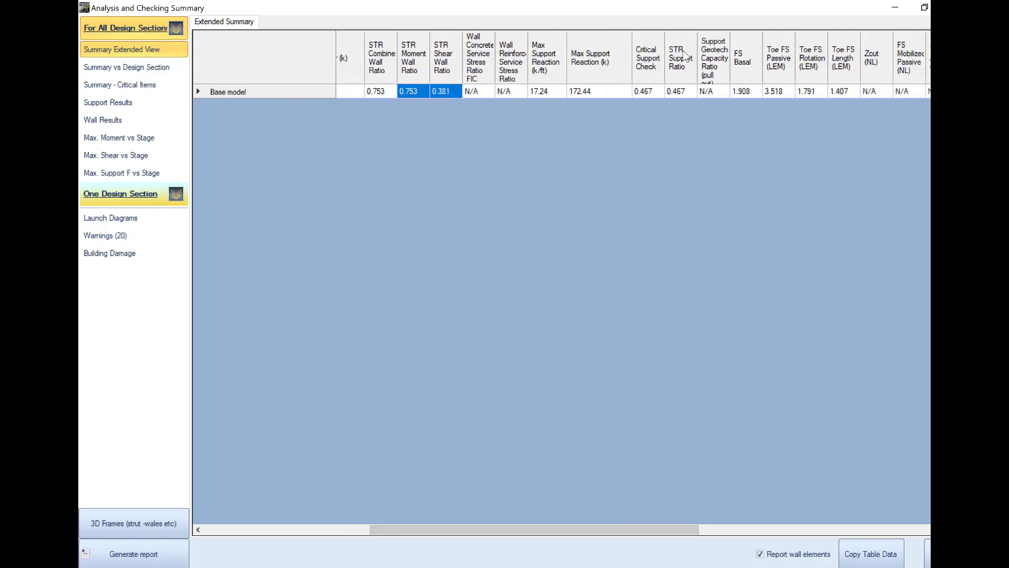
pyautogui.click(680, 91)
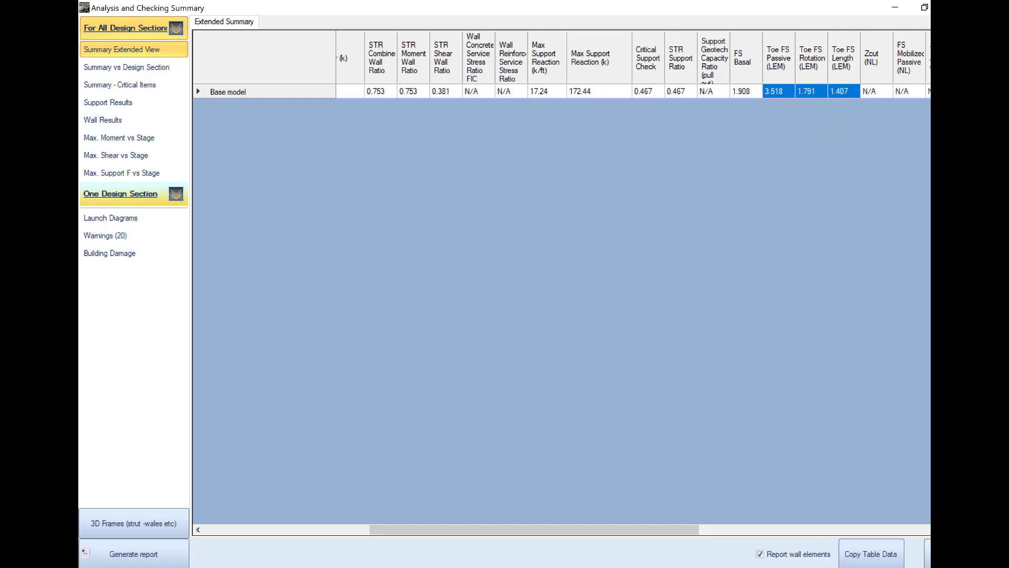
pyautogui.hscroll(3)
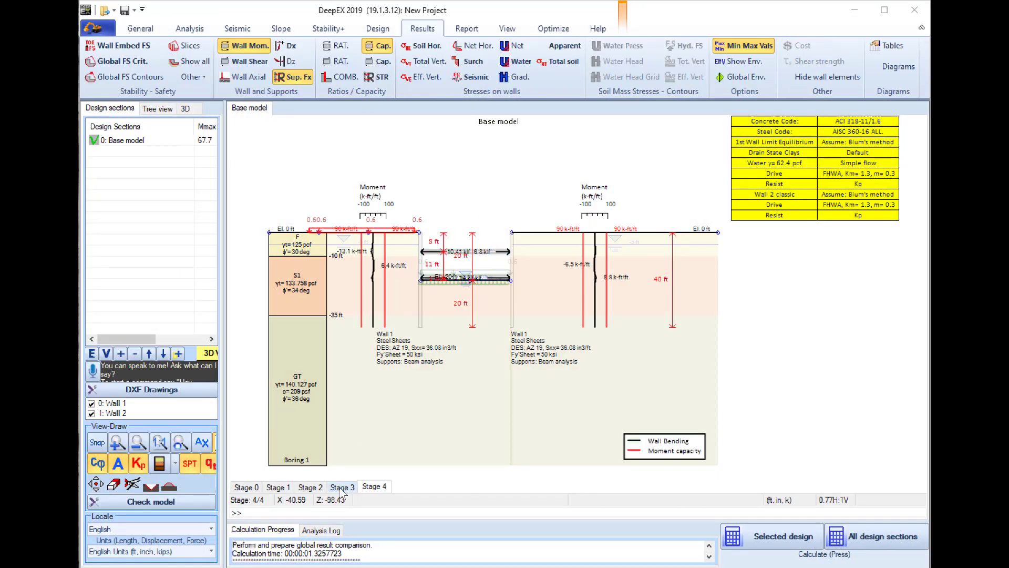
# Compare wall moment, shear and deflection diagrams across Stages 2–4.
pyautogui.click(341, 486)
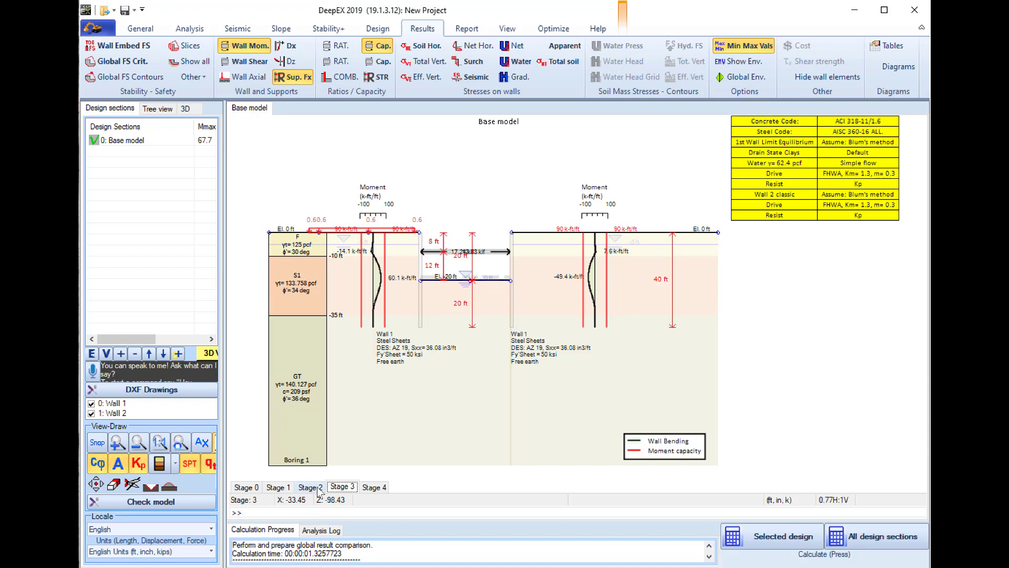
pyautogui.click(309, 487)
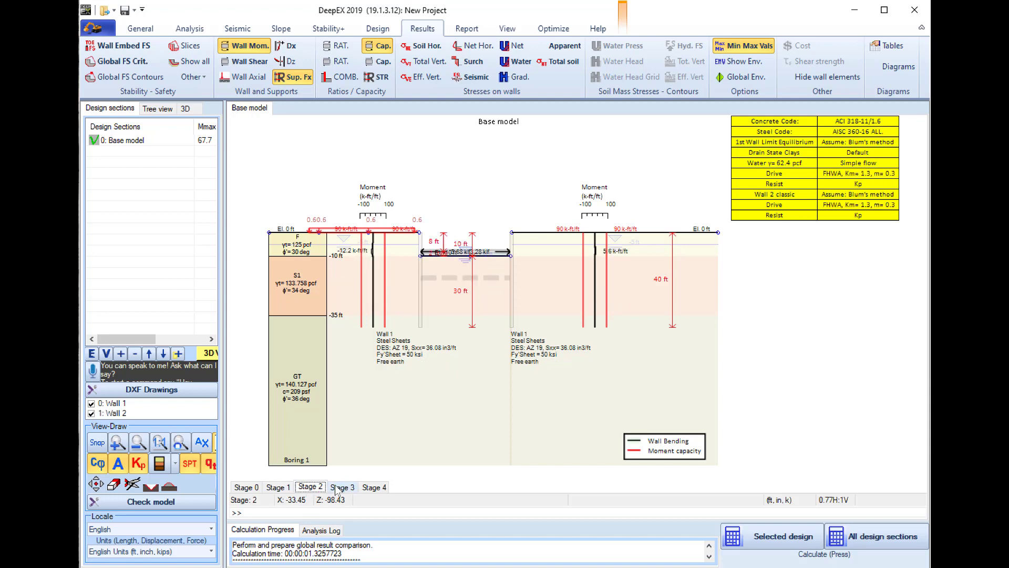
pyautogui.click(374, 487)
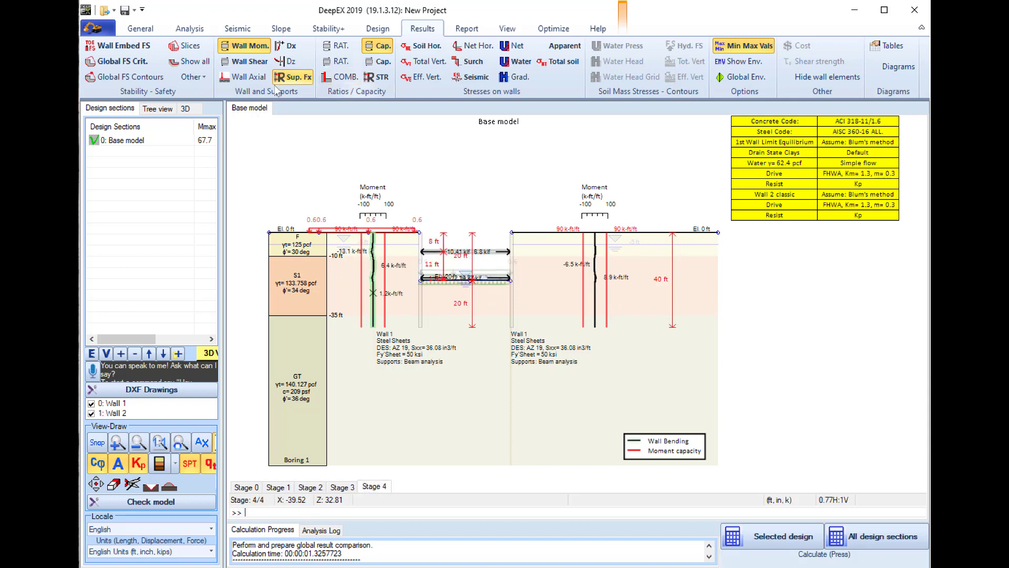
pyautogui.click(250, 61)
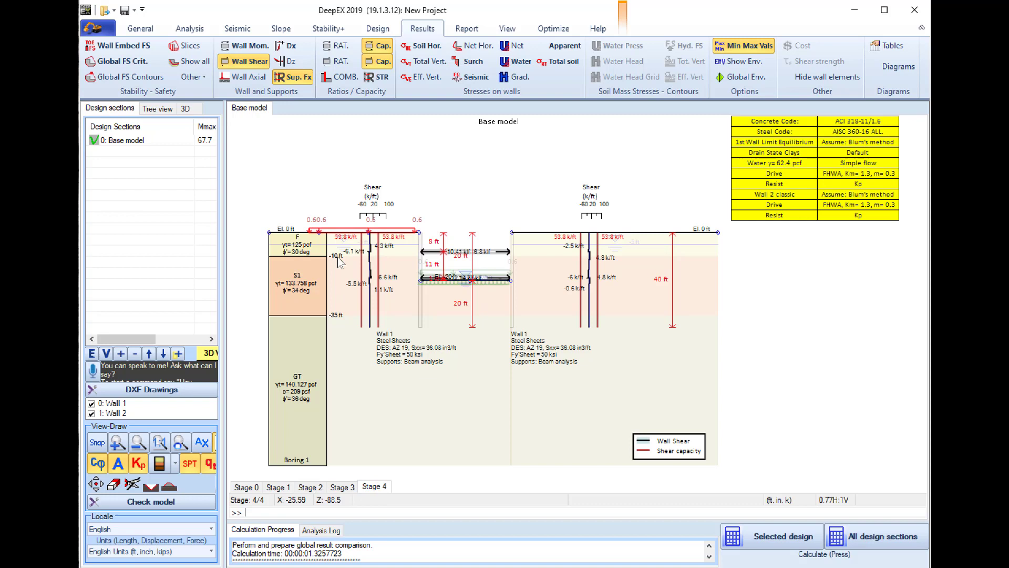
pyautogui.click(285, 46)
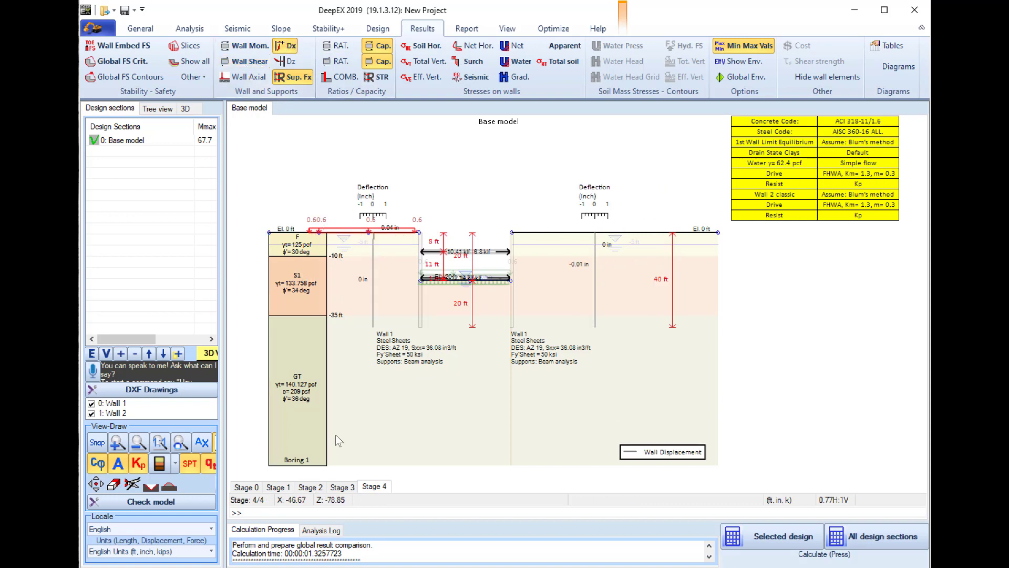
pyautogui.click(309, 486)
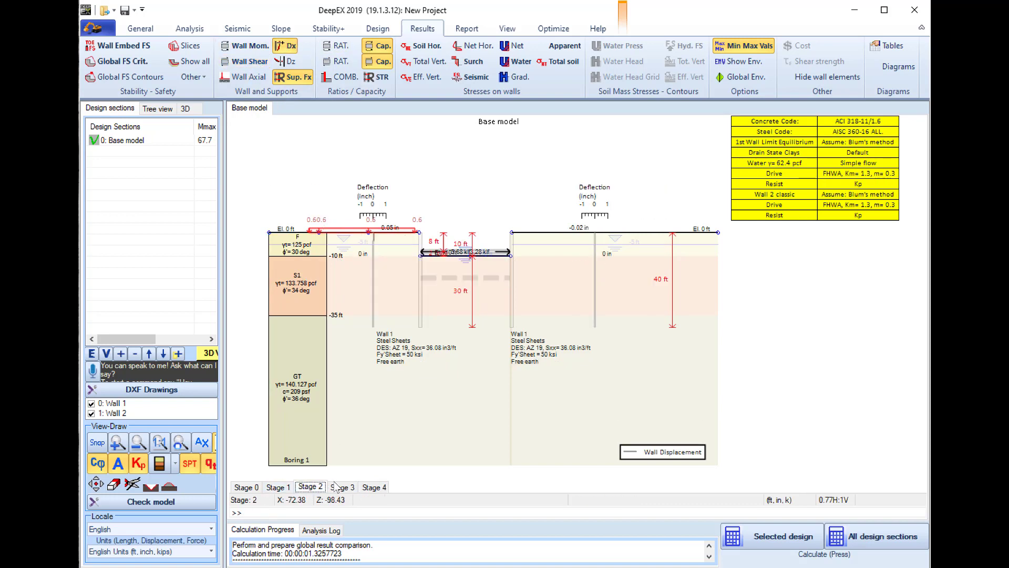
pyautogui.click(342, 487)
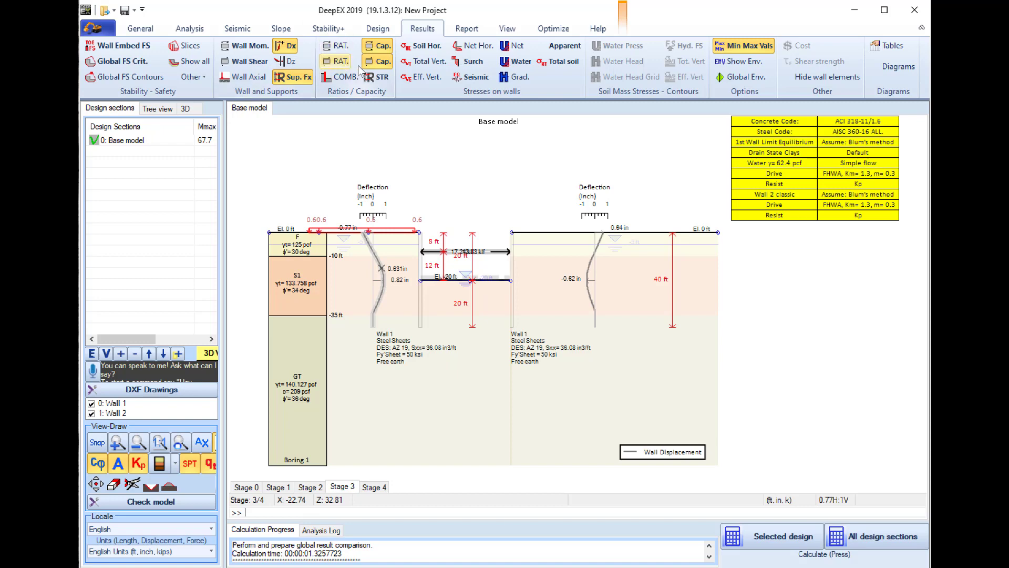
# Show Stage 2 effective horizontal soil pressures together with water pressures.
pyautogui.click(421, 46)
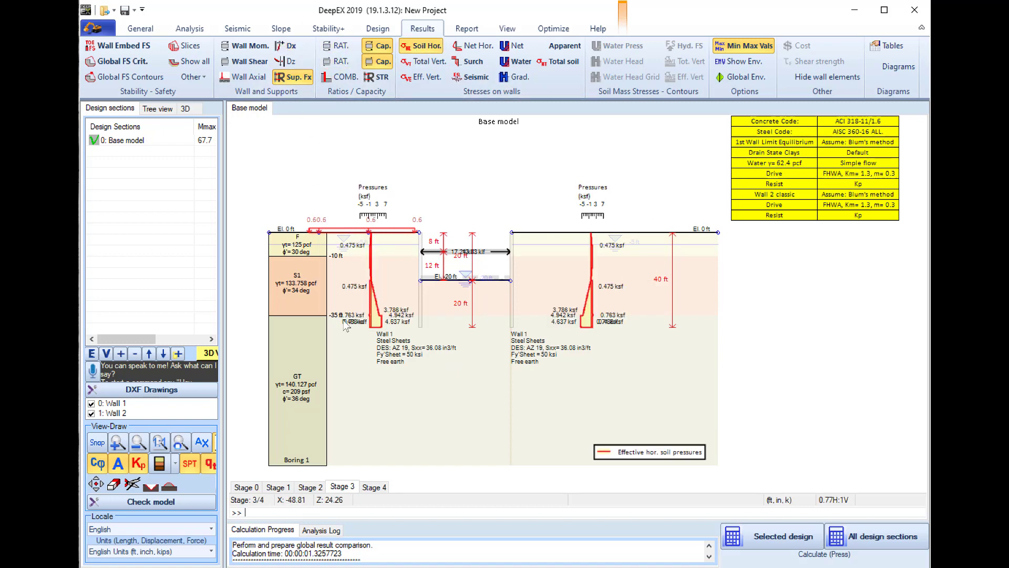
pyautogui.click(374, 487)
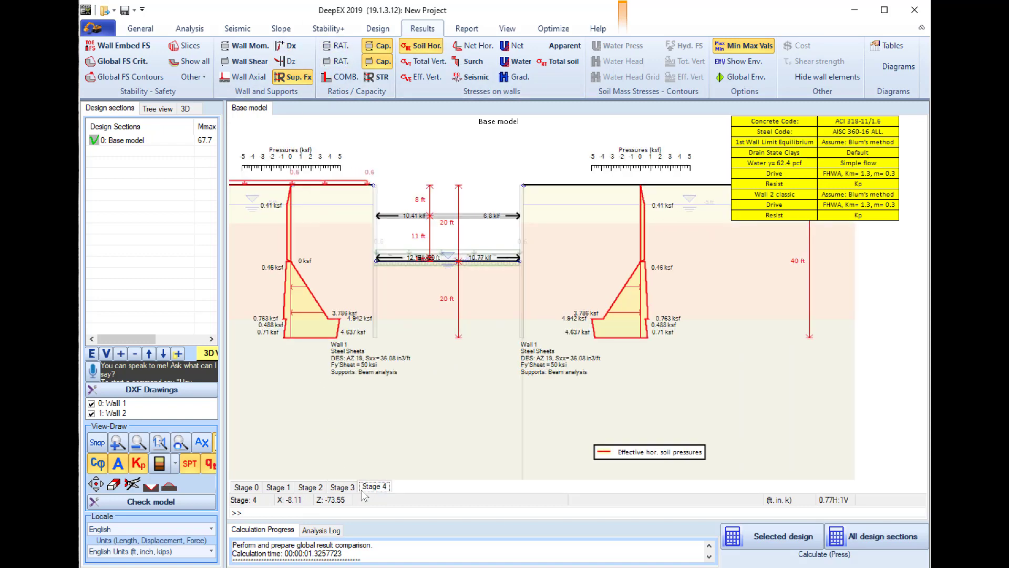
pyautogui.click(310, 486)
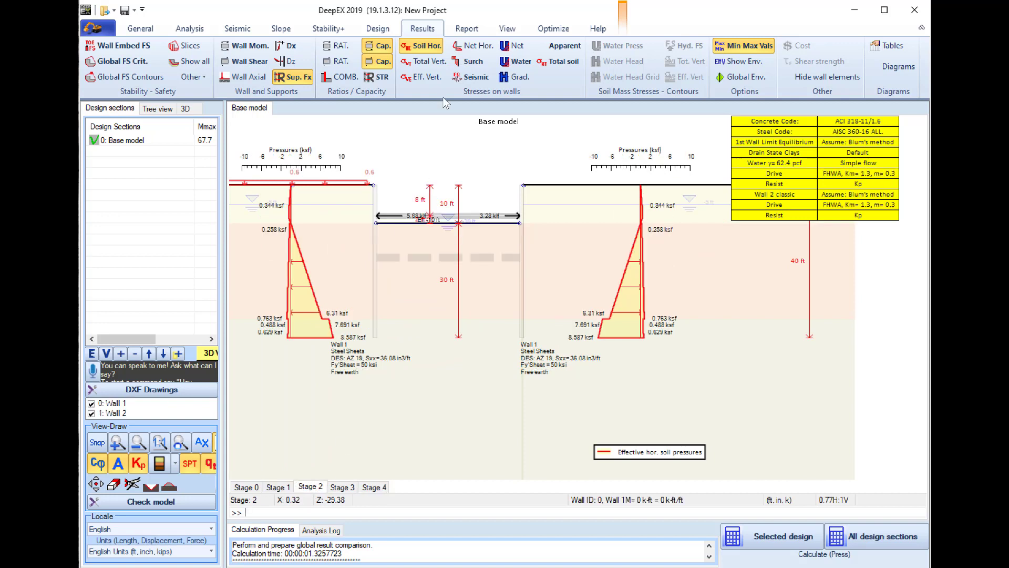
pyautogui.click(516, 61)
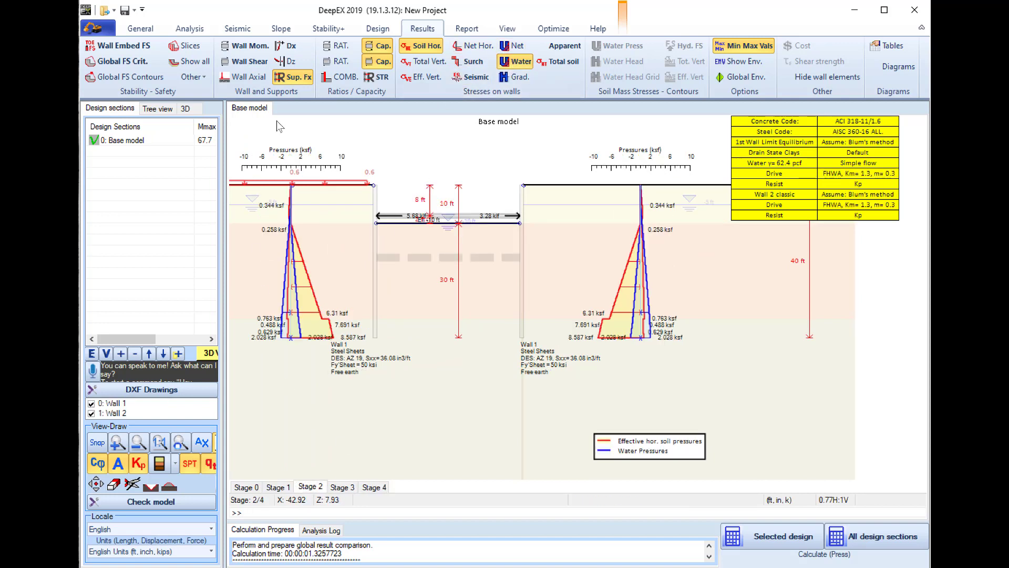
# Show water pressures alone and review them at Stages 3, 2 and 4.
pyautogui.click(373, 486)
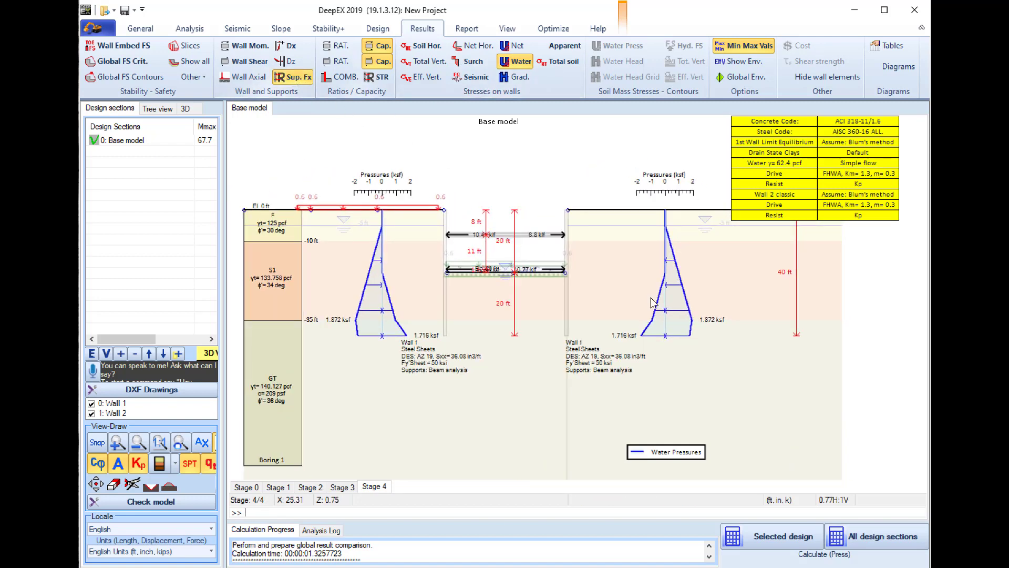
pyautogui.click(341, 487)
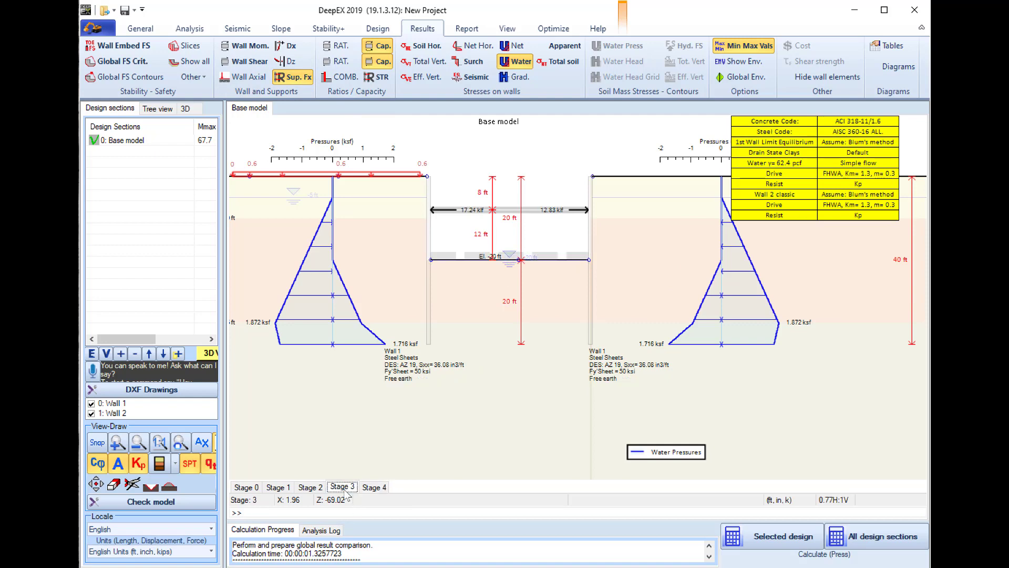
pyautogui.click(309, 487)
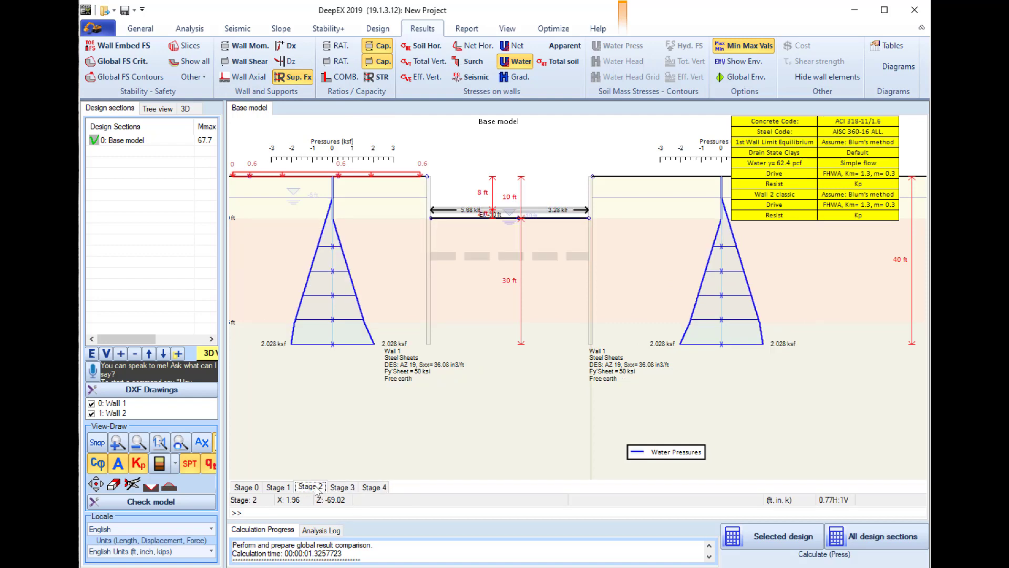
pyautogui.click(373, 487)
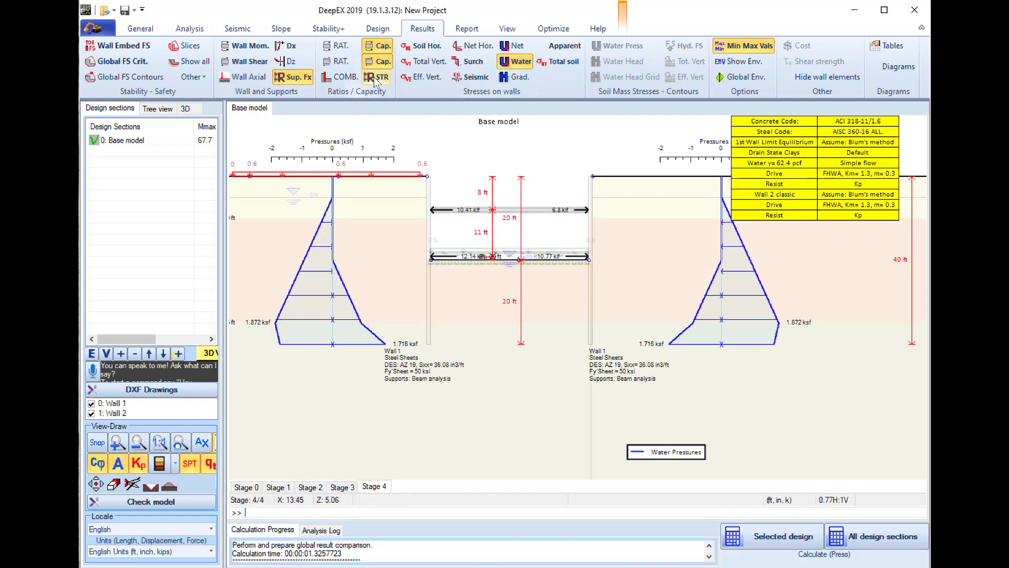